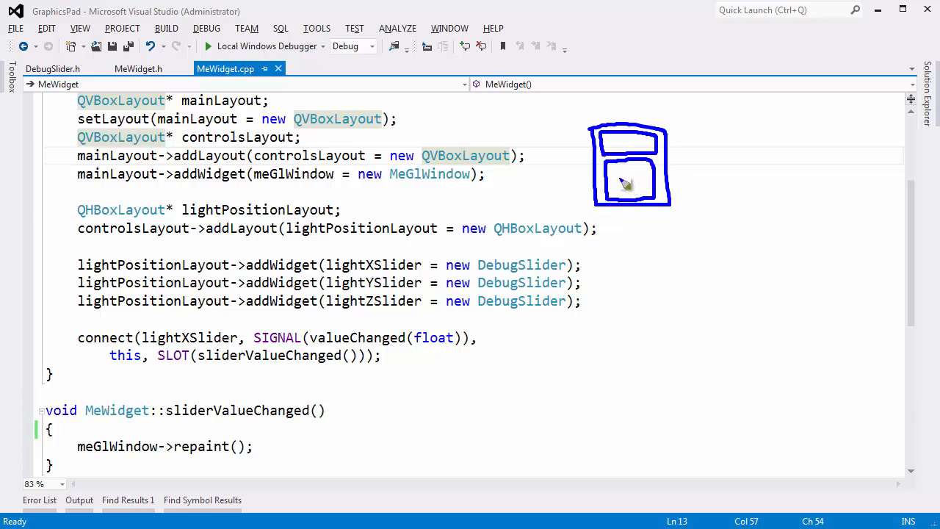
mouse_move(582, 165)
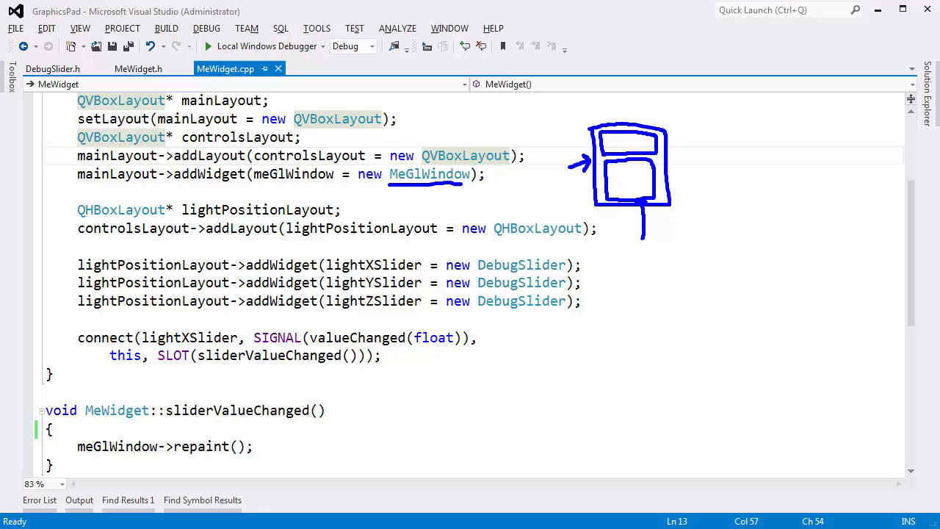
mouse_move(729, 285)
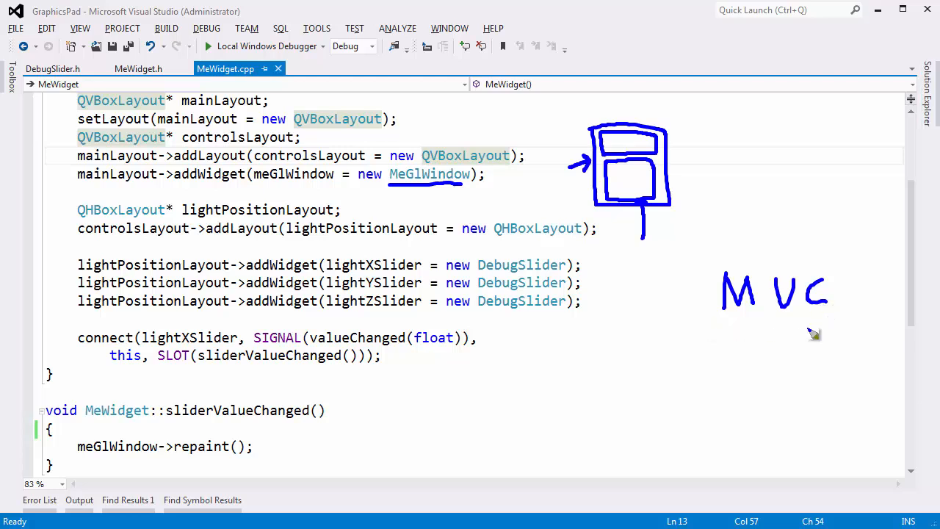
mouse_move(723, 329)
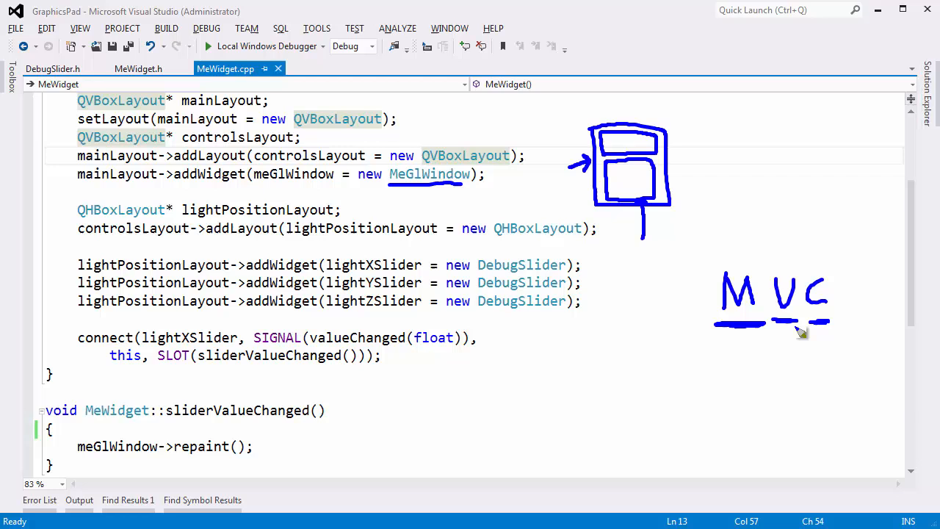
mouse_move(796, 329)
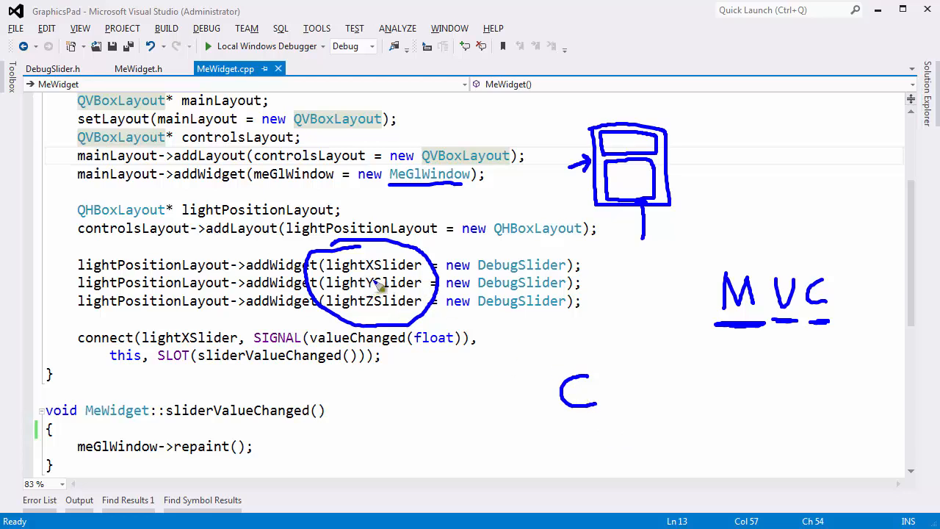
mouse_move(375, 315)
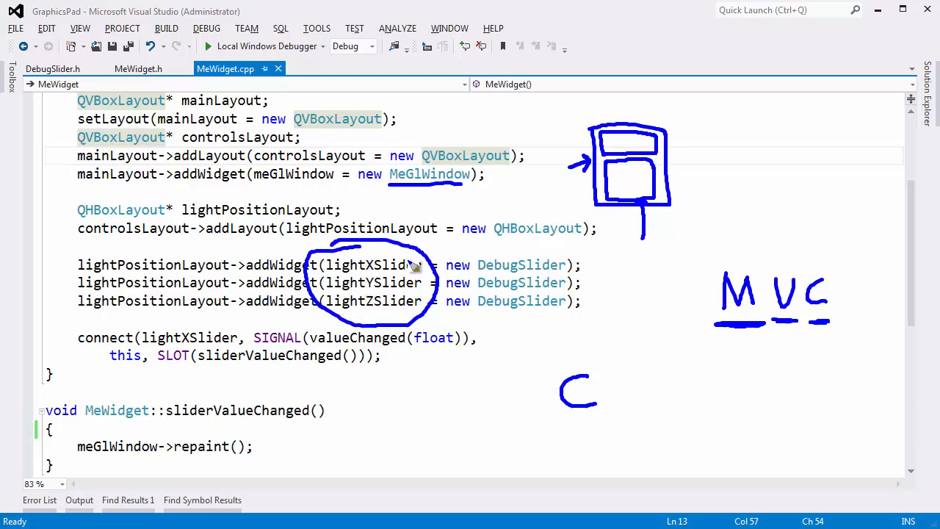
mouse_move(584, 396)
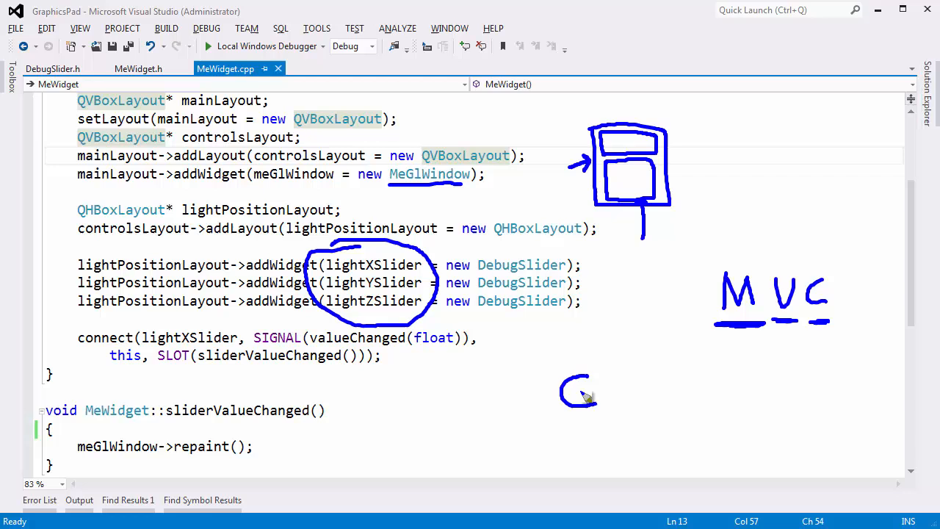
mouse_move(338, 287)
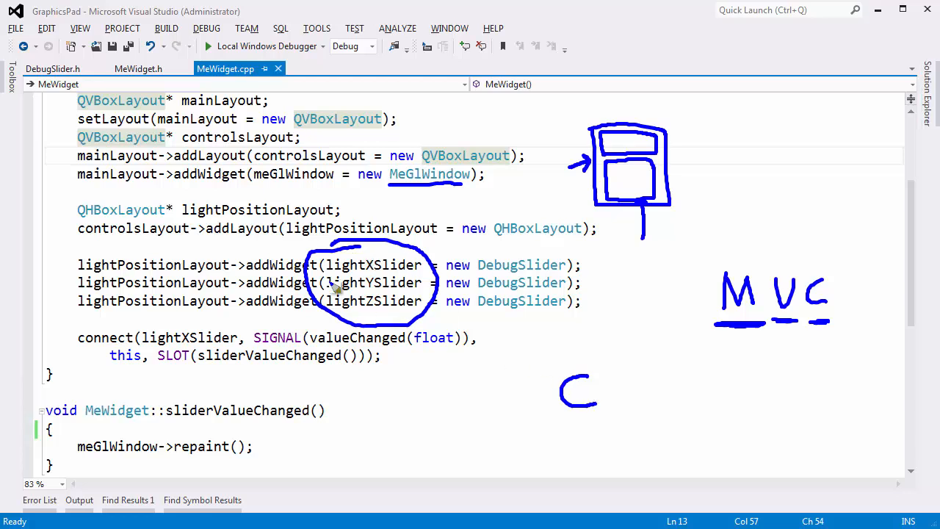
mouse_move(376, 275)
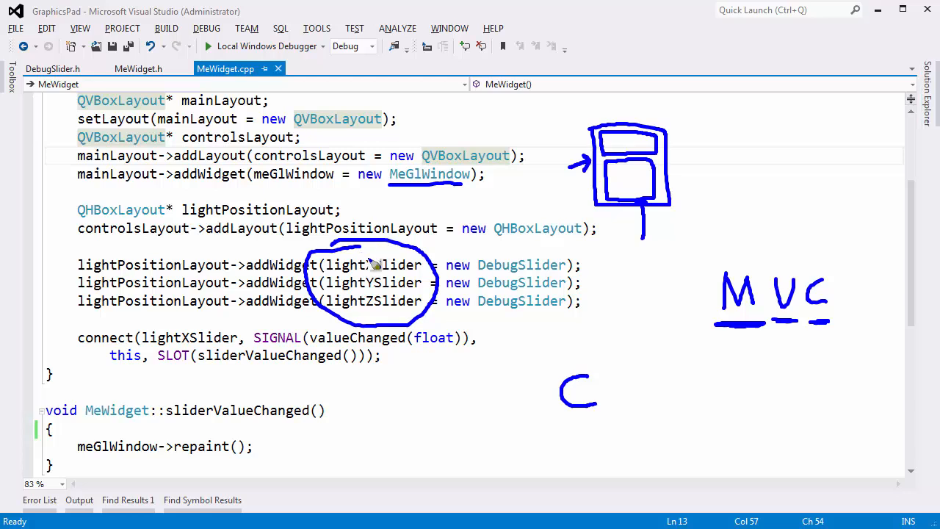
mouse_move(394, 261)
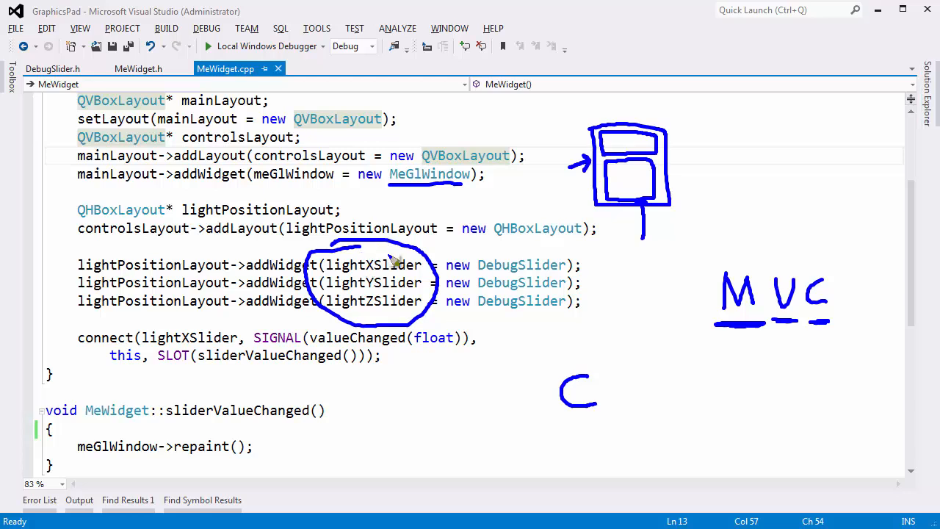
mouse_move(620, 400)
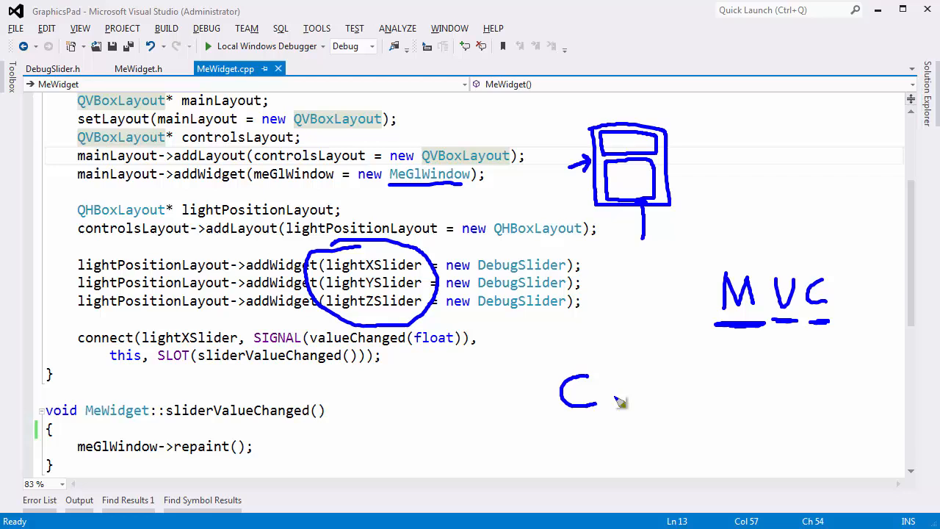
Start adding a new class to the GraphicsPad project from its context menu, then cancel it.
left_click_drag(615, 400, 647, 453)
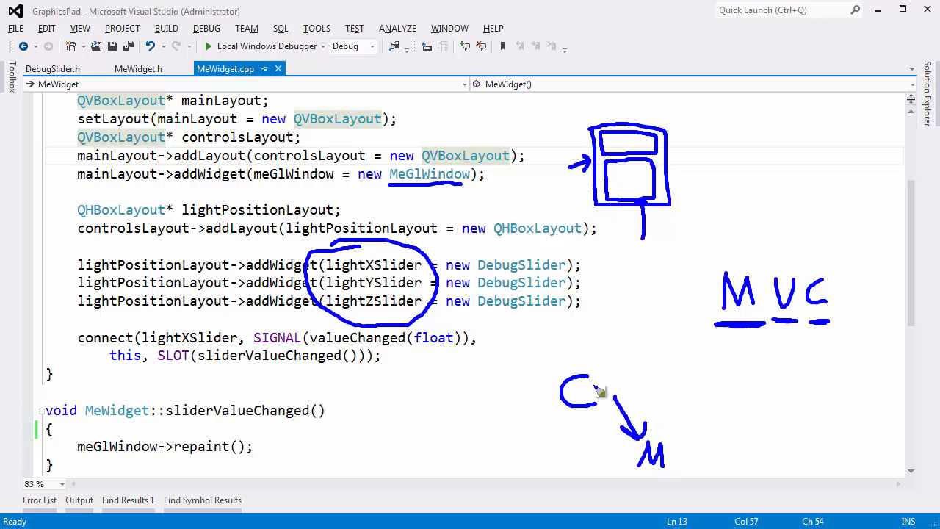
mouse_move(620, 449)
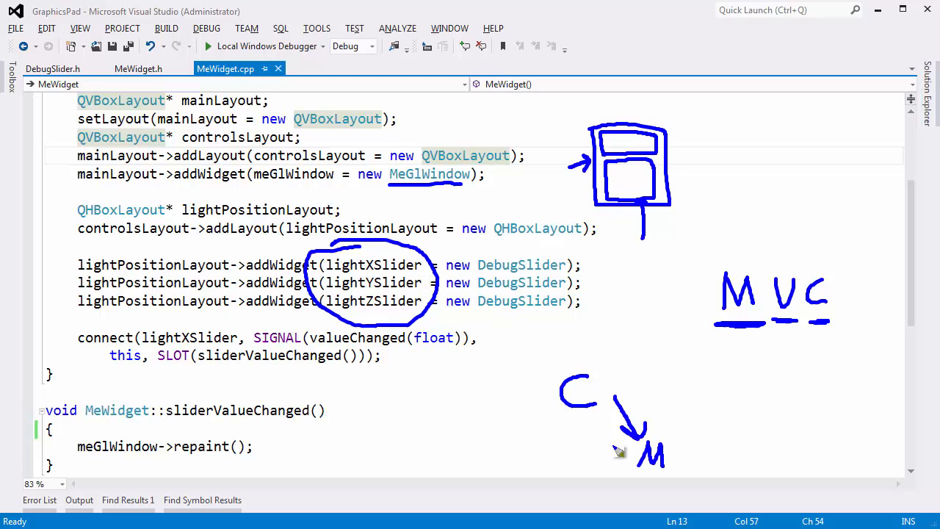
mouse_move(661, 468)
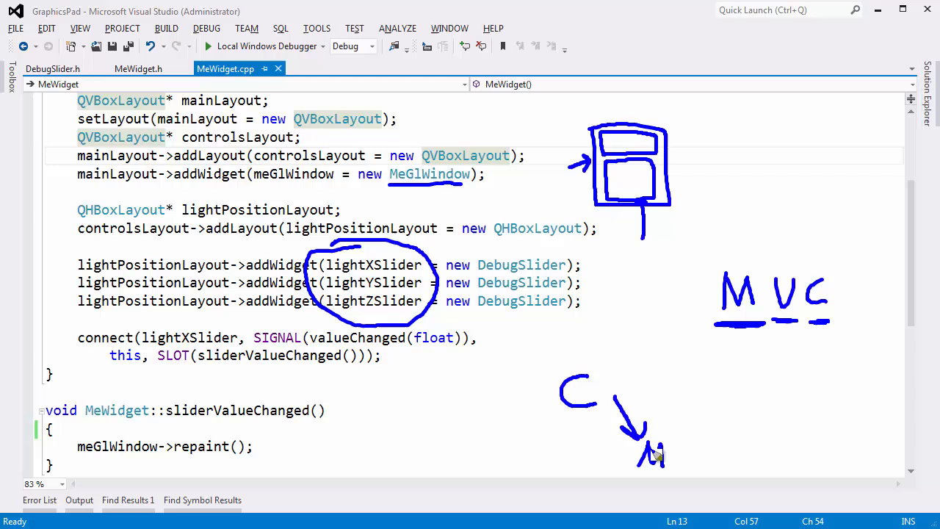
left_click_drag(640, 441, 664, 467)
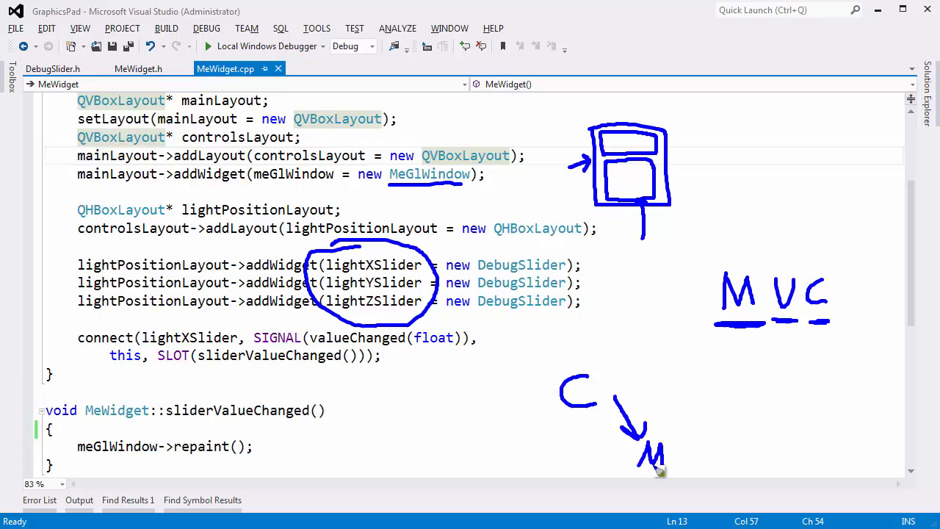
mouse_move(660, 465)
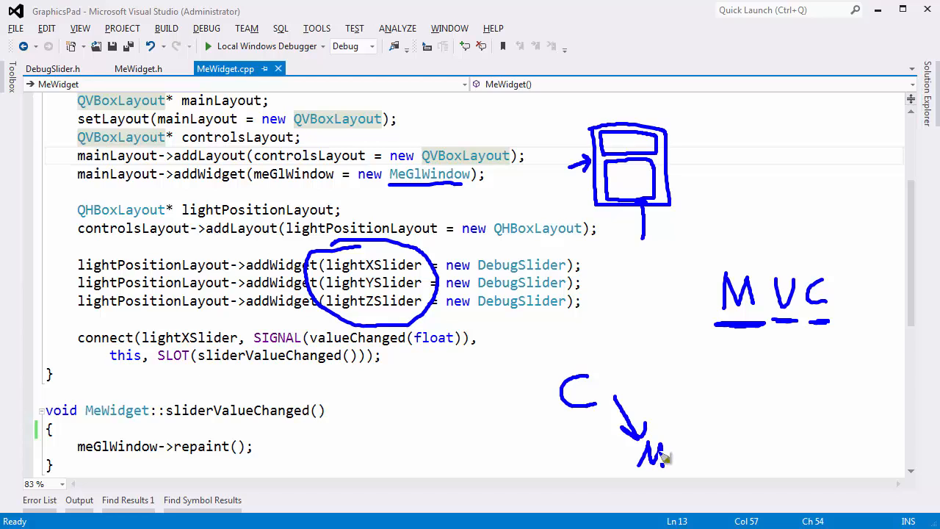
mouse_move(702, 410)
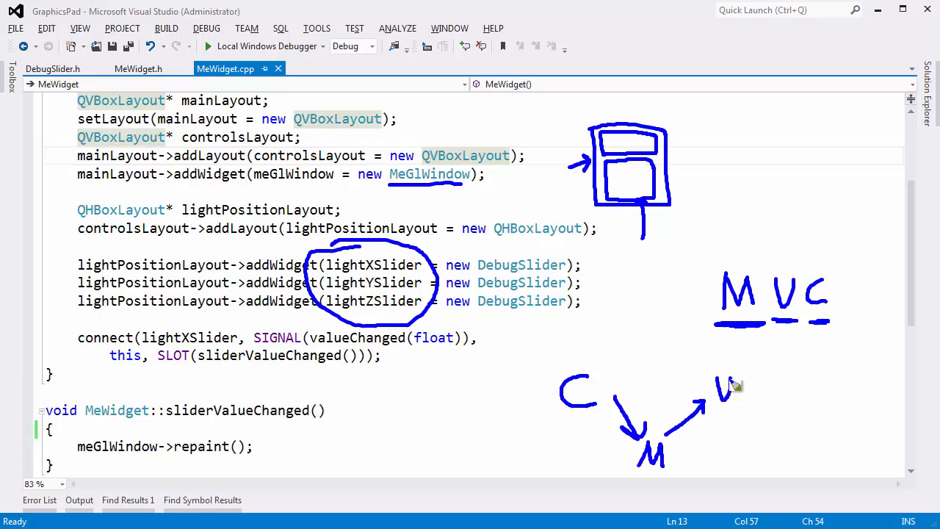
mouse_move(634, 176)
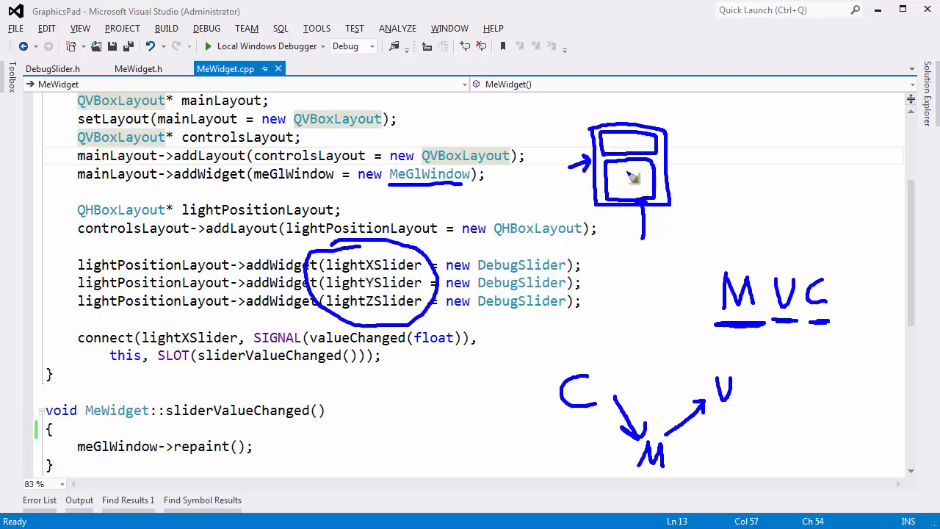
mouse_move(624, 197)
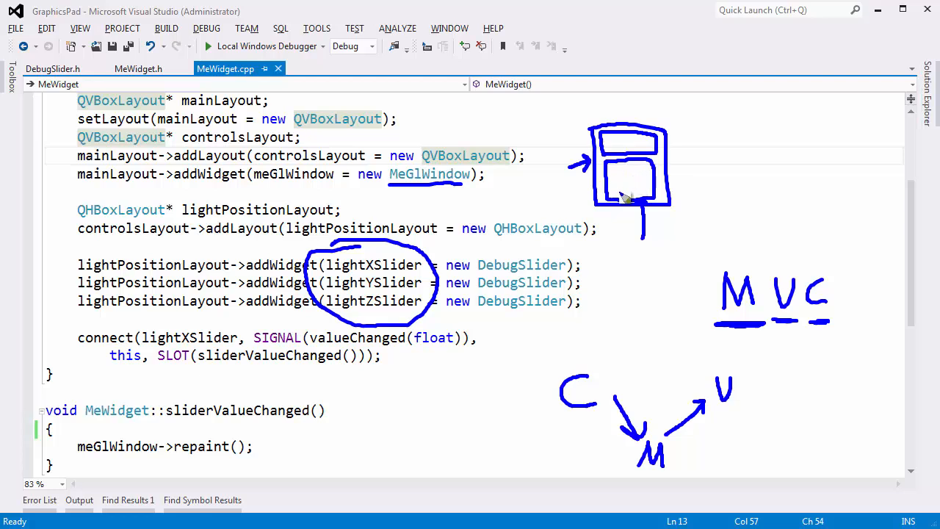
mouse_move(625, 180)
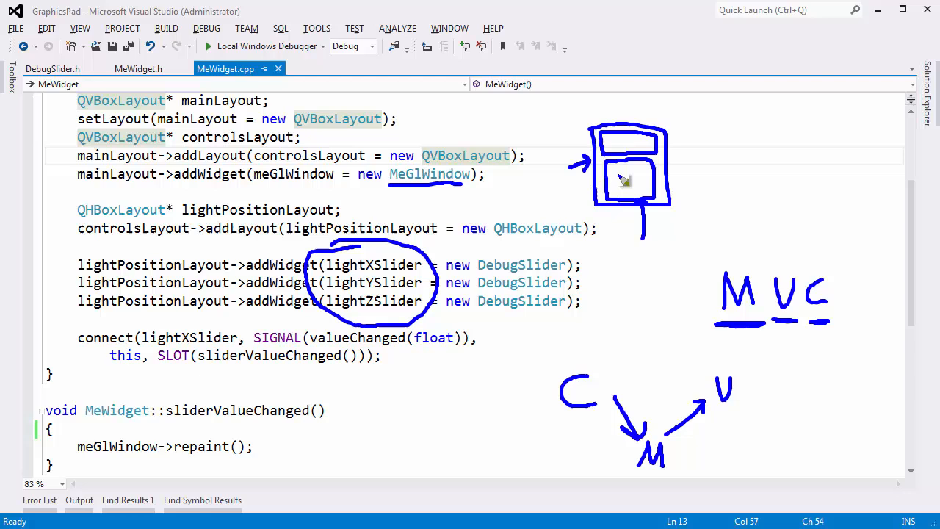
mouse_move(708, 349)
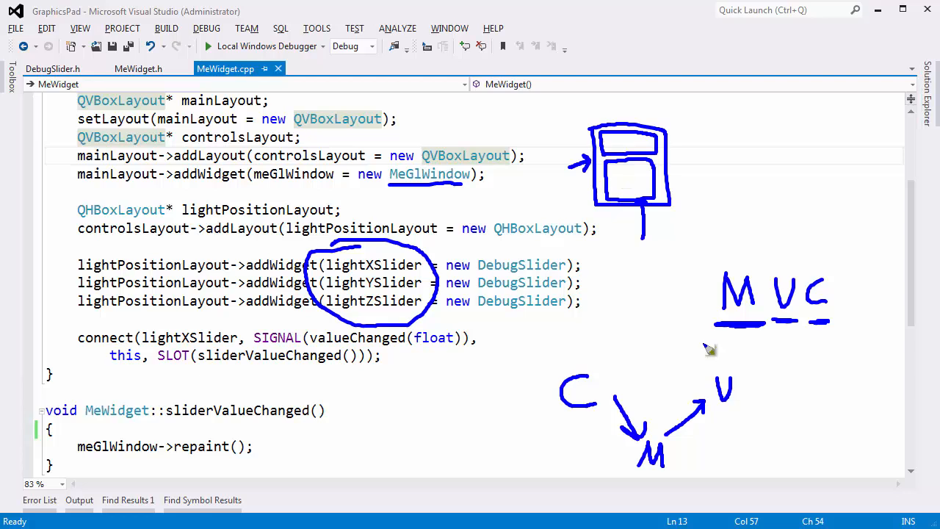
mouse_move(713, 391)
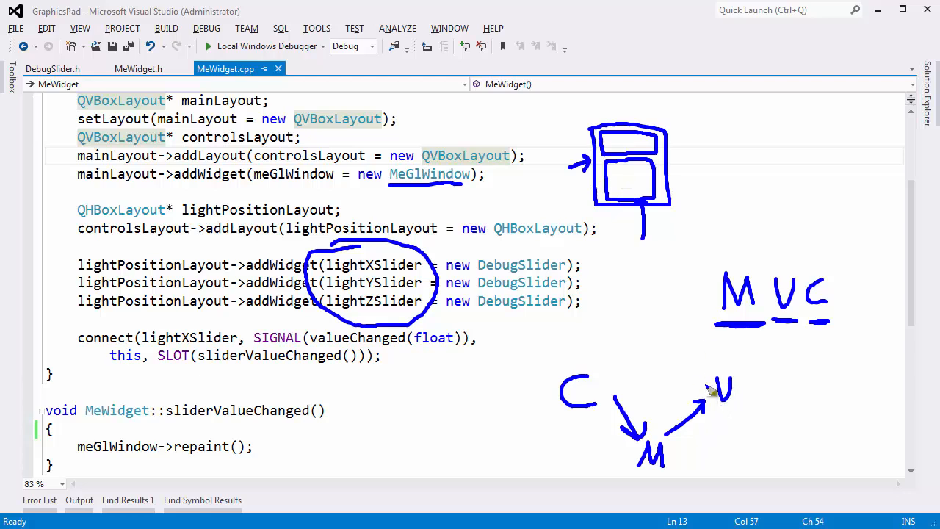
mouse_move(679, 449)
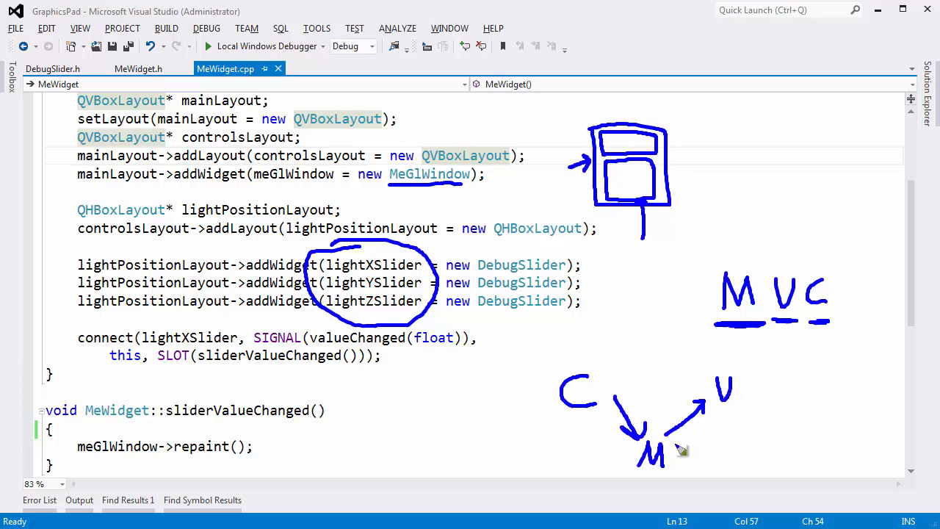
mouse_move(327, 314)
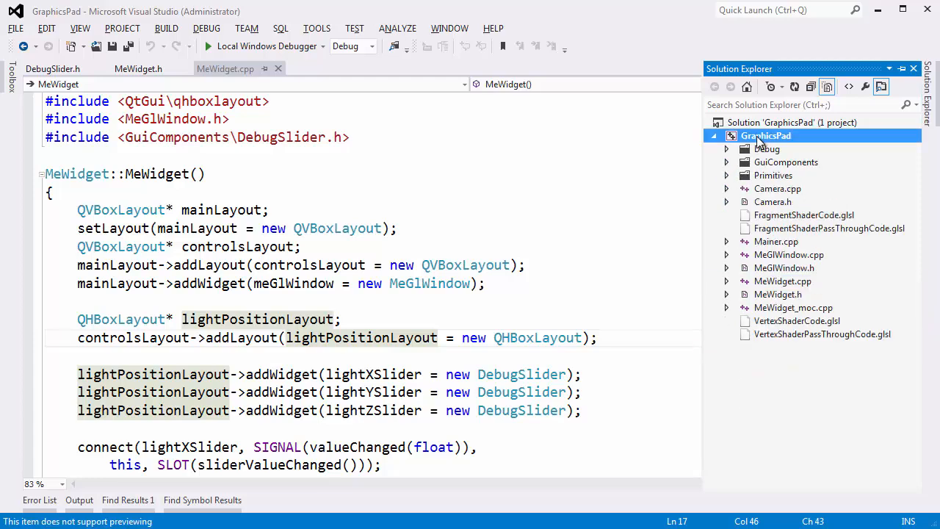
right_click(767, 135)
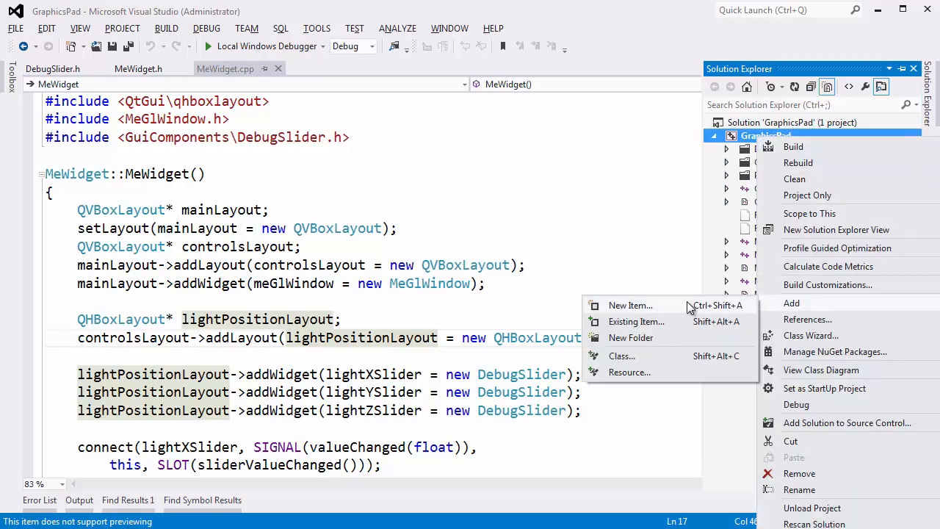
left_click(621, 355)
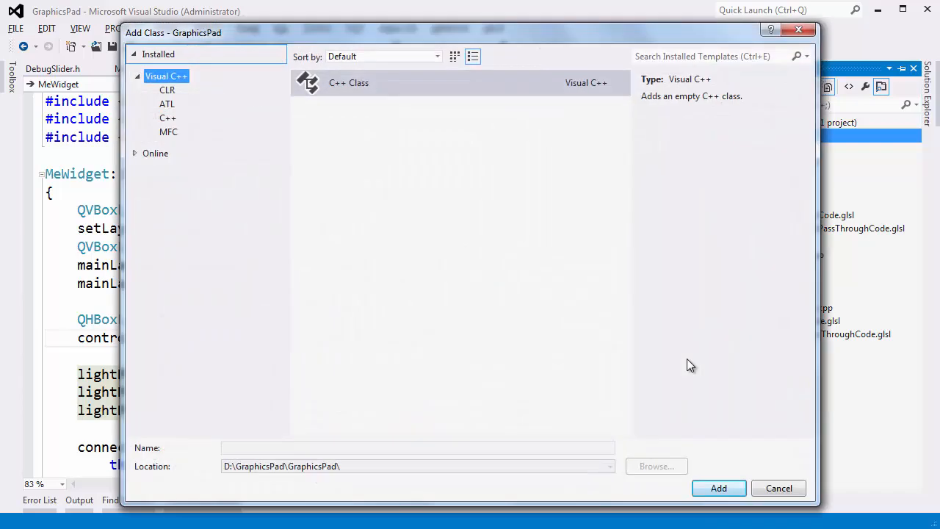
left_click(779, 488)
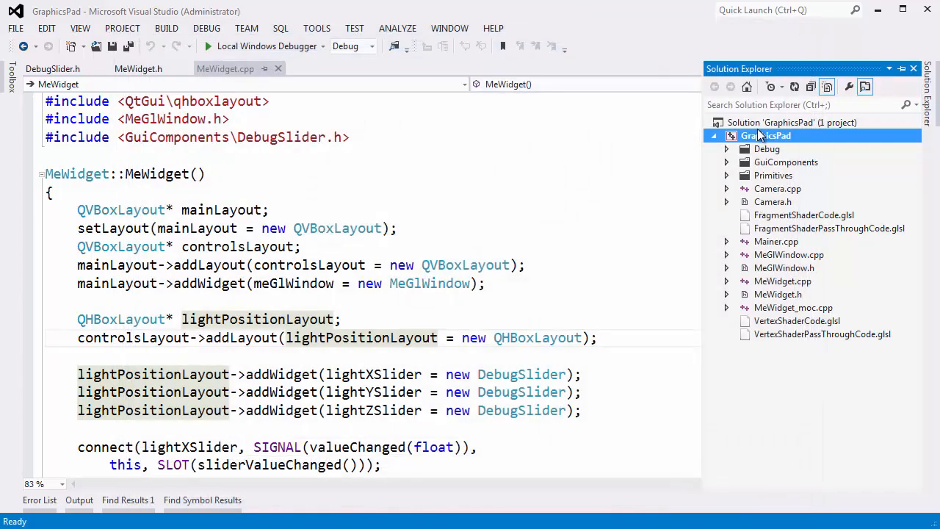
Add a new Header File item named MyModel.h to the GraphicsPad project.
right_click(767, 135)
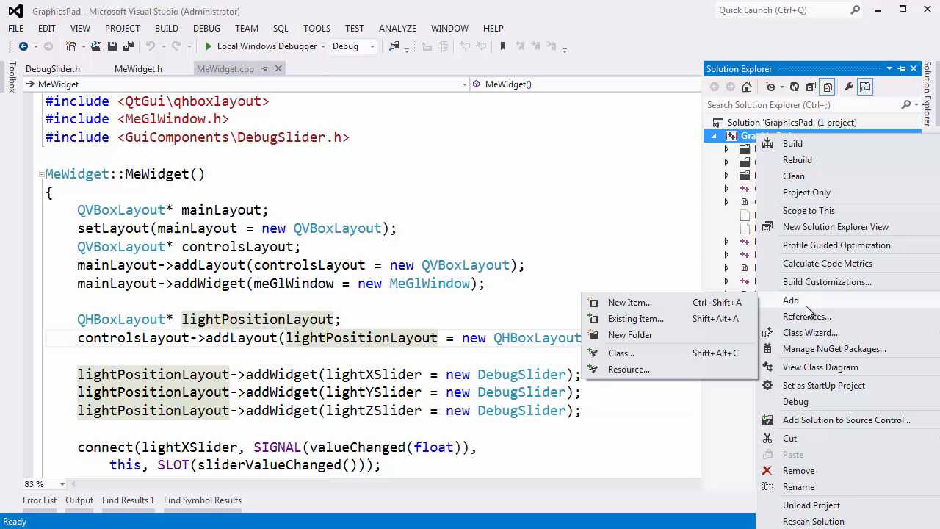
left_click(629, 303)
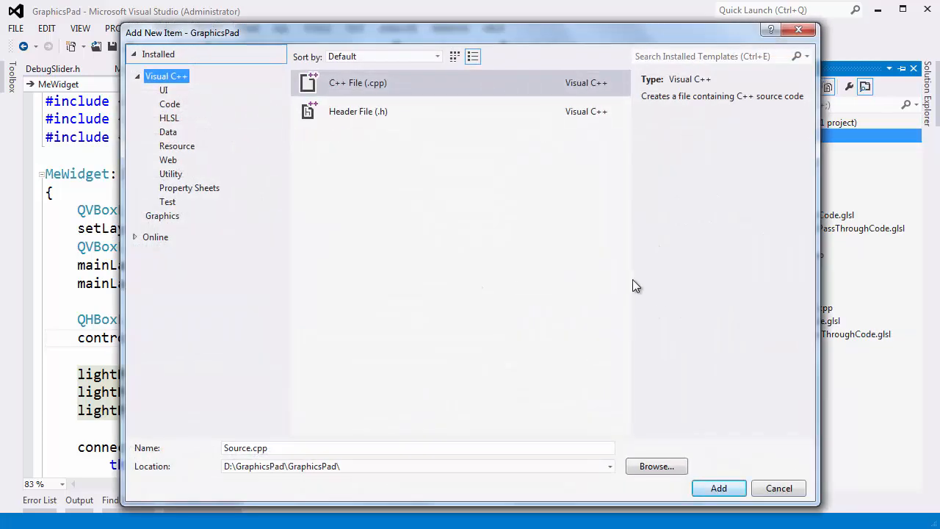
left_click(359, 112)
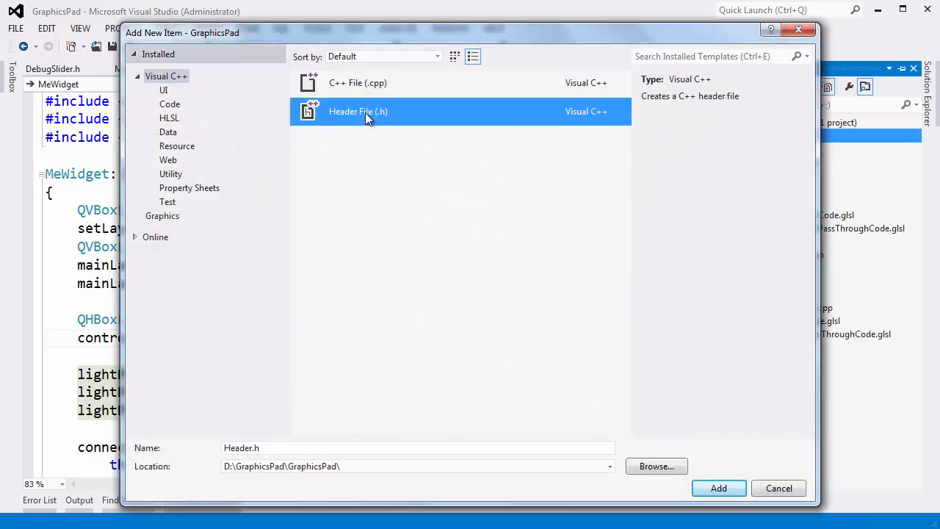
left_click(417, 447)
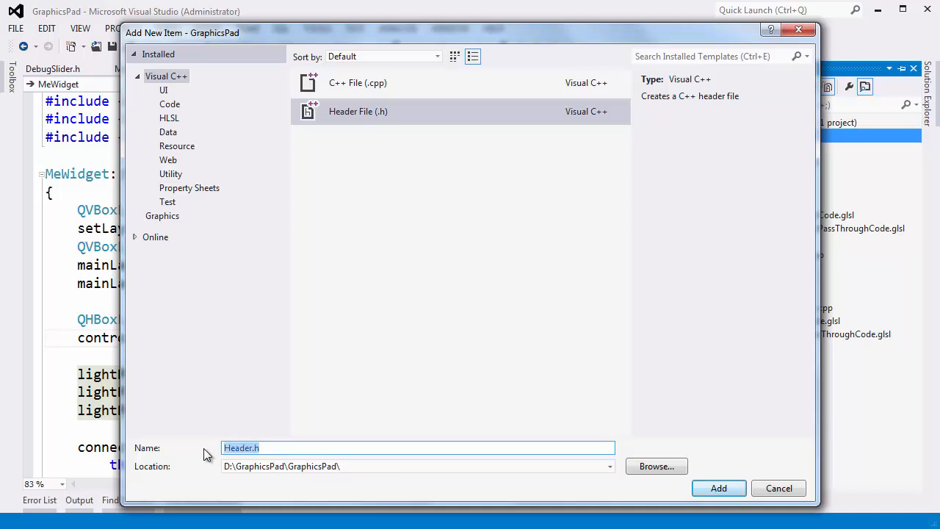
type("MyM")
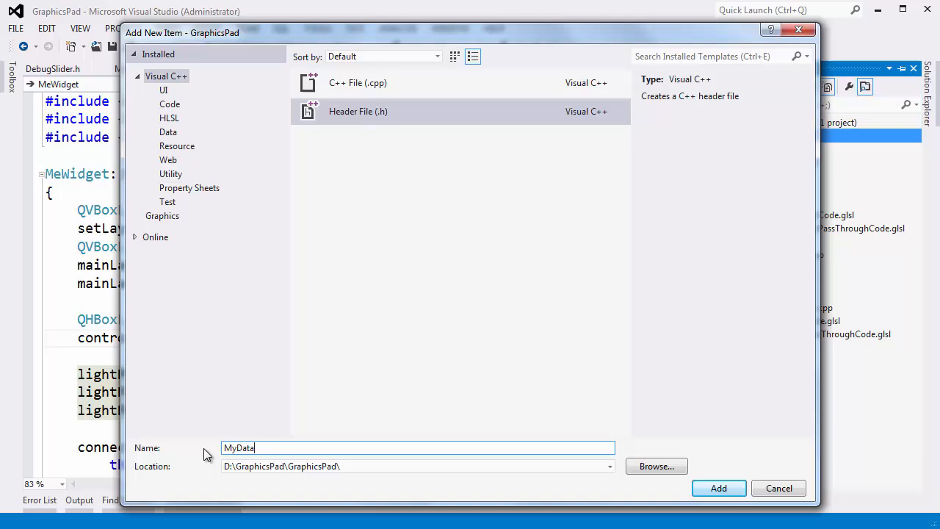
type("MyModel")
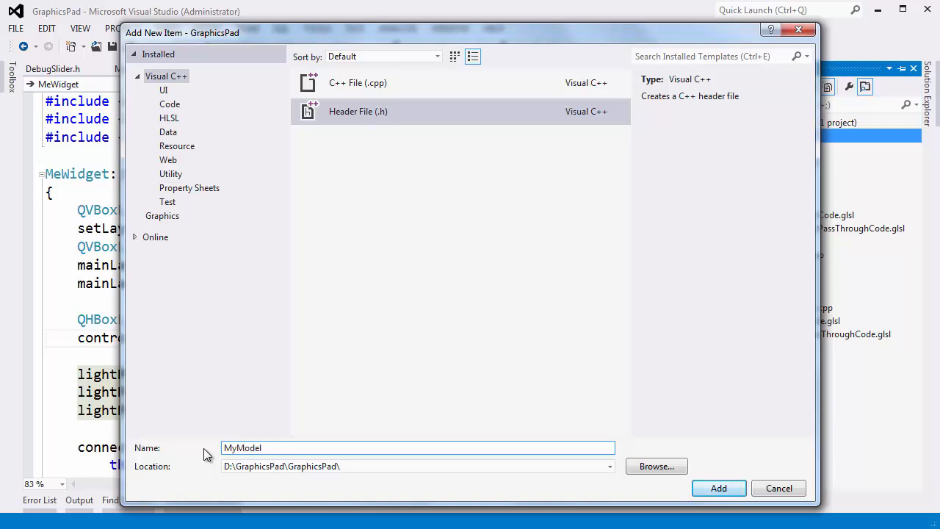
left_click(719, 488)
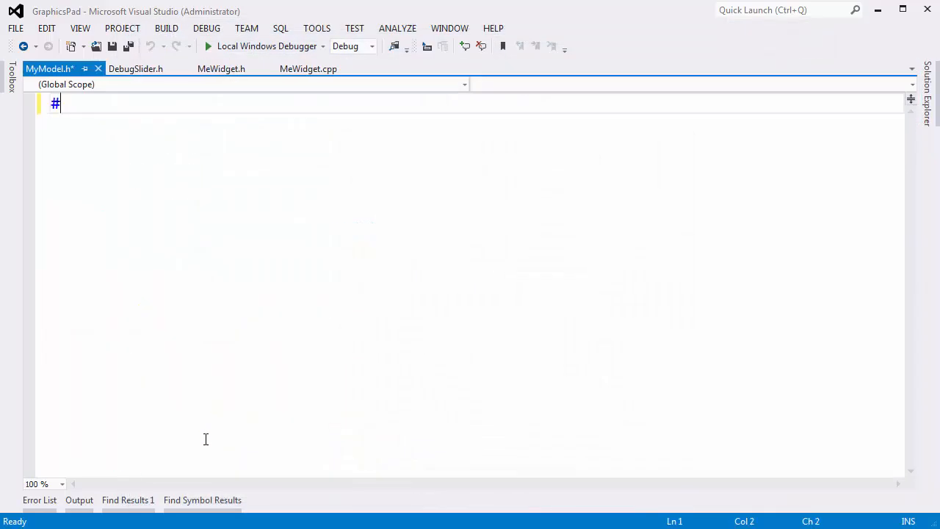
Write #pragma once and an empty struct MyModel { }; declaration.
type("pragma")
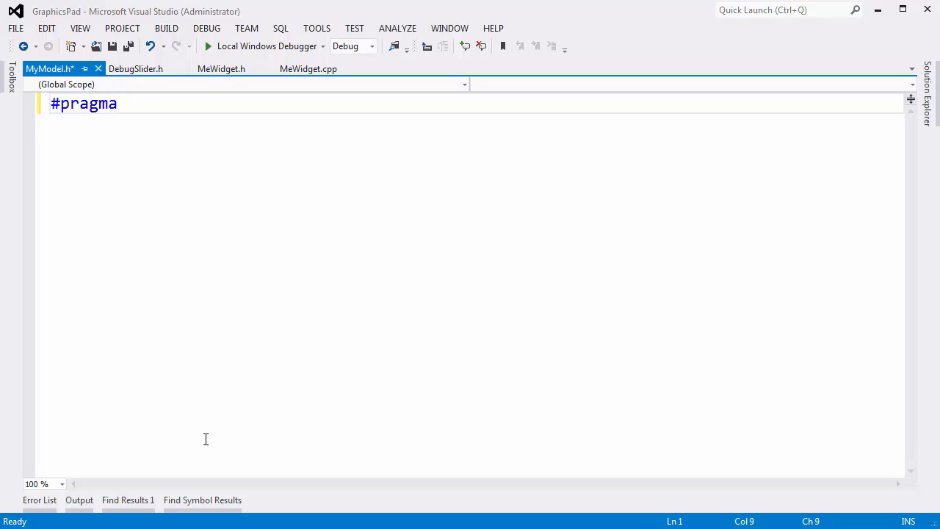
type("once")
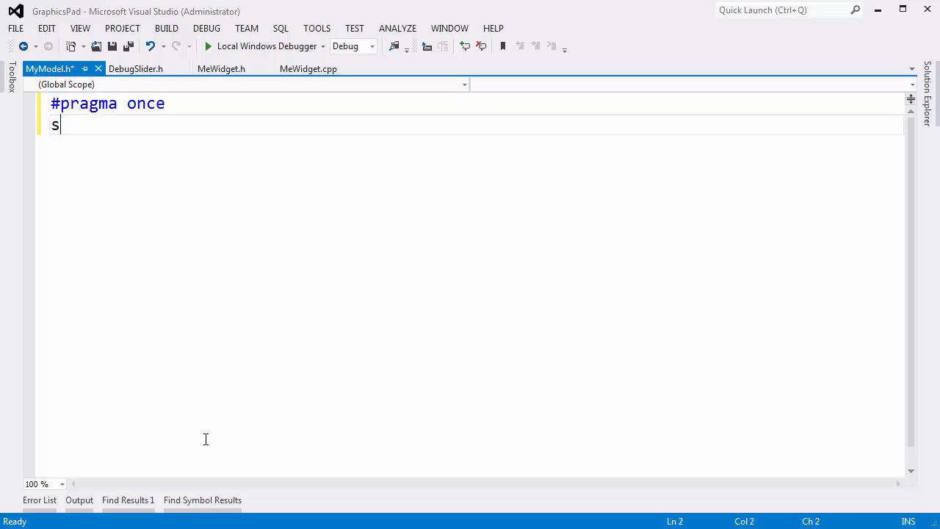
type("truct")
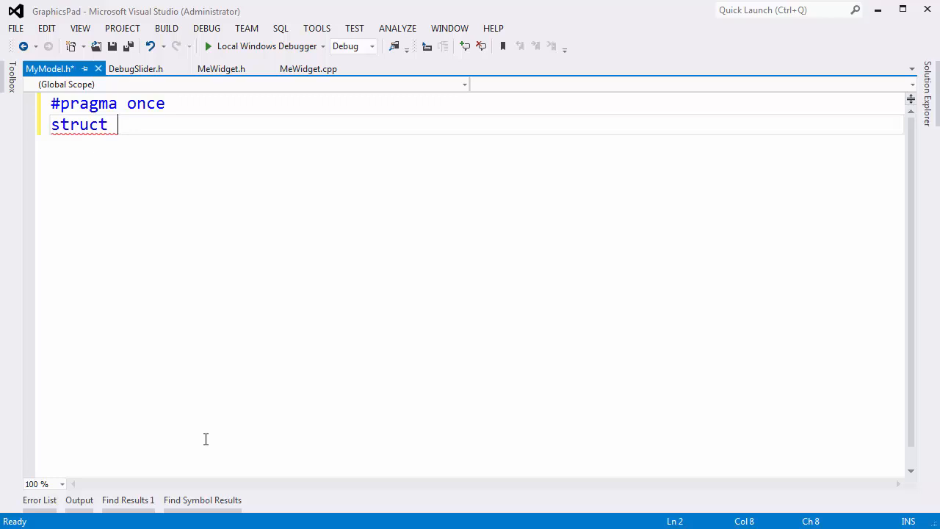
type("MyModel")
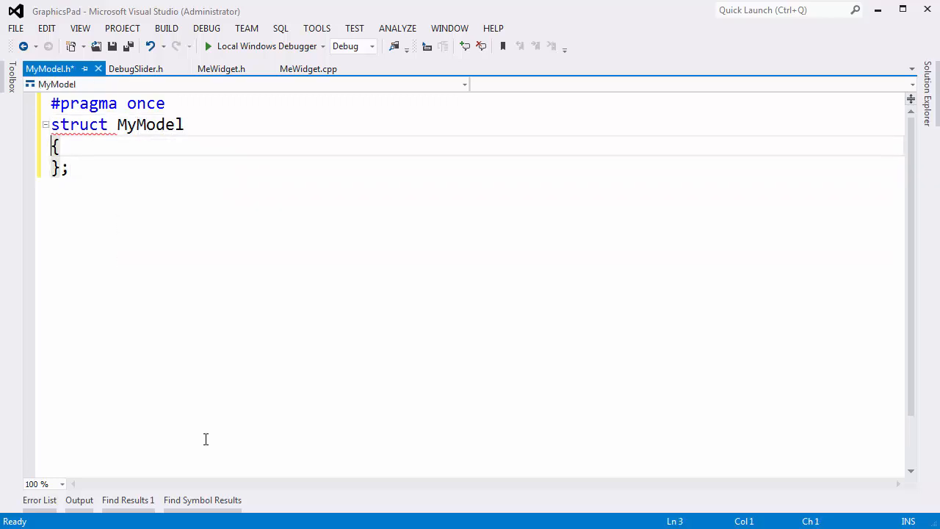
key("Enter")
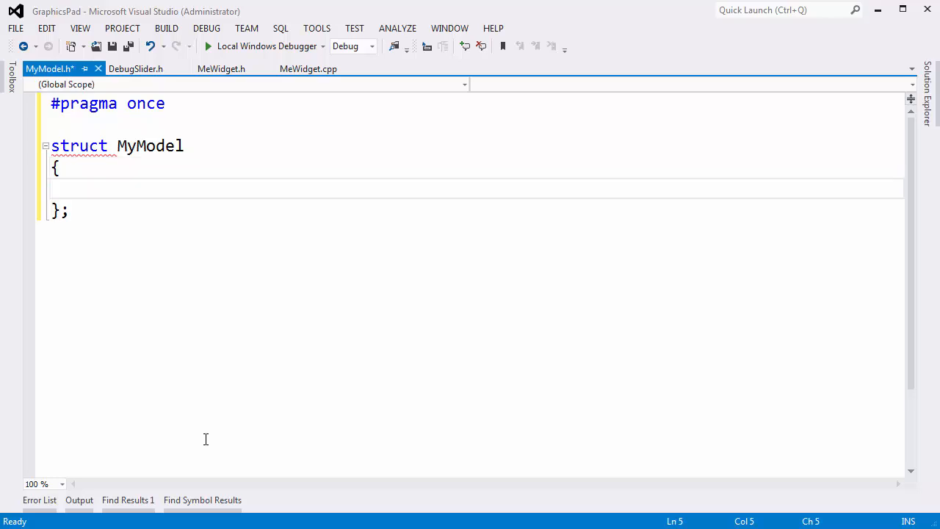
left_click(88, 189)
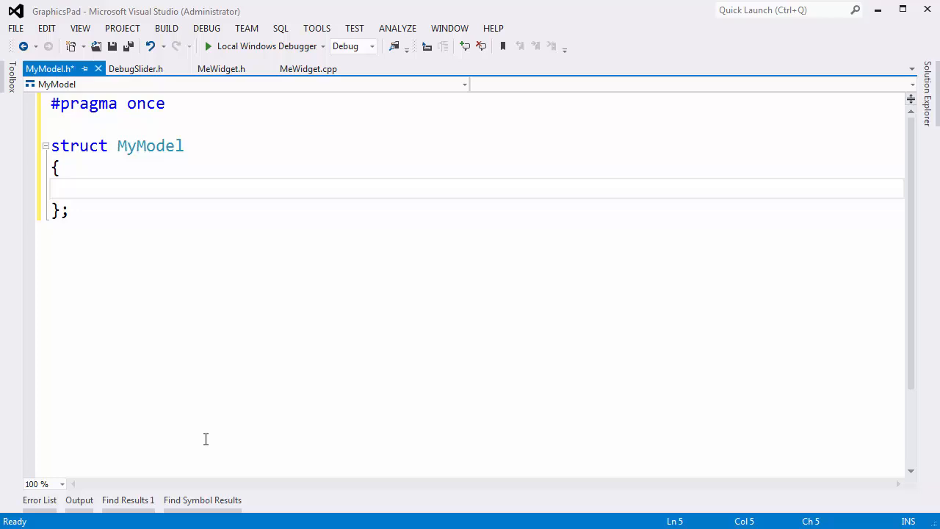
Begin a float lightPositionX member inside the struct, correcting a typo along the way.
type("f")
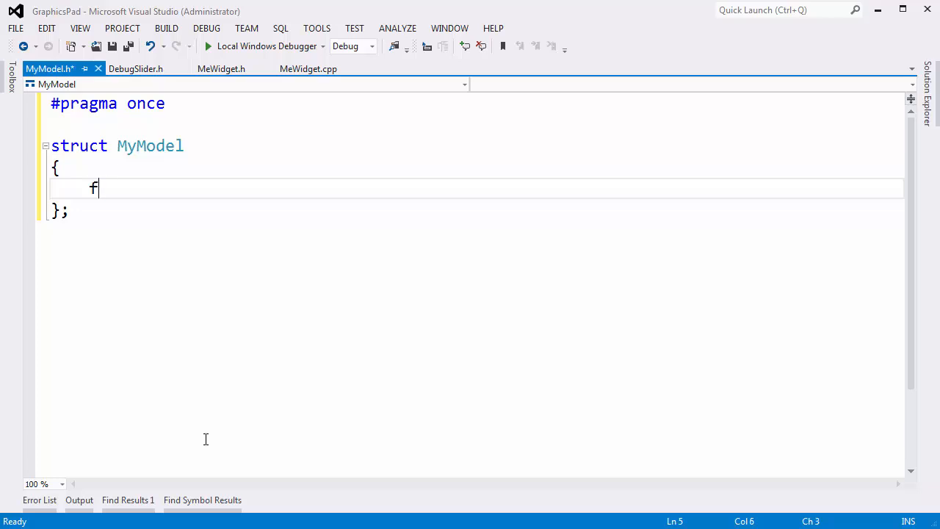
type("loat logith")
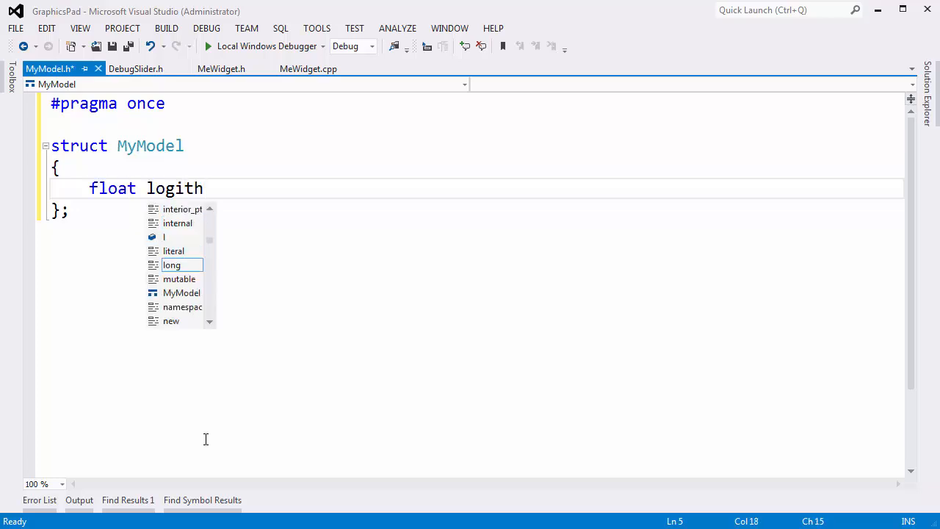
key("BackSpace")
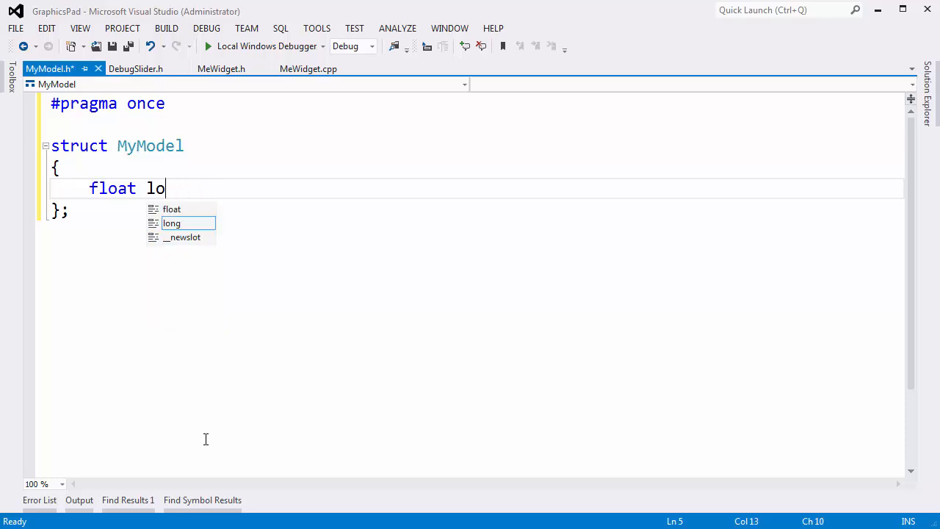
type("ightPosition")
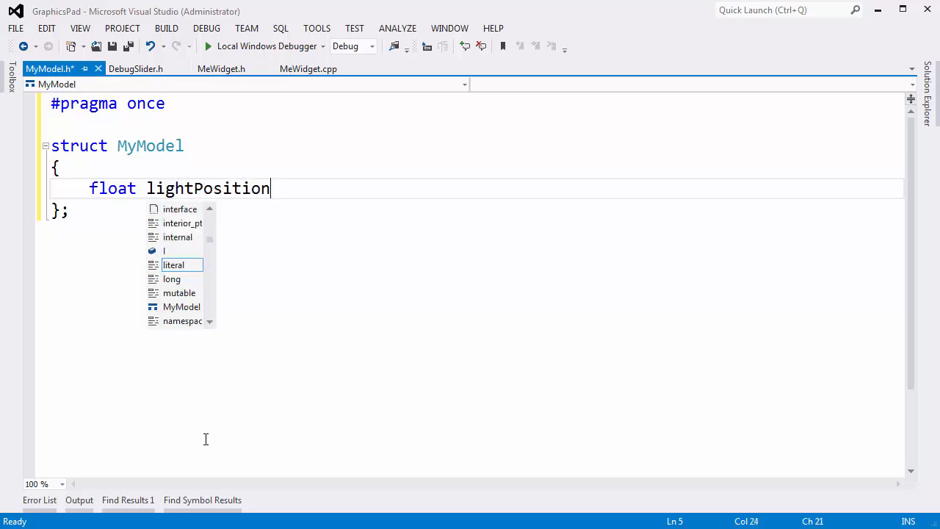
type("X;")
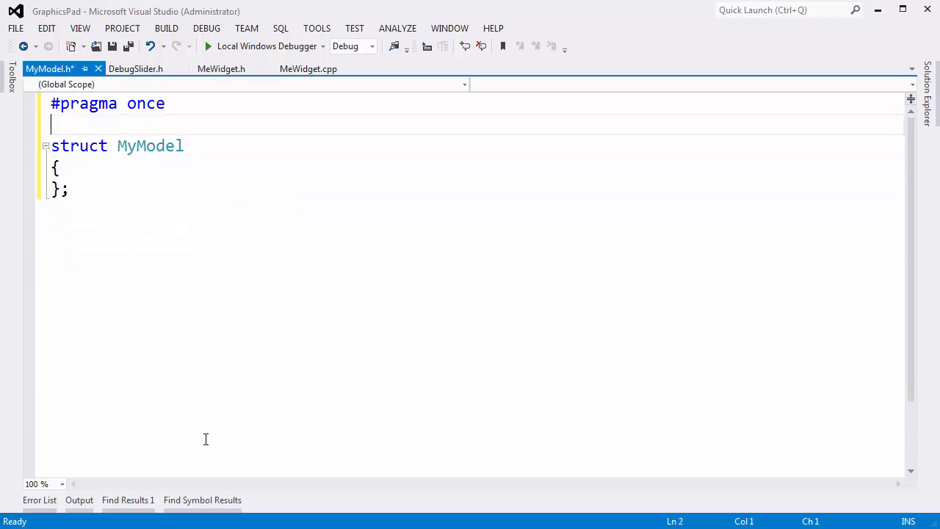
Include <glm\glm.hpp> and declare a glm::vec3 lightPosition member in MyModel.
type("#include <glm:")
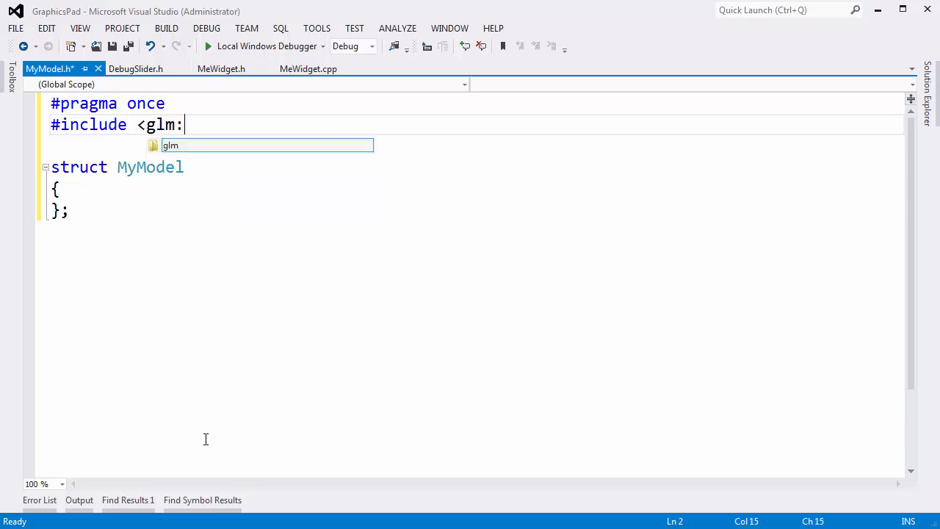
type("\\")
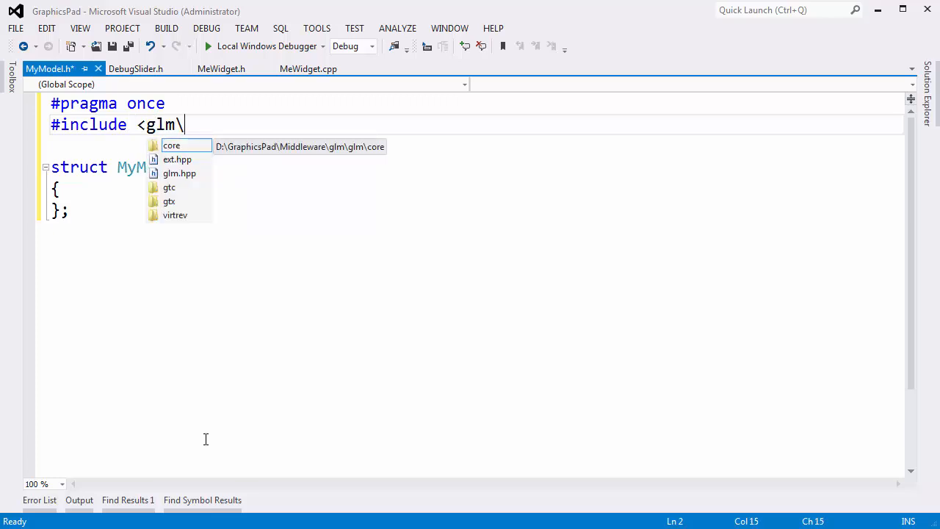
type("glm.hpp>")
type("vec")
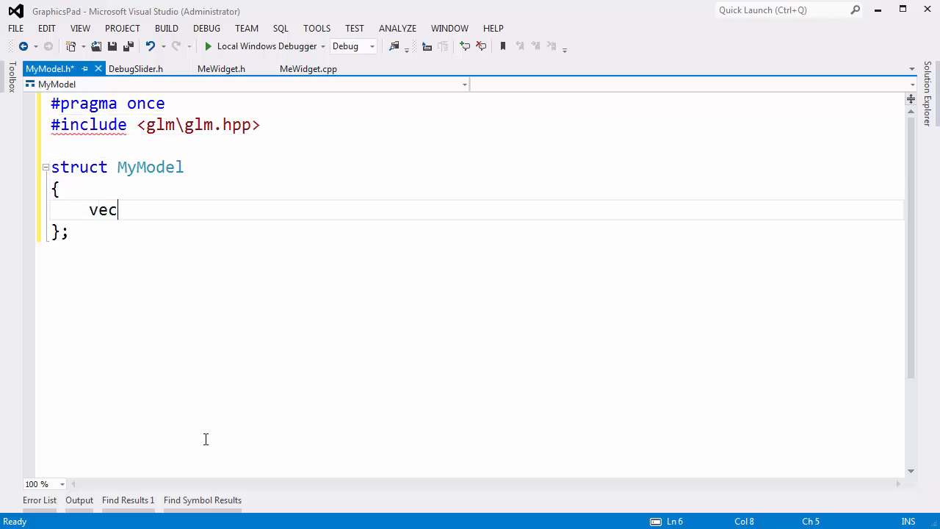
type("glm::e")
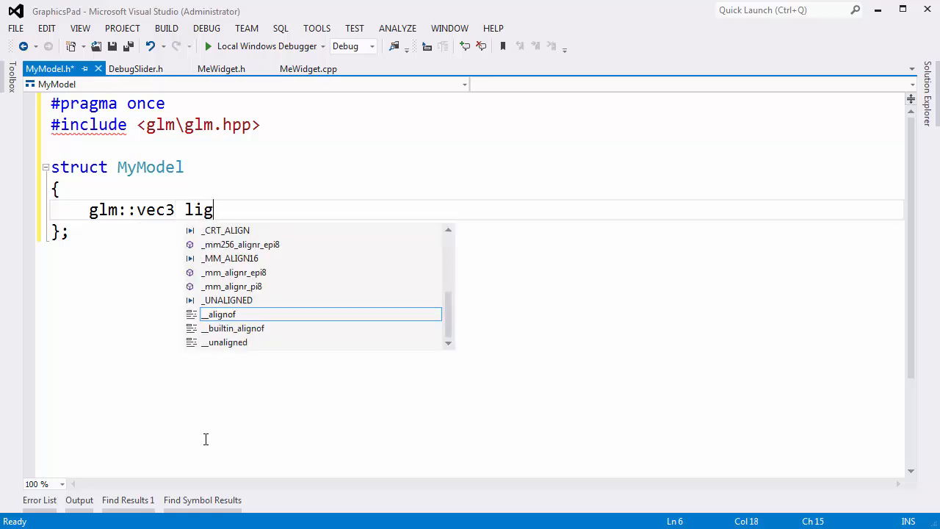
type("htPosition;")
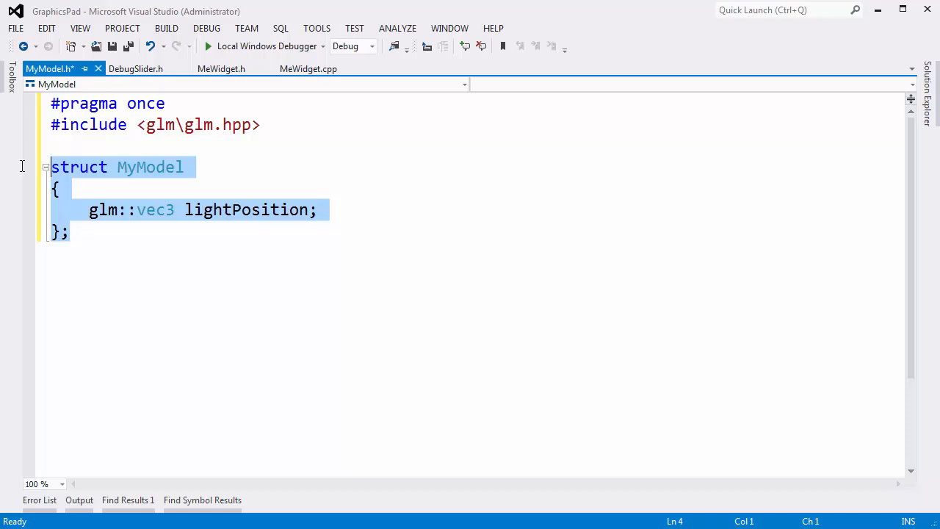
mouse_move(135, 69)
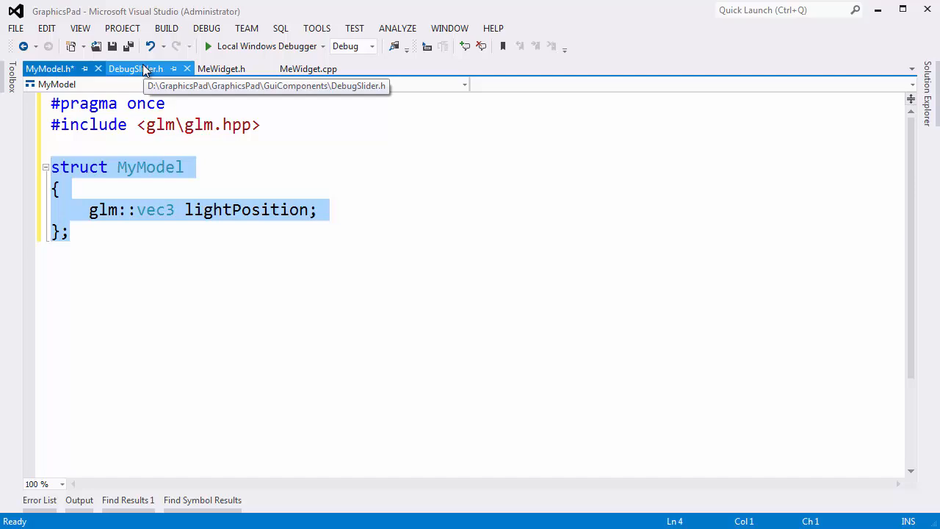
Start an include line in MeWidget.cpp, then open MeWidget.h from Solution Explorer.
left_click(309, 69)
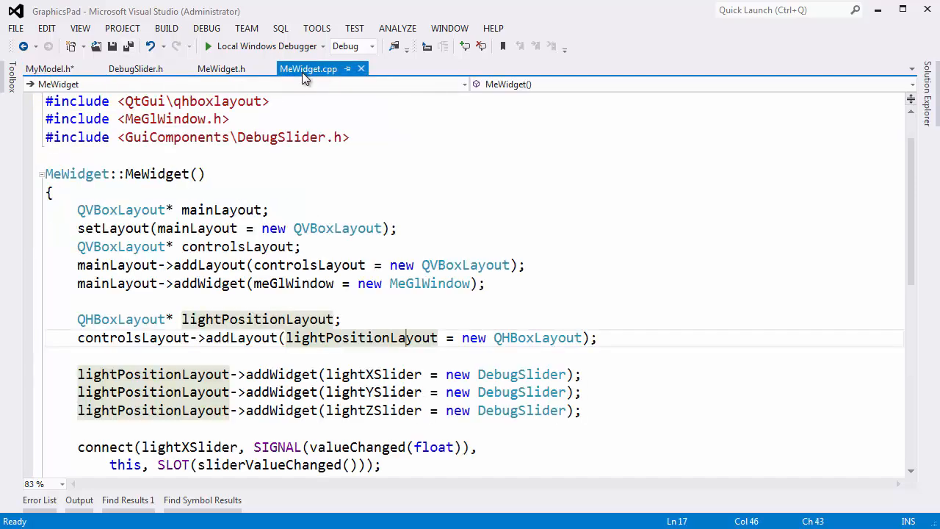
left_click(349, 138)
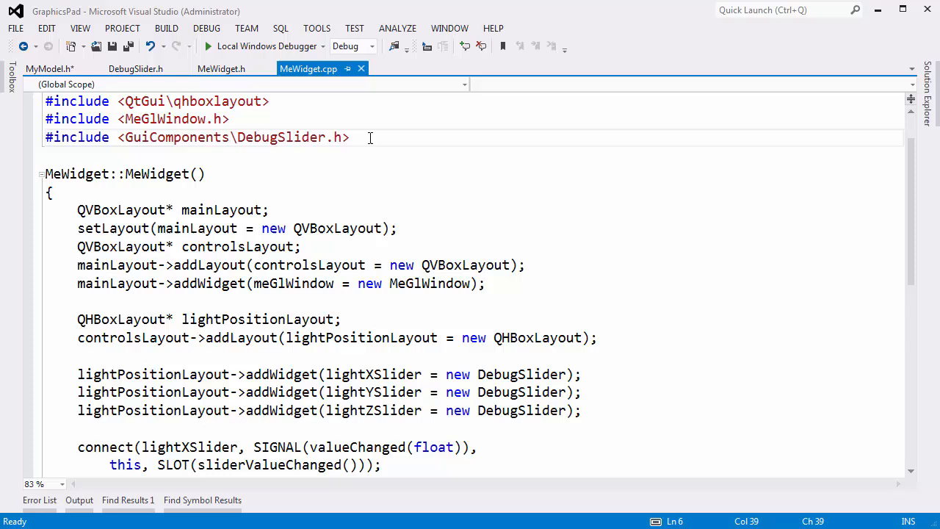
type("#inclue")
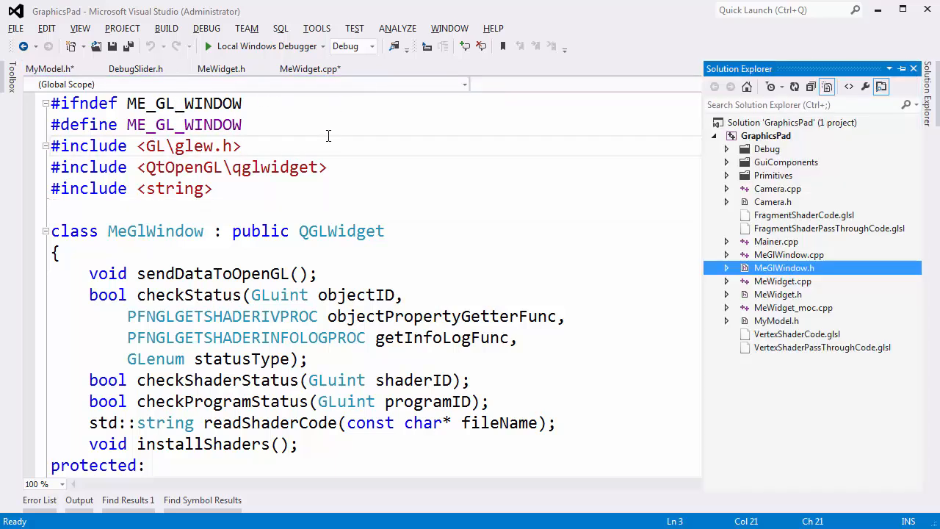
left_click(777, 294)
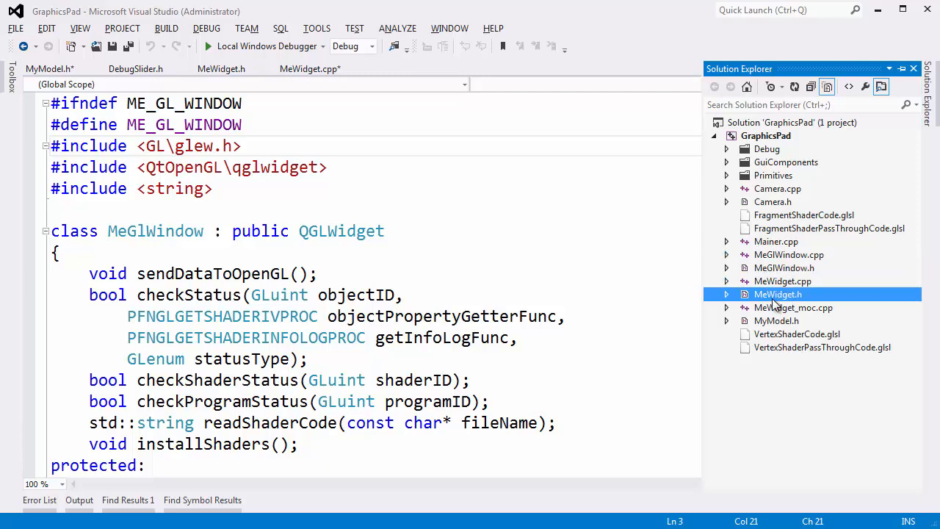
double_click(777, 293)
type("#")
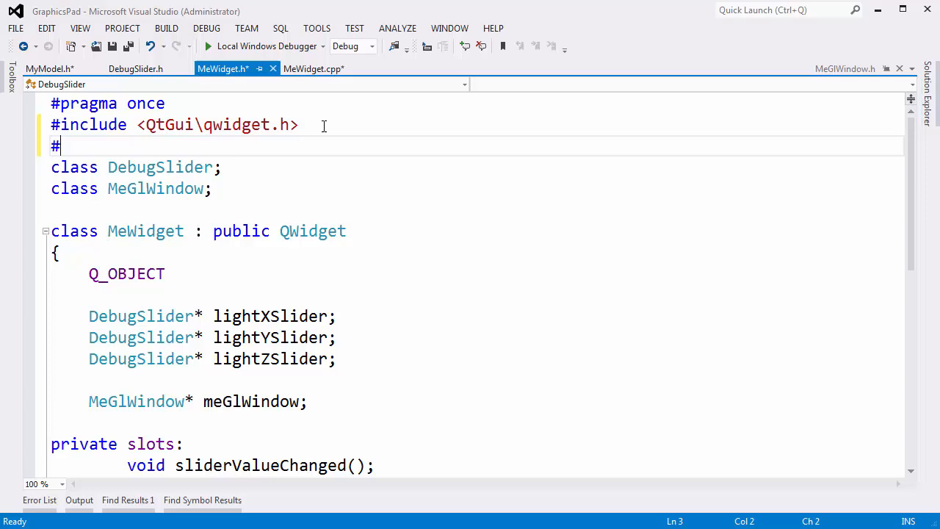
Include <MyModel.h> in MeWidget.h and declare a MyModel theModel member.
type("include <")
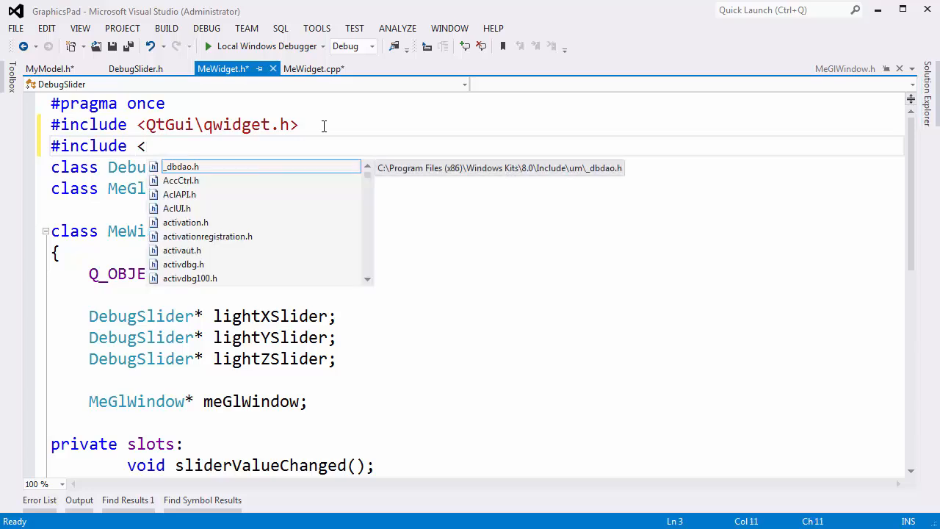
type("my")
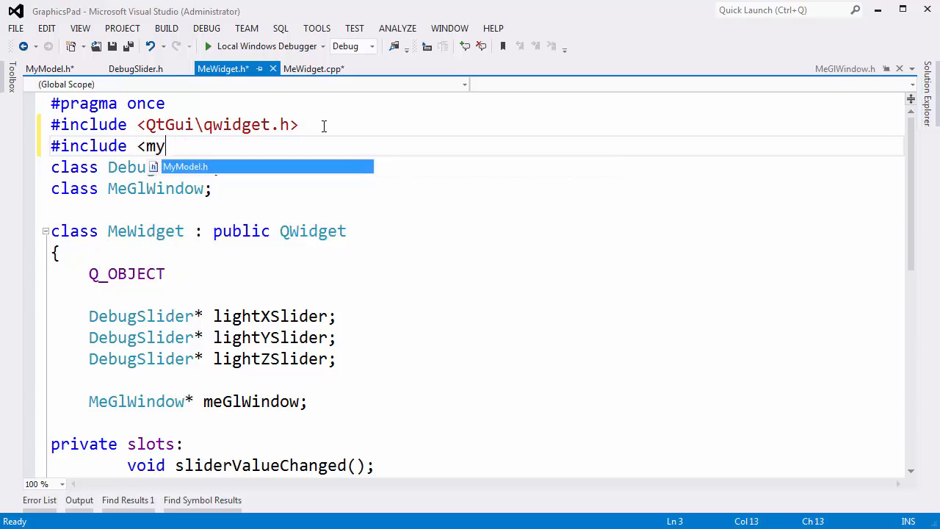
type("Model.h>")
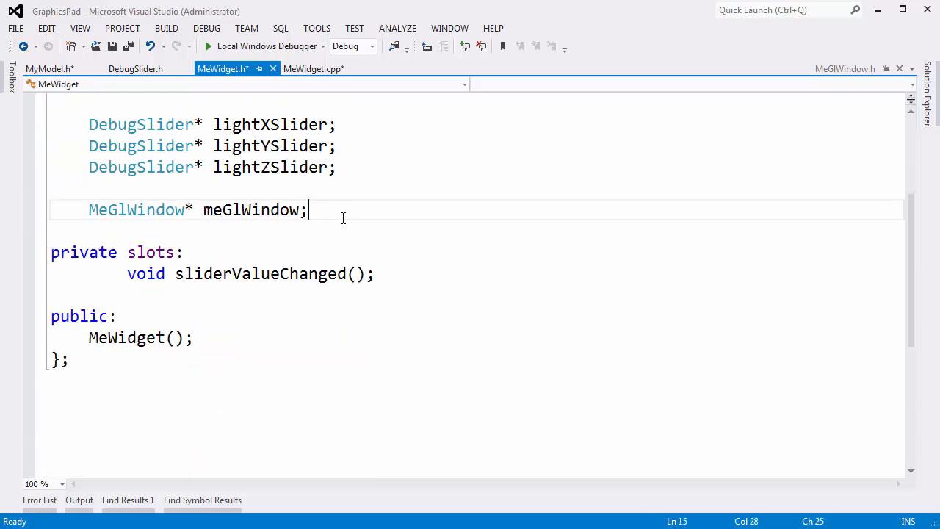
type("mymo")
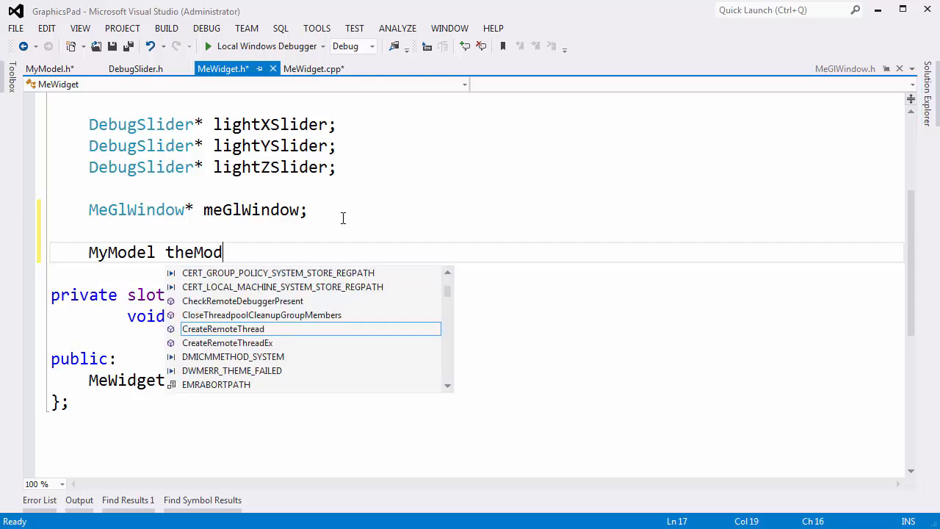
type("el;")
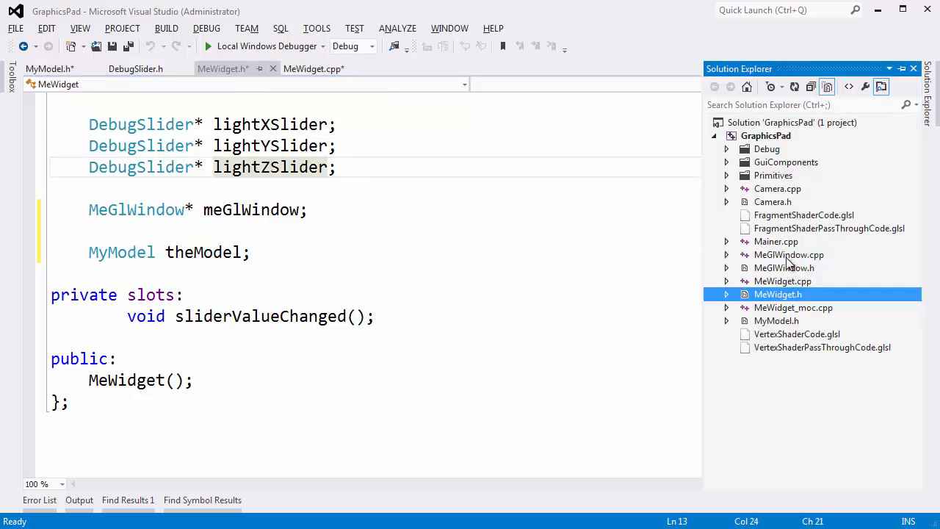
In MeGlWindow.h forward-declare class MyModel and declare MeGlWindow(MyModel* theModel).
double_click(784, 267)
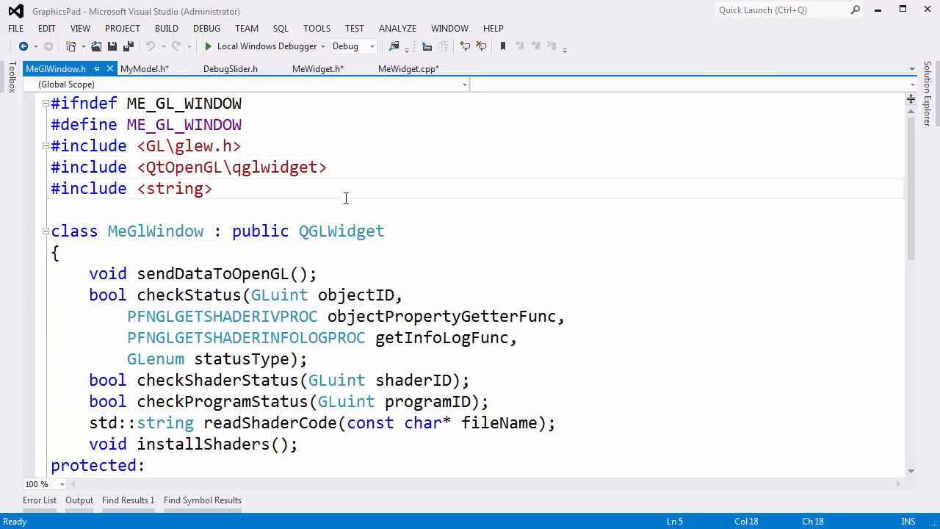
type("class MyM")
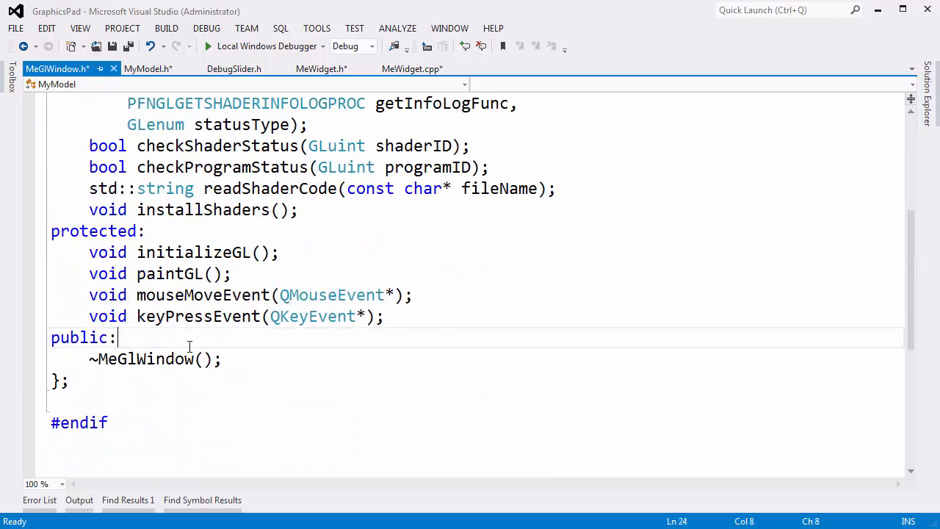
type("MeGlWindow(My")
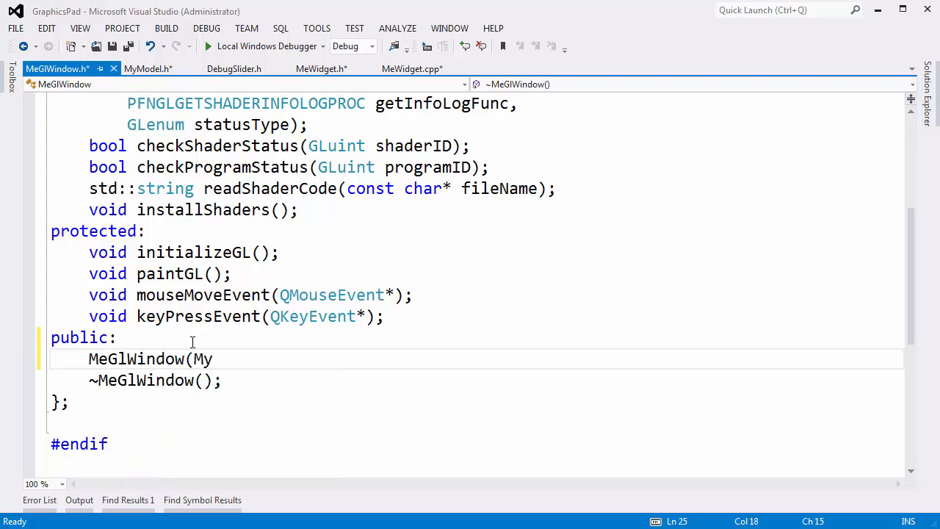
type("Model*")
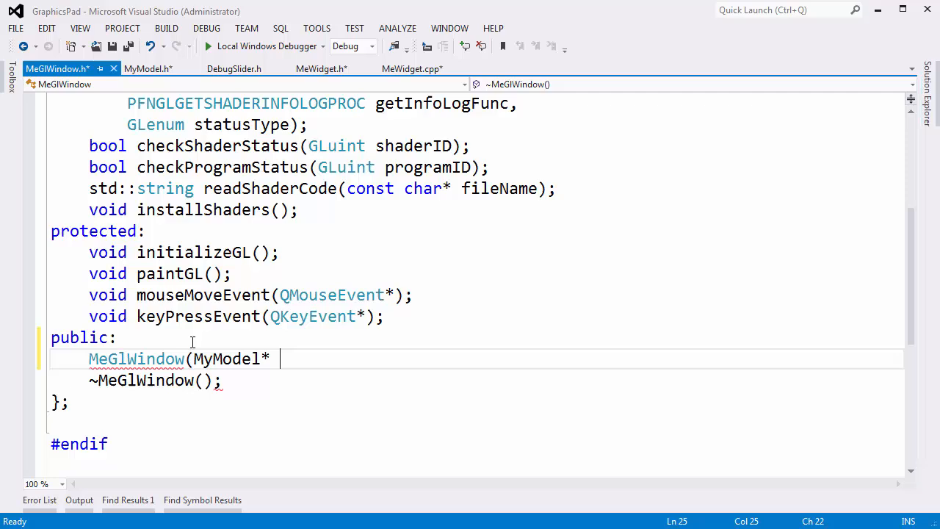
type("the")
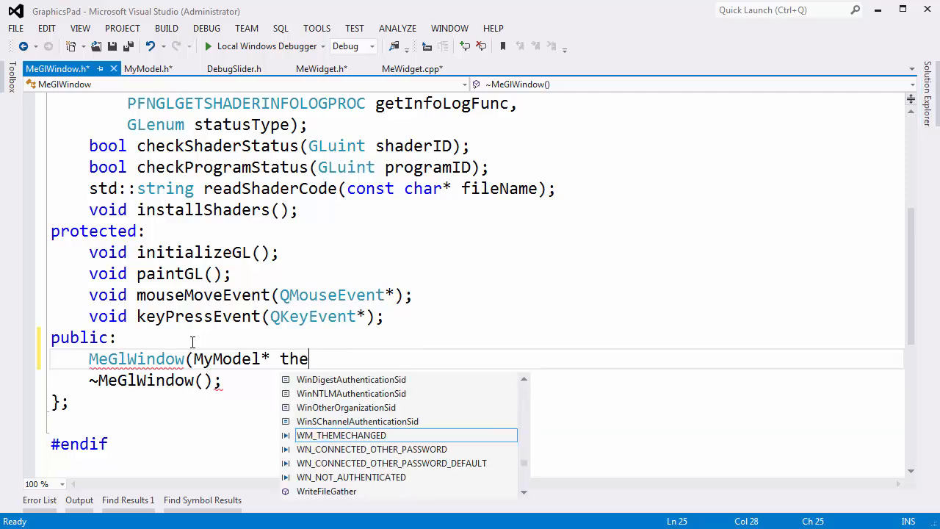
type("Model);")
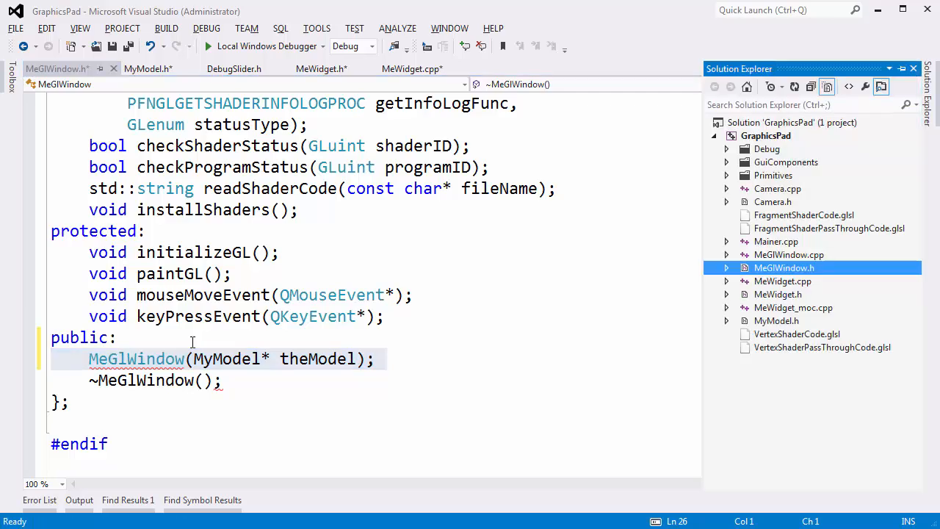
left_click(412, 69)
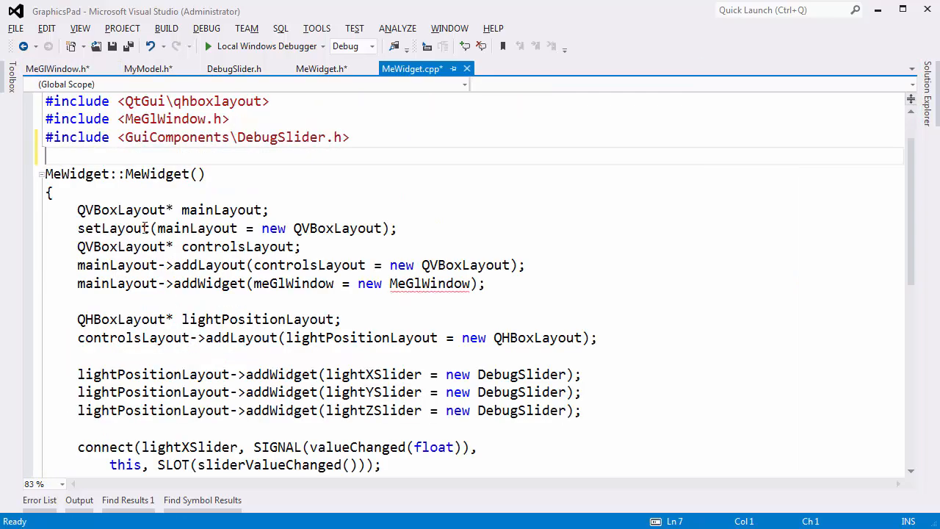
Define an empty MeGlWindow::MeGlWindow(MyModel* theModel) constructor above sendDataToOpenGL in MeGlWindow.cpp.
left_click(62, 69)
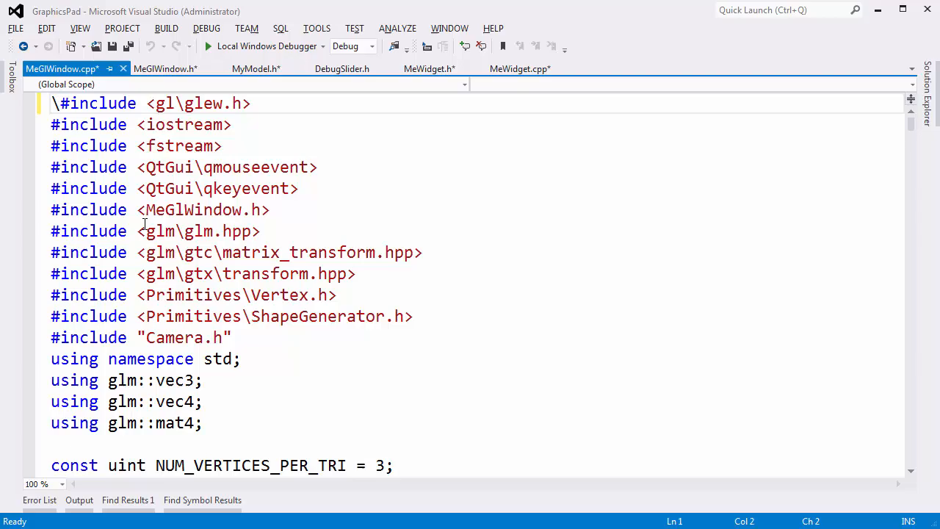
scroll("down", 3)
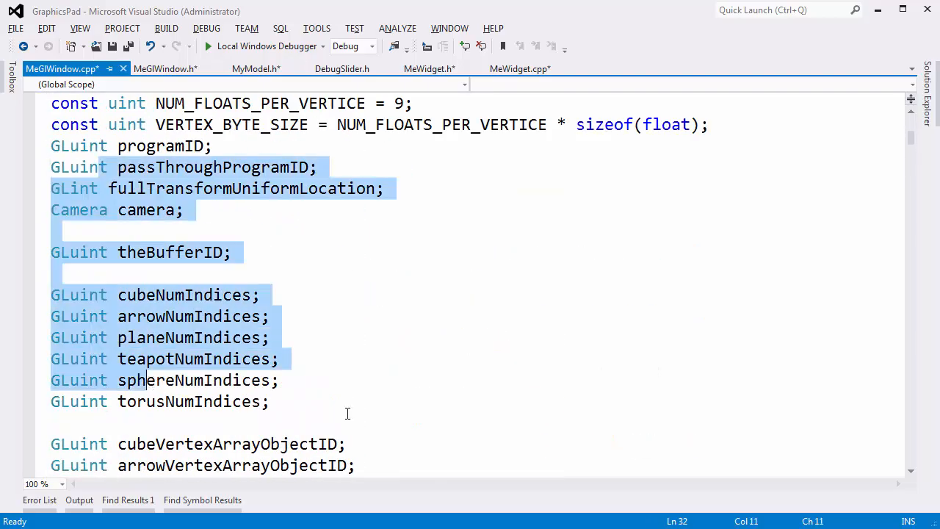
scroll("down", 3)
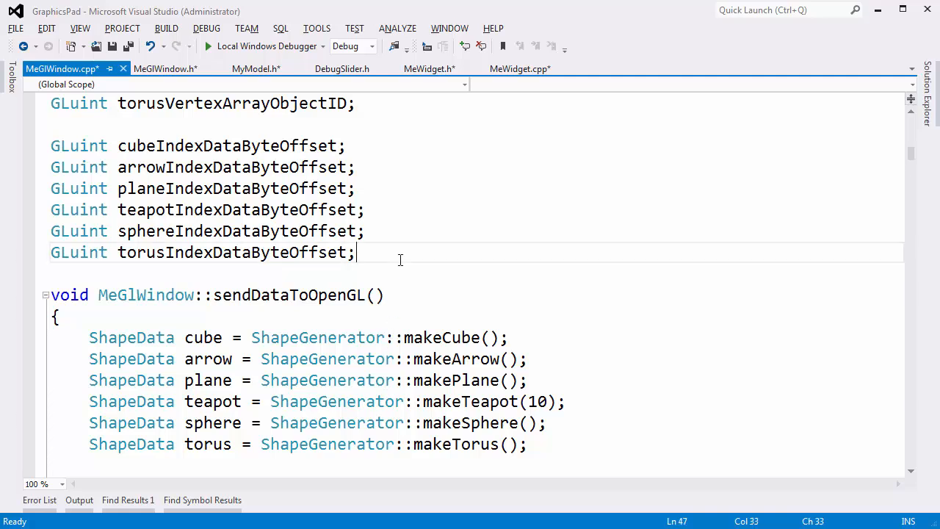
key("enter")
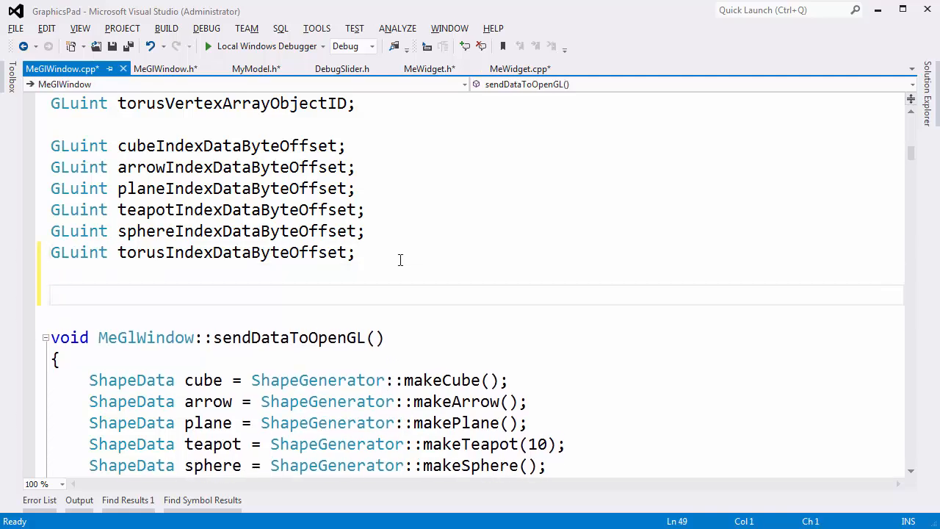
type("MeGlWi")
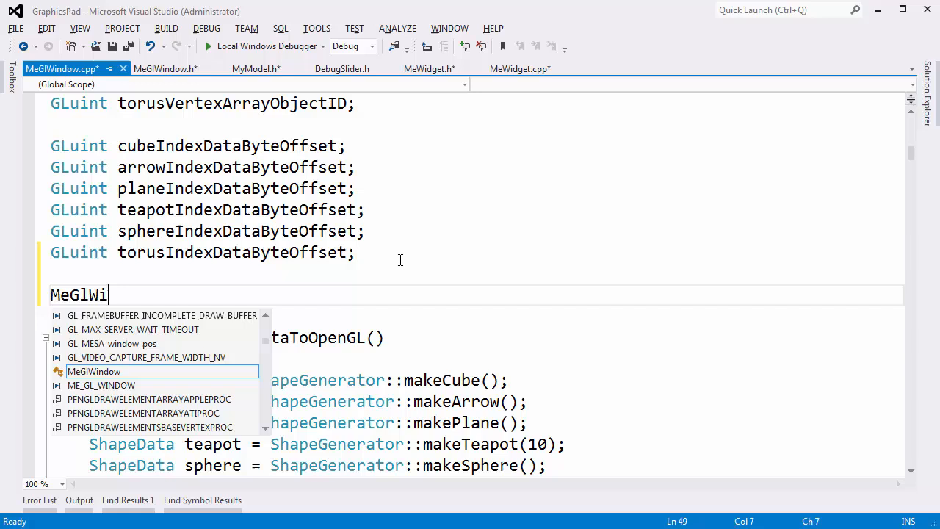
type("ndow::")
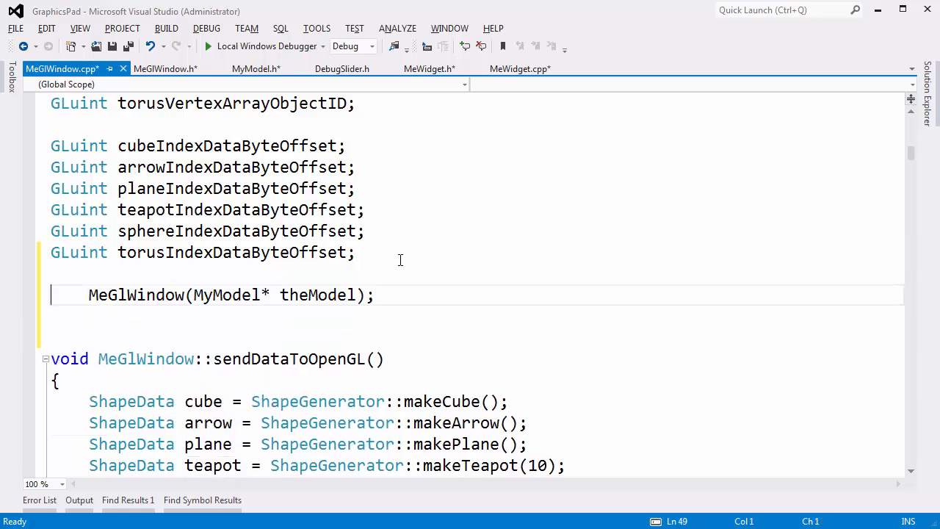
type("MeGlW")
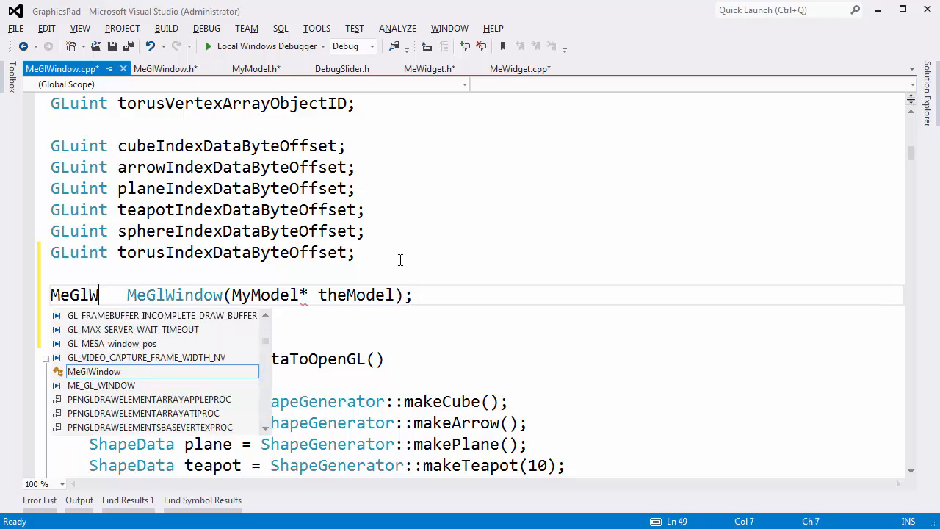
type("::")
type("}")
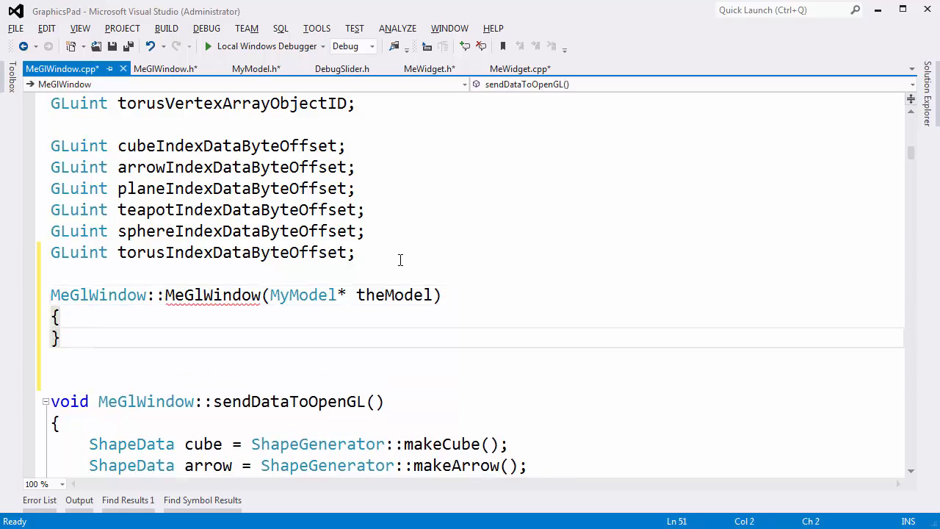
Select the MyModel* theModel parameter for reuse and return to MeGlWindow.h.
left_click_drag(270, 294, 385, 294)
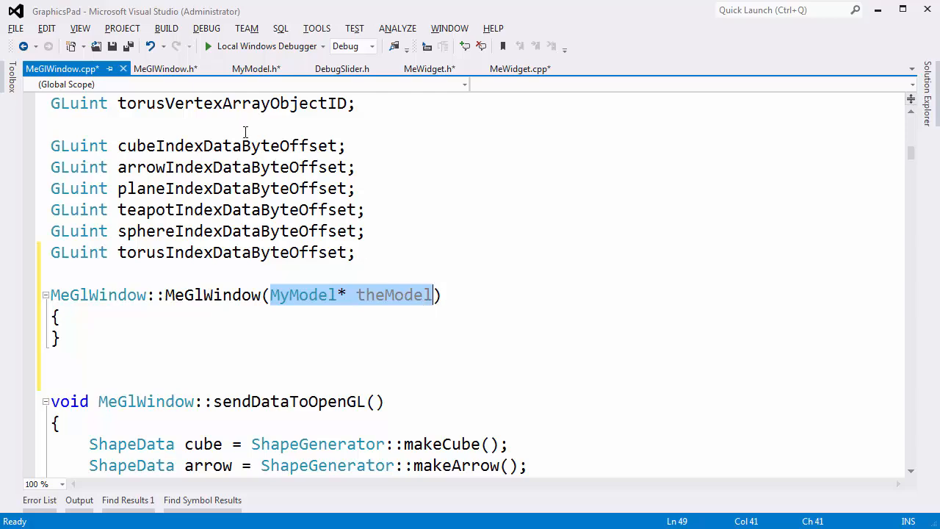
left_click(165, 69)
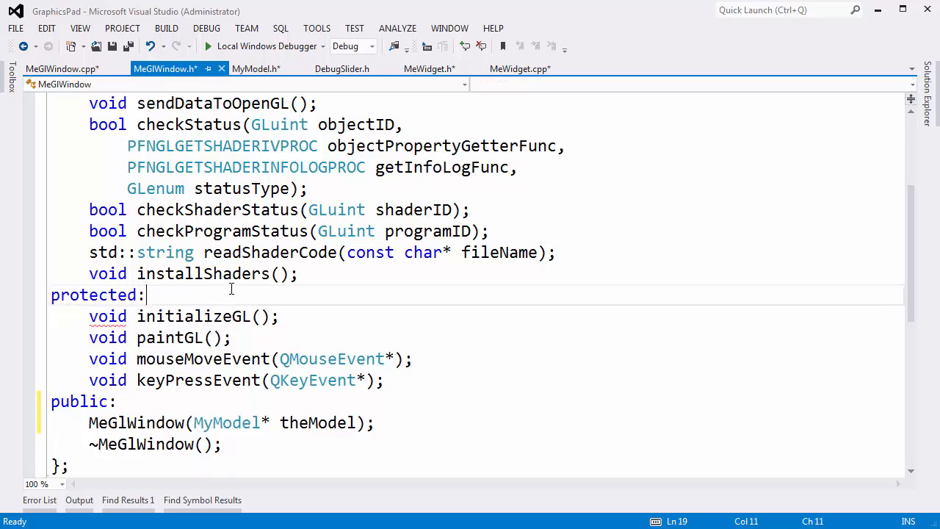
Add a private MyModel* theModel member after installShaders in MeGlWindow.h.
type("MyModel* theModel;")
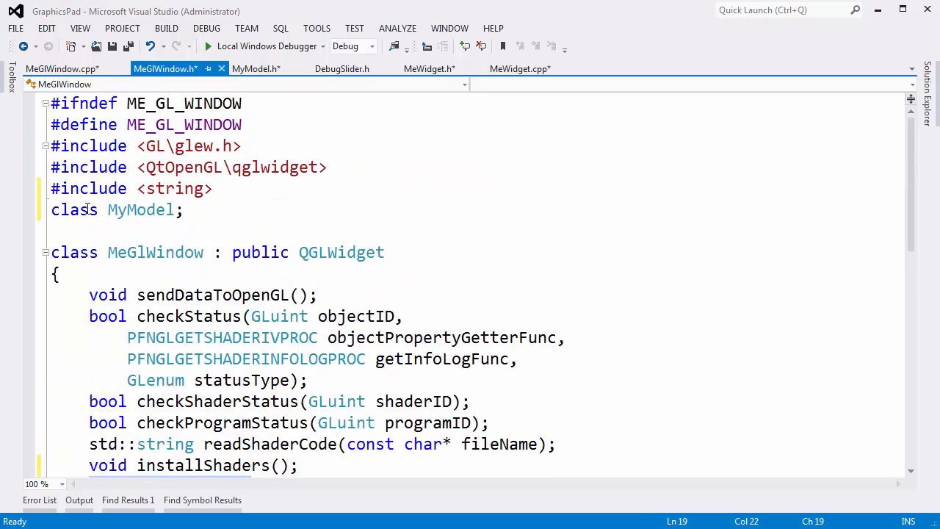
scroll("down", 3)
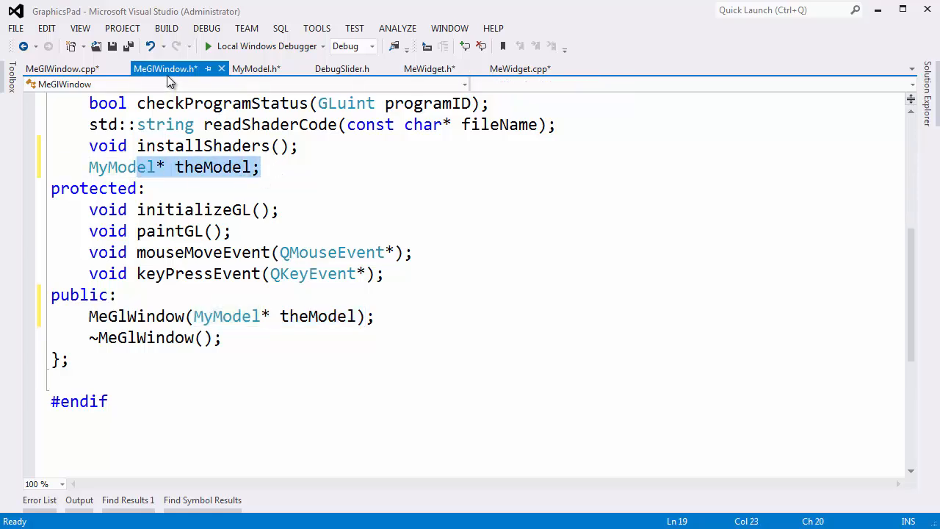
mouse_move(165, 69)
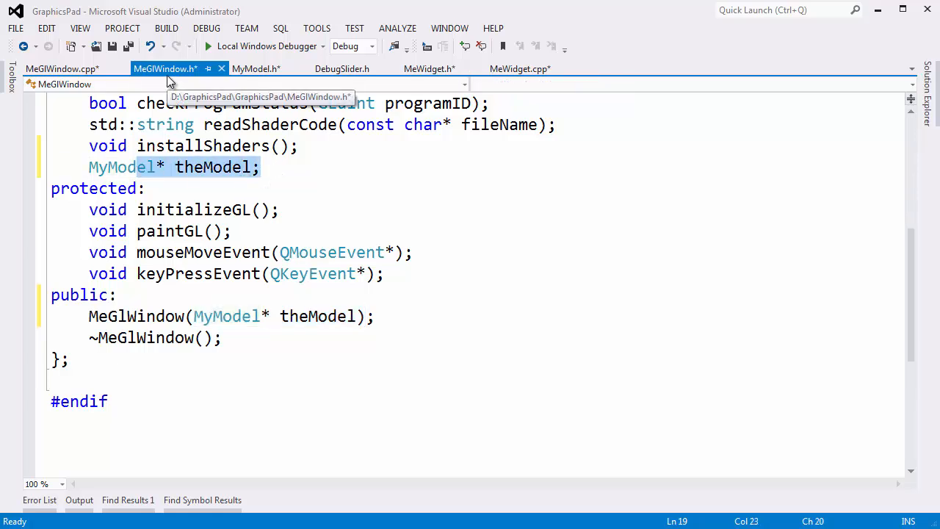
left_click(271, 124)
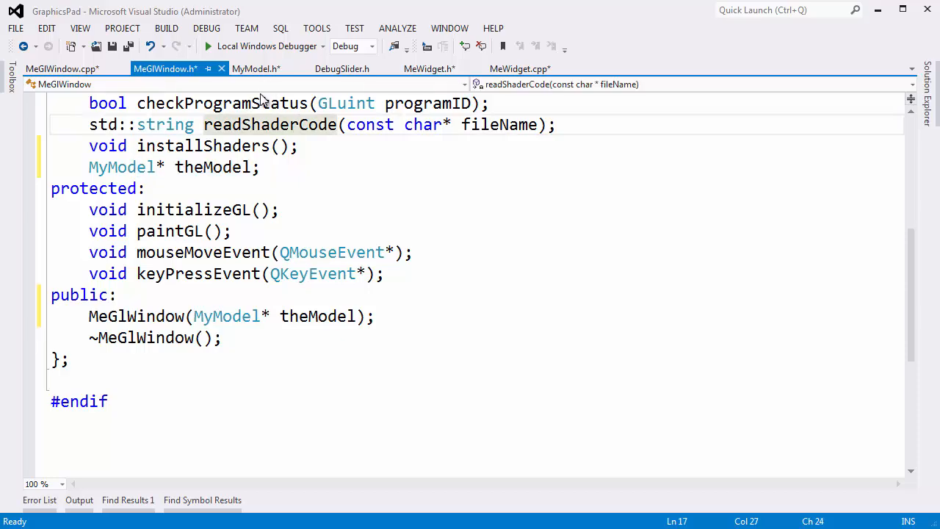
key("ctrl+tab")
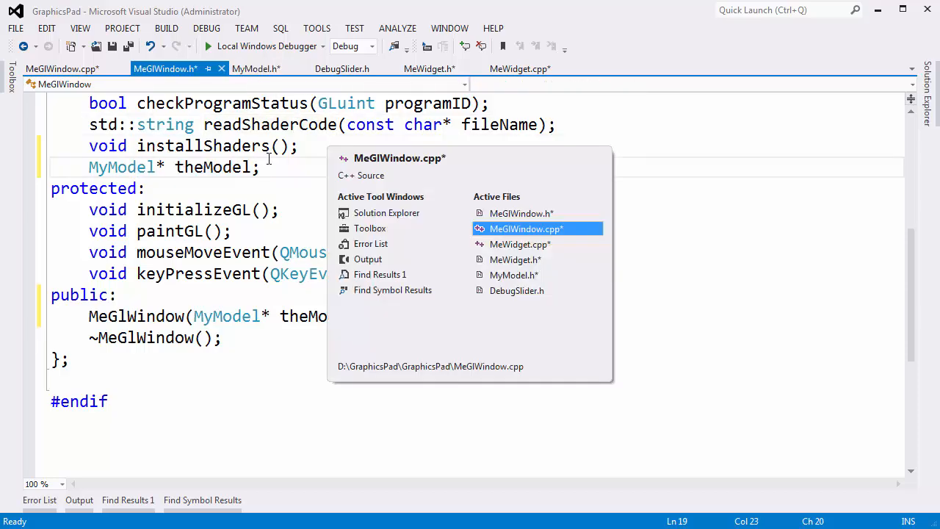
Give the MeGlWindow constructor the initializer list : theModel(theModel) in MeGlWindow.cpp.
left_click(526, 230)
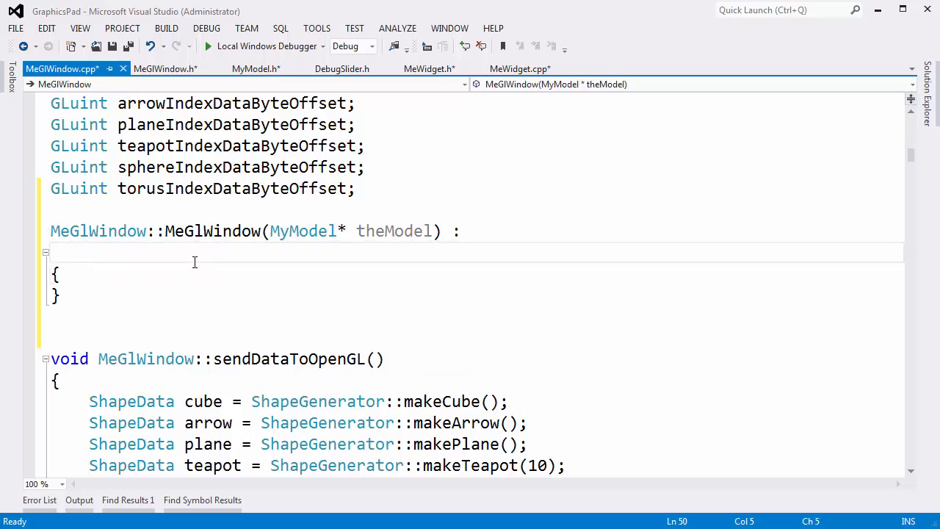
type("theModel(")
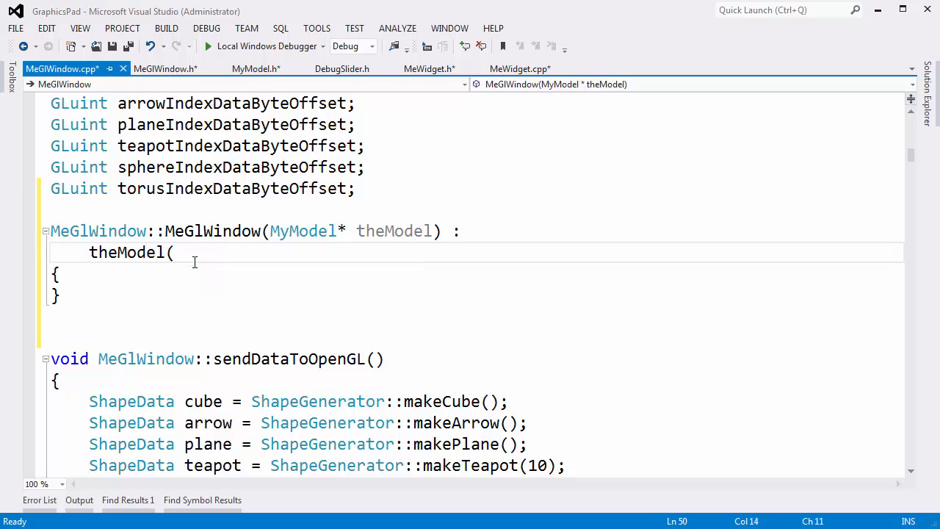
type("theModel)")
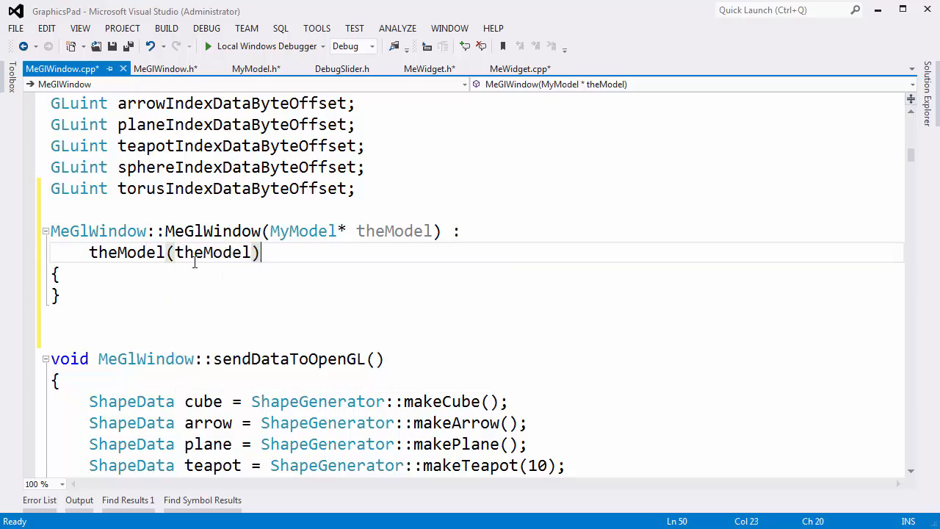
double_click(126, 253)
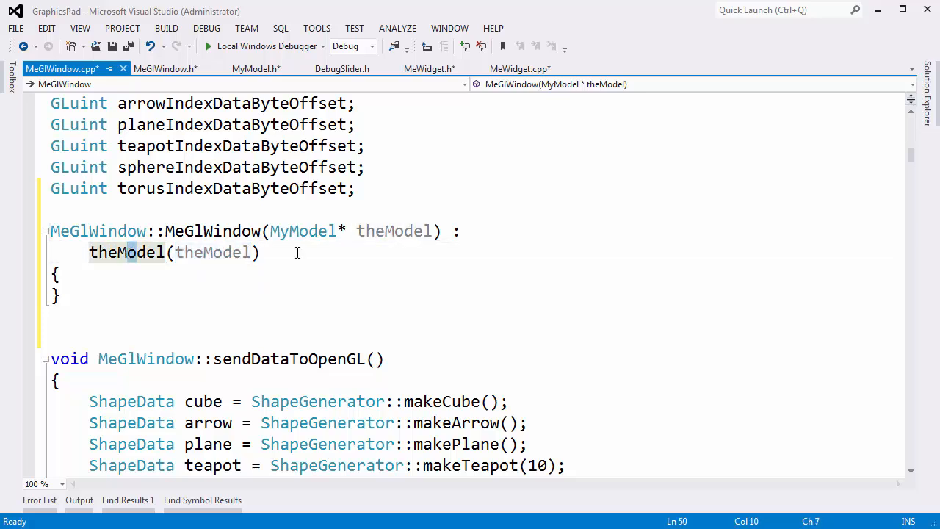
double_click(127, 253)
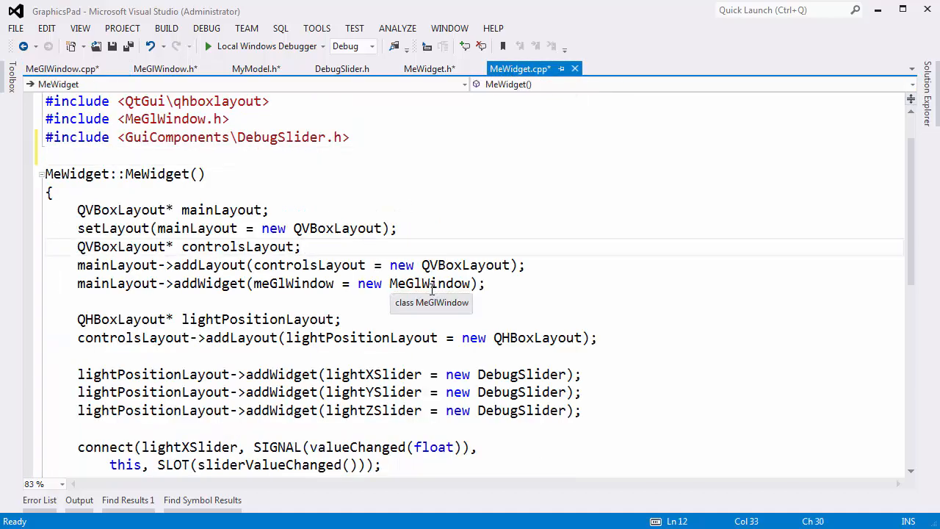
Construct meGlWindow as new MeGlWindow(&theModel) in the MeWidget constructor.
type("()")
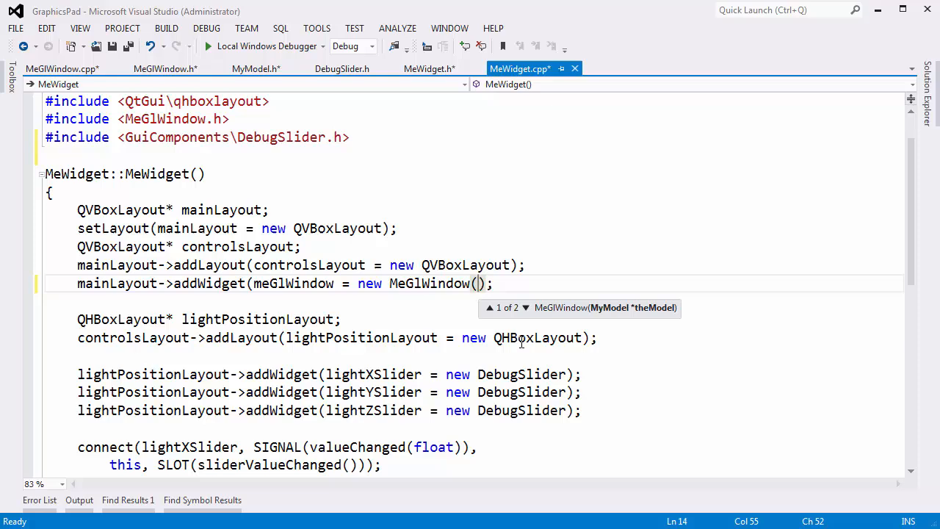
type("m")
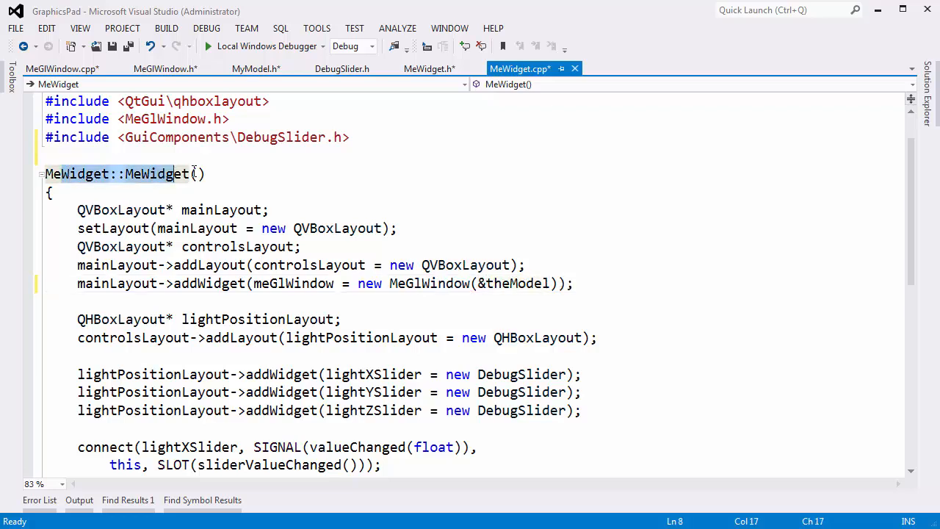
double_click(515, 283)
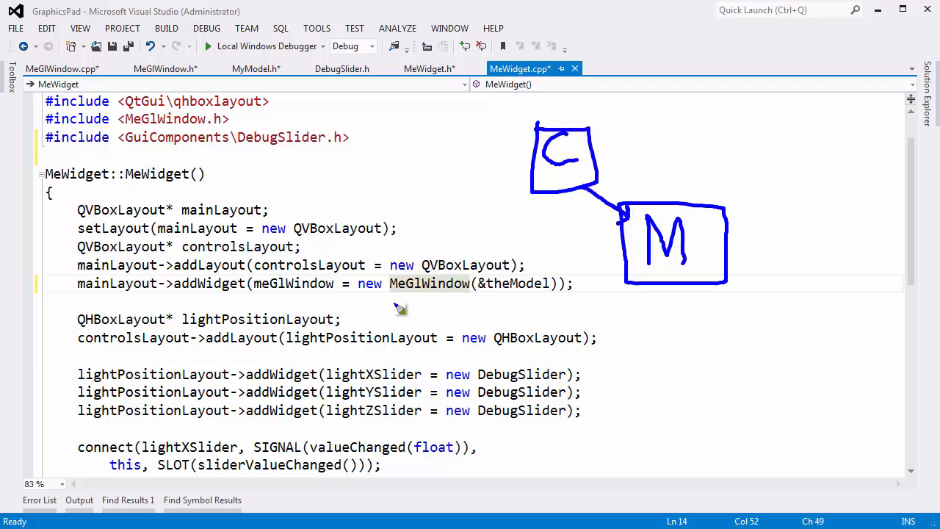
mouse_move(689, 223)
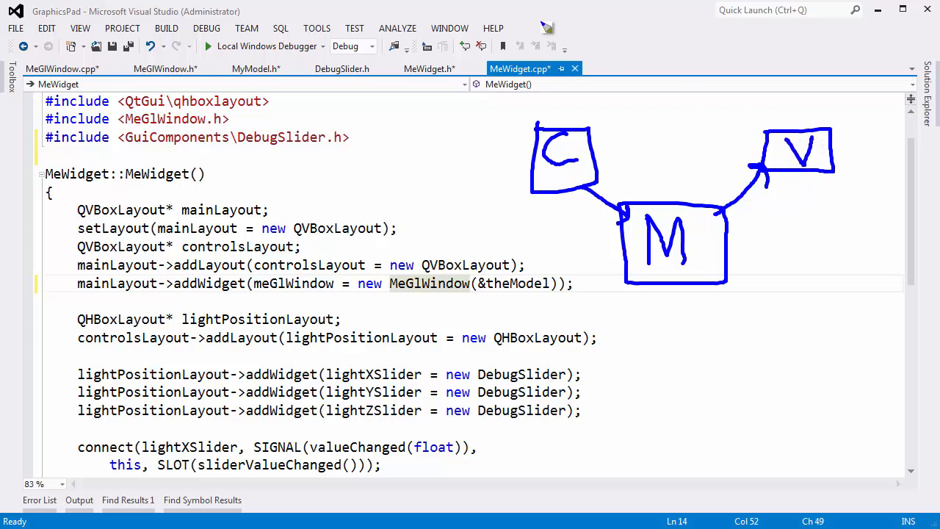
mouse_move(544, 27)
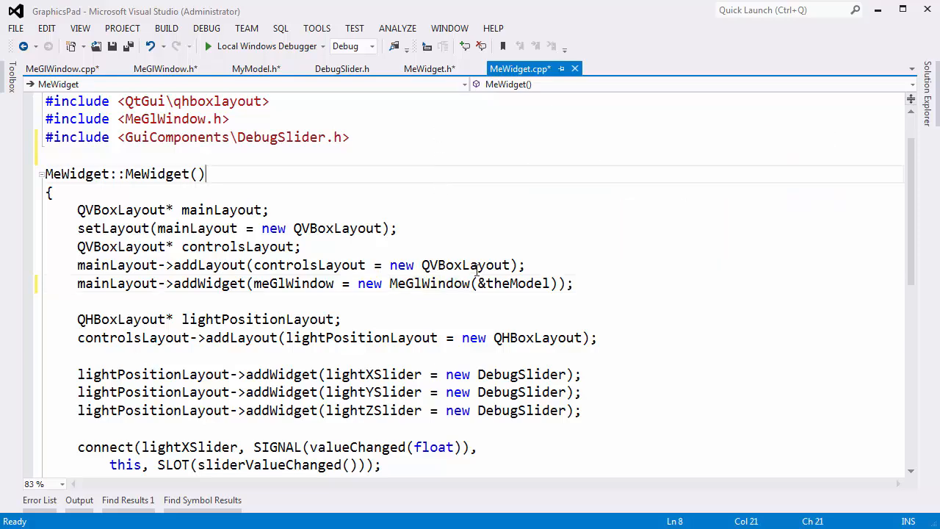
Set theModel.lightPosition x, y and z from lightX/Y/ZSlider->value() in sliderValueChanged before repaint.
scroll("down", 3)
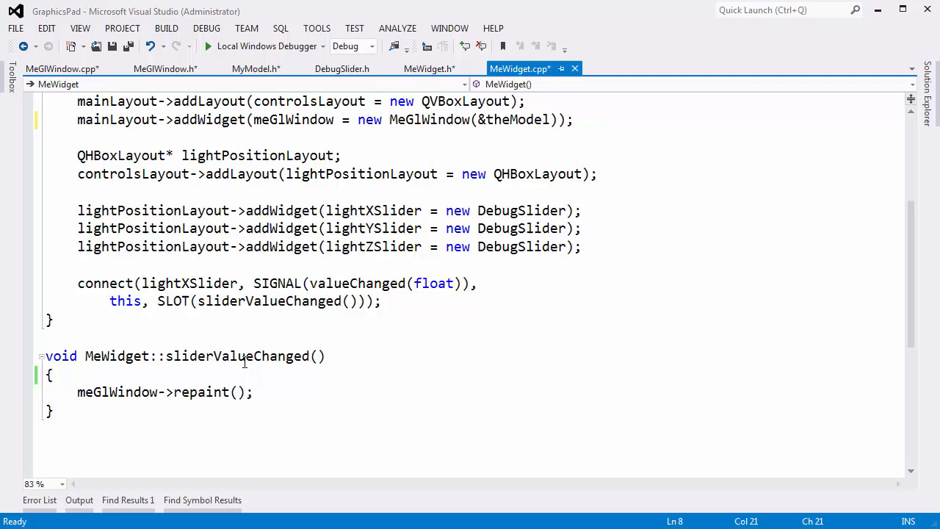
double_click(371, 211)
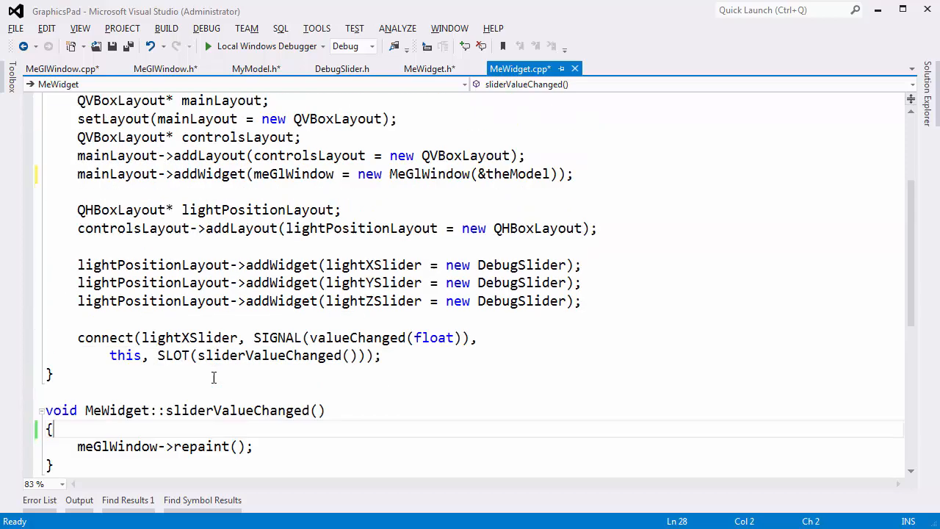
type("themo")
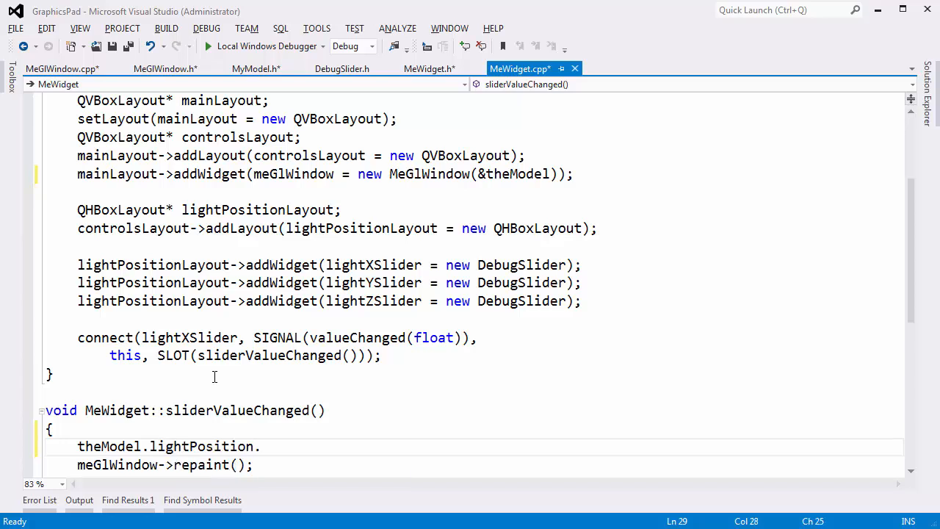
type("x =")
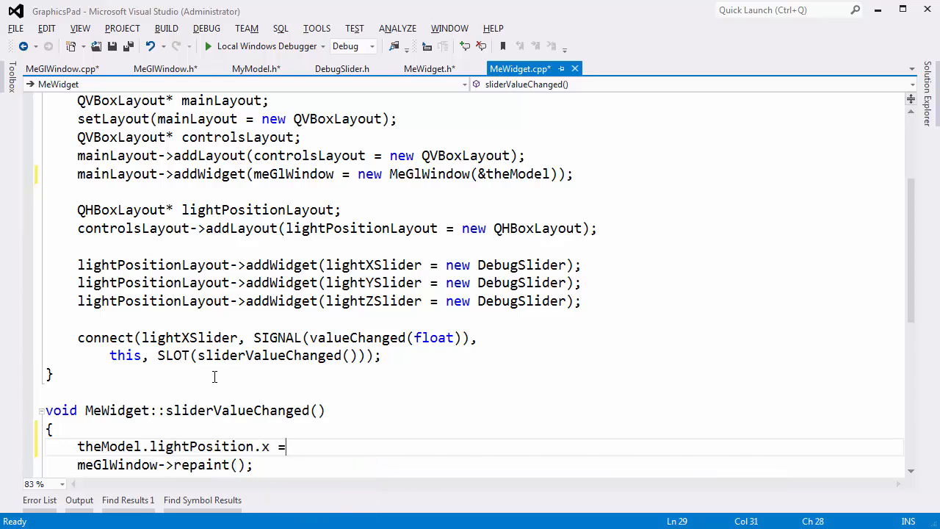
type("lightx")
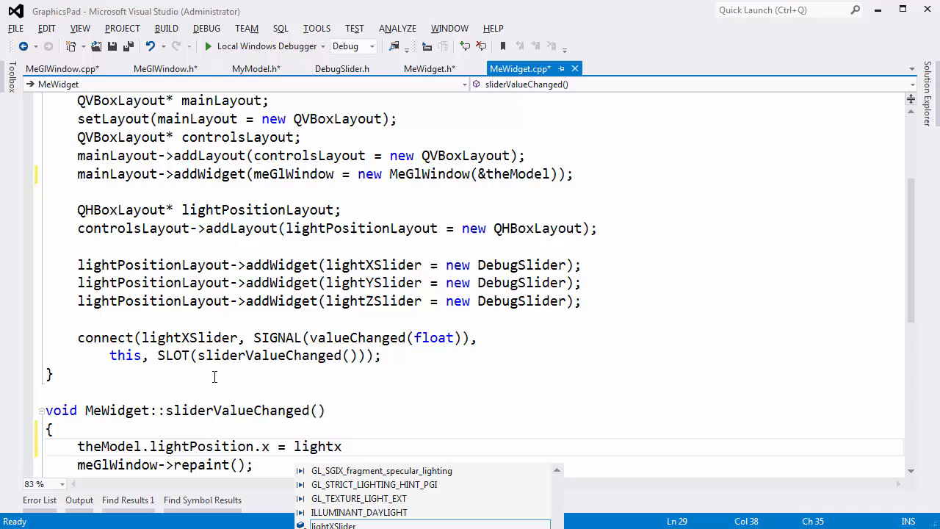
type("XSlider=")
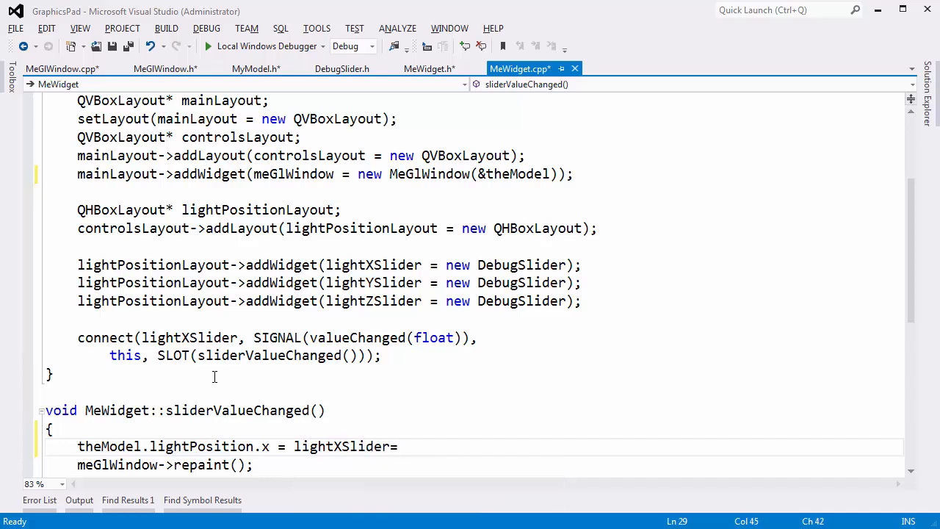
type("->value();")
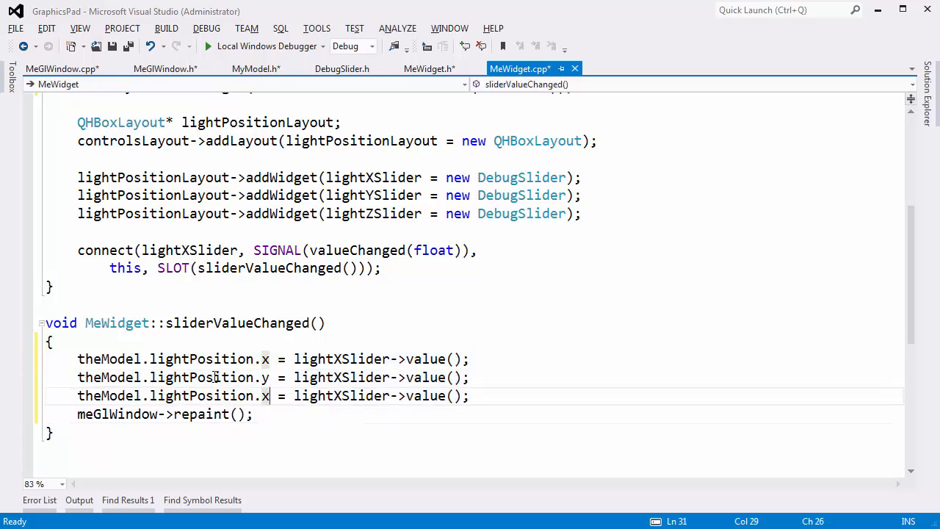
type("z")
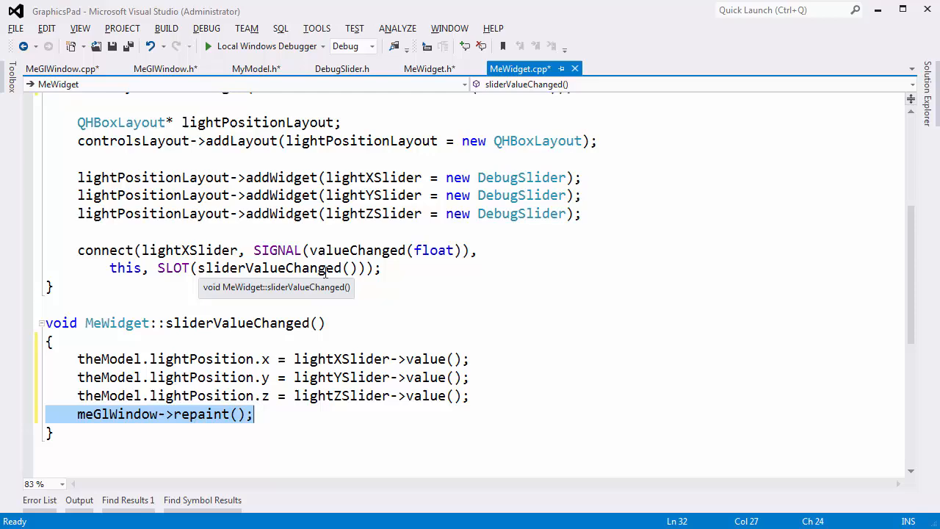
left_click(62, 69)
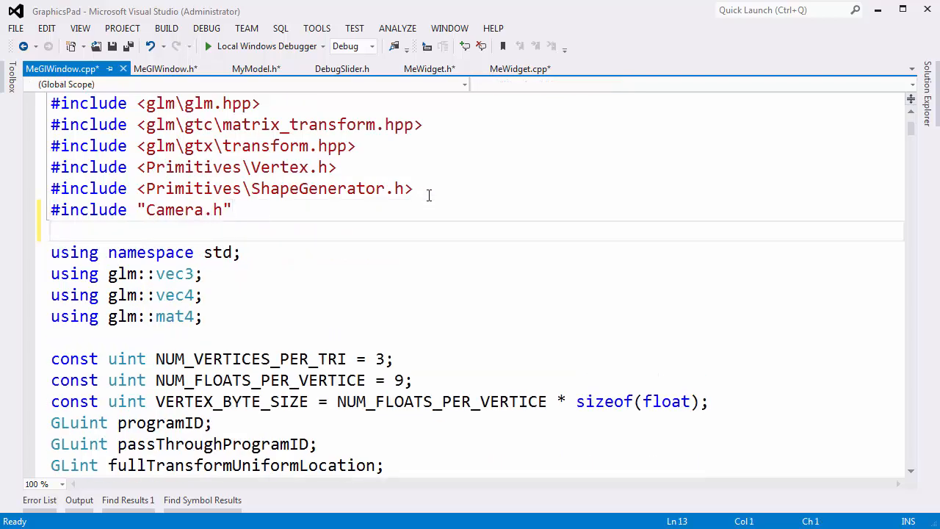
Add '#include <MyModel.h>' below the existing includes in MeGlWindow.cpp.
type("#include")
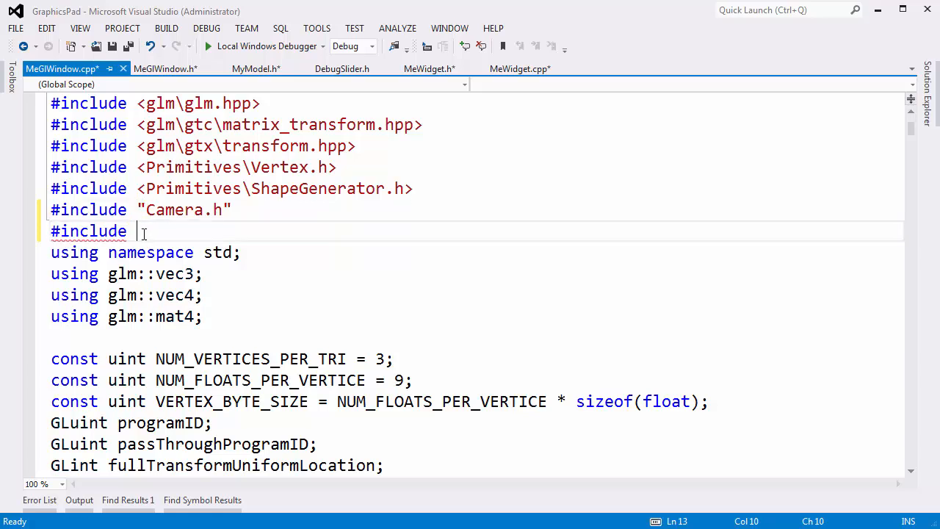
type("<")
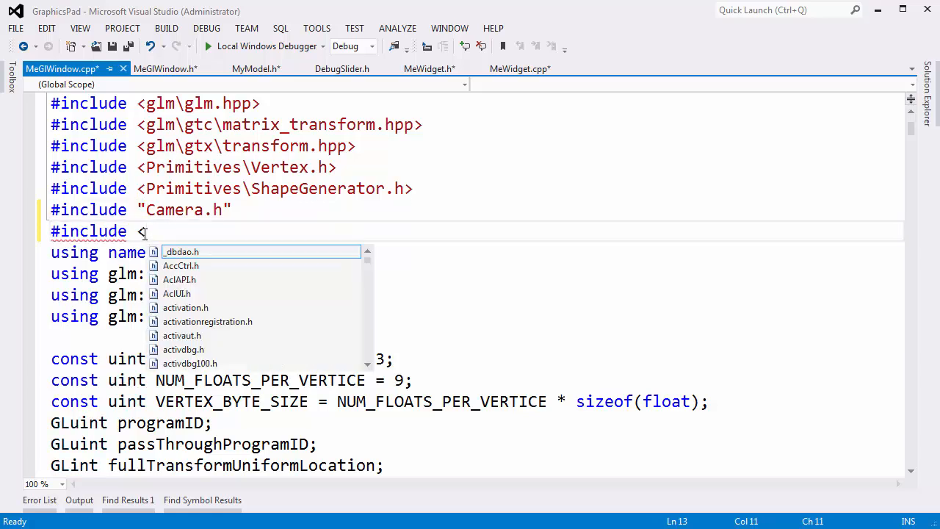
type("MyModel.h>")
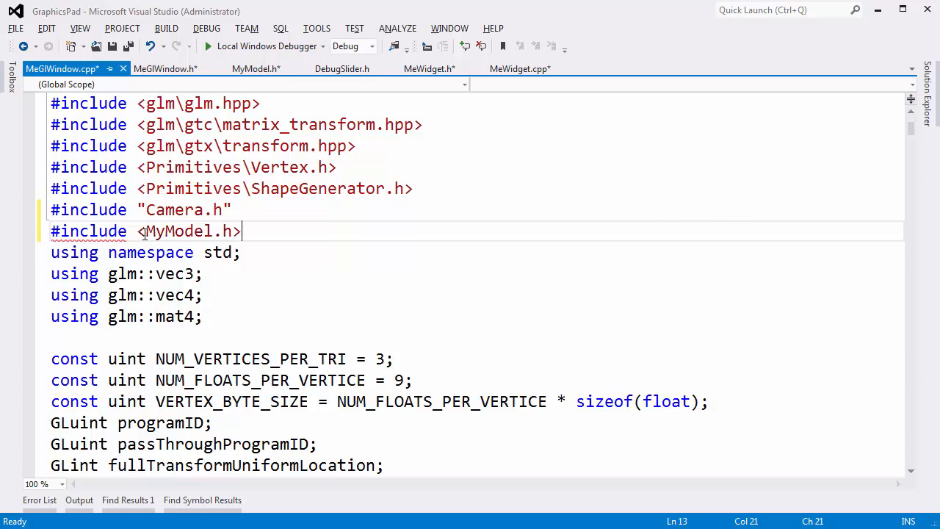
Switch the Camera.h include from quotes to angle brackets.
left_click(215, 208)
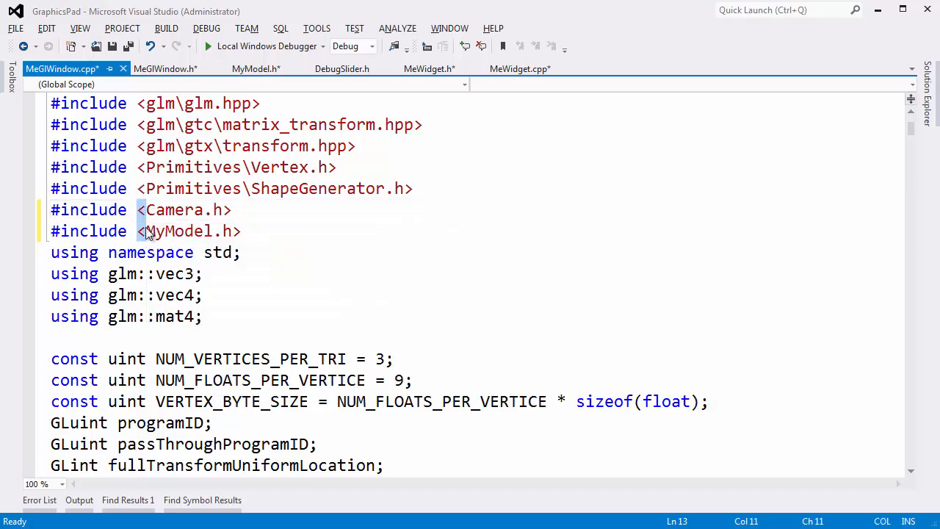
scroll("down", 3)
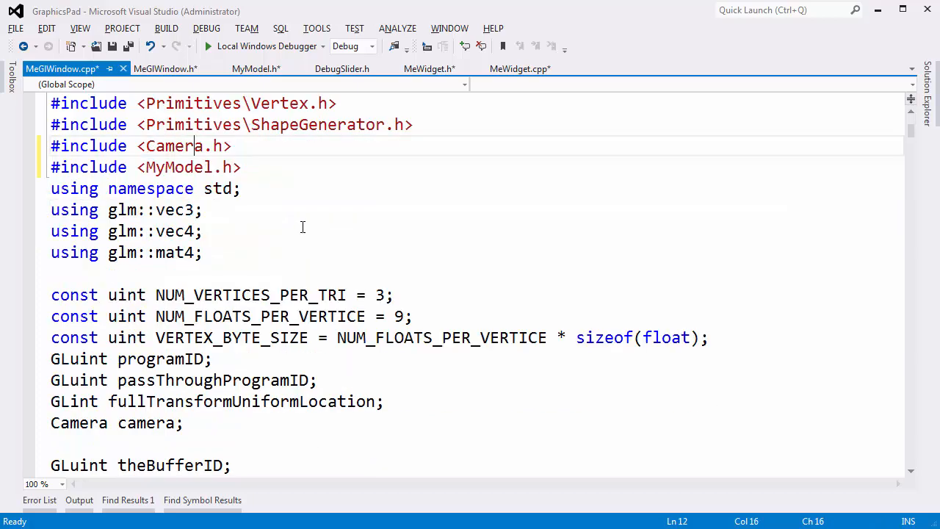
scroll("down", 3)
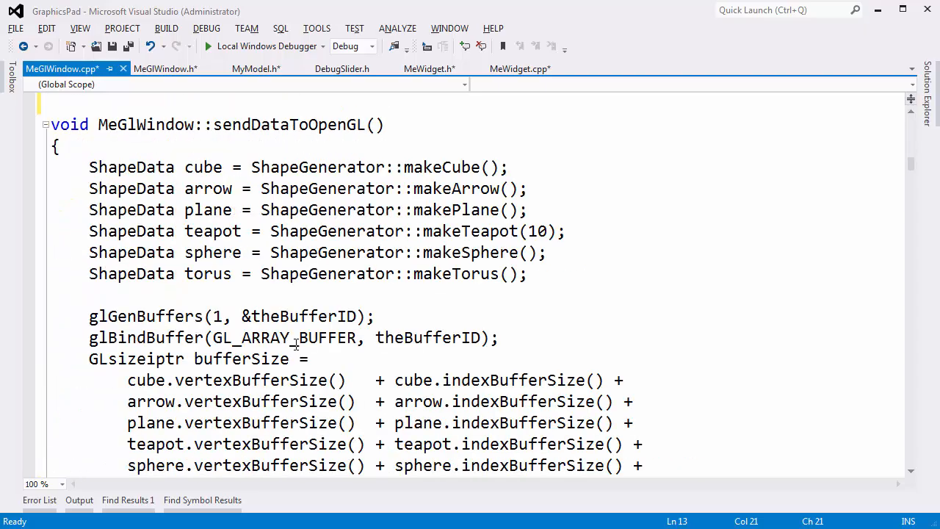
Replace paintGL's hard-coded light values with lightPositionWorld = theModel->lightPosition.
scroll("down", 3)
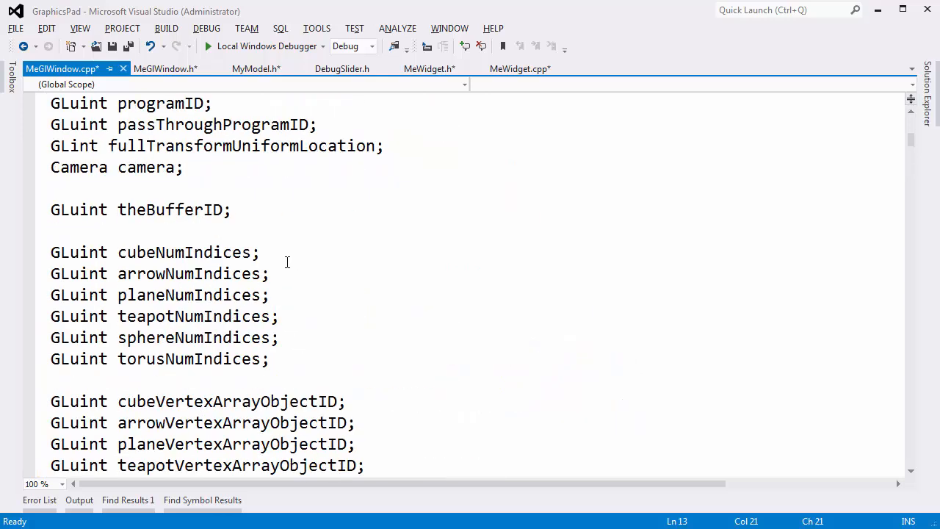
type("lightpo")
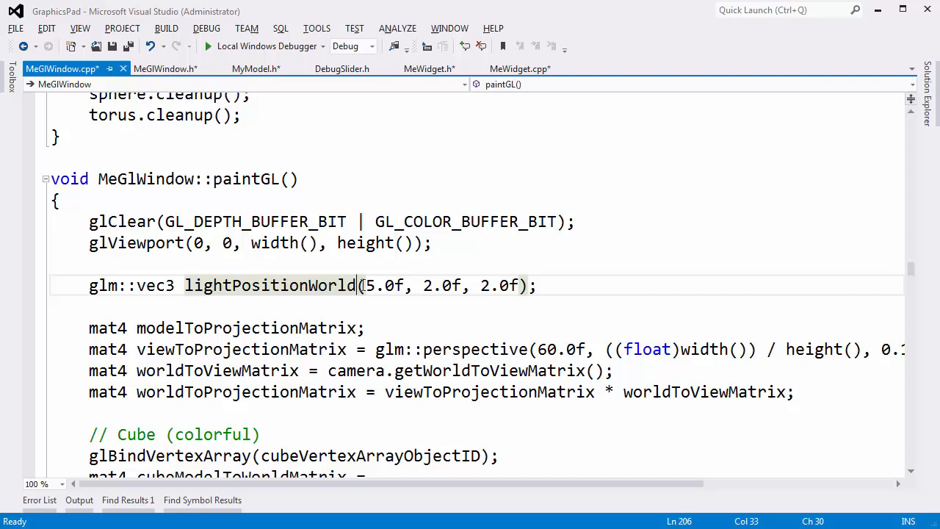
left_click_drag(362, 285, 517, 285)
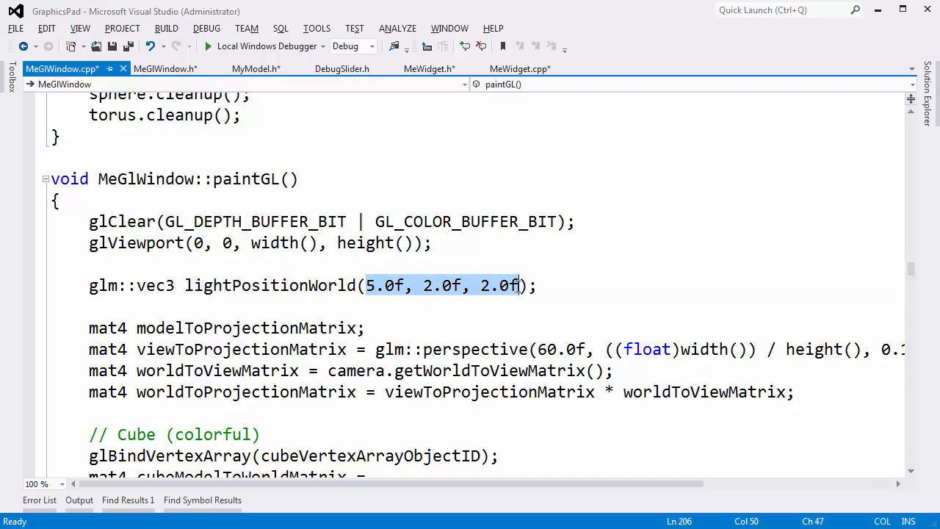
mouse_move(415, 297)
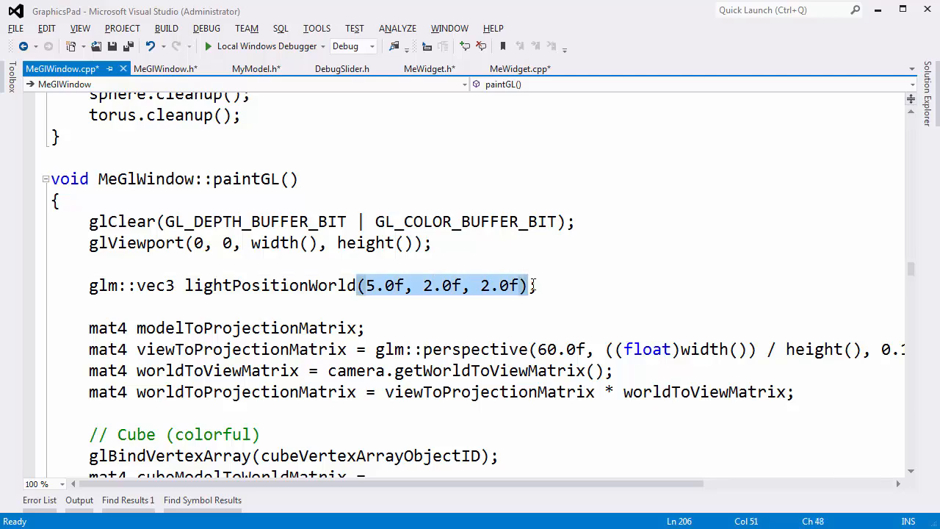
type("mym")
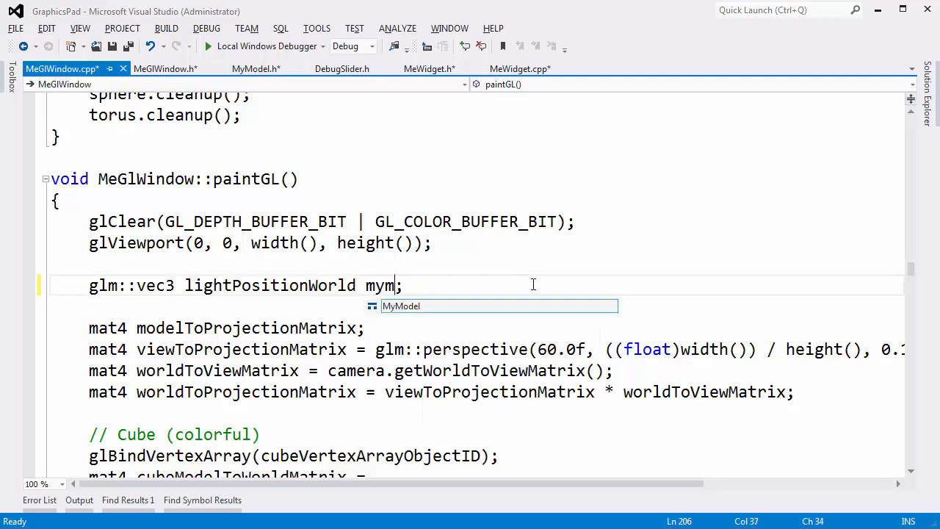
type("= th")
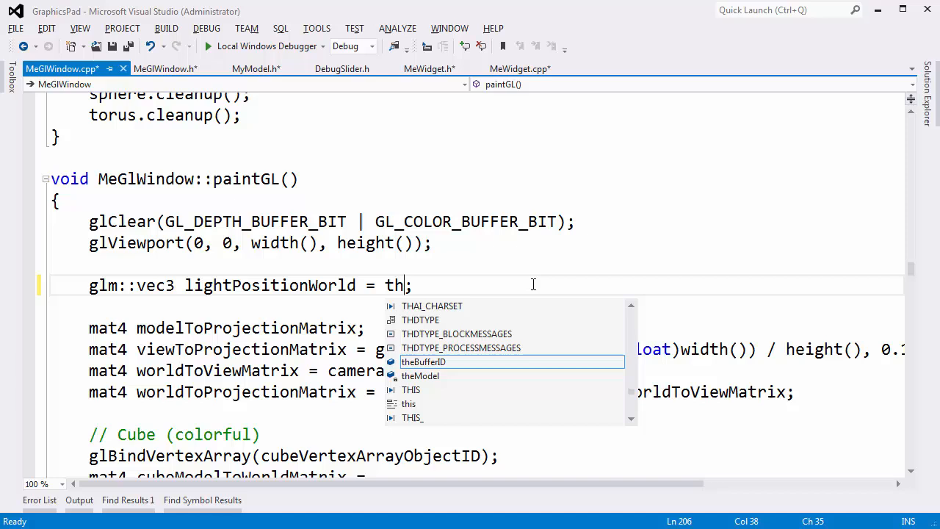
type("eModel->lightPosition")
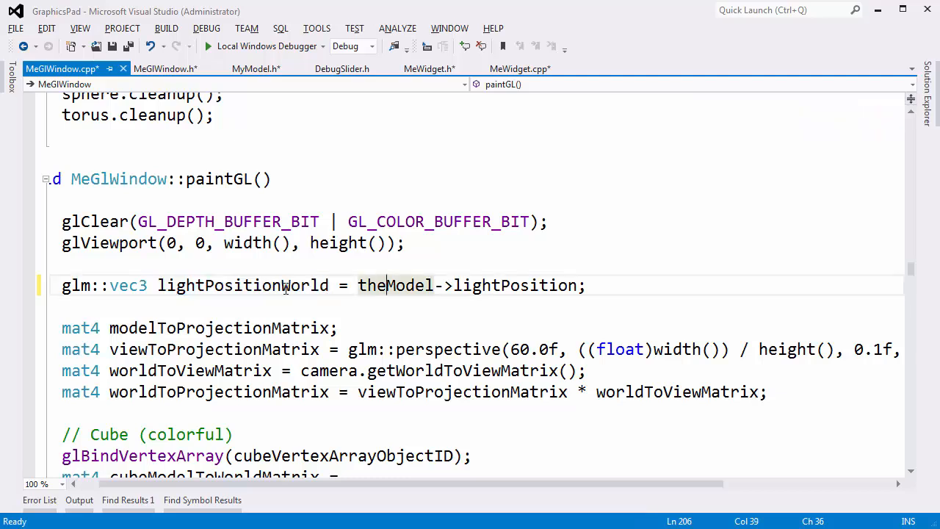
Select the theModel->lightPosition expression to check the member name.
double_click(243, 286)
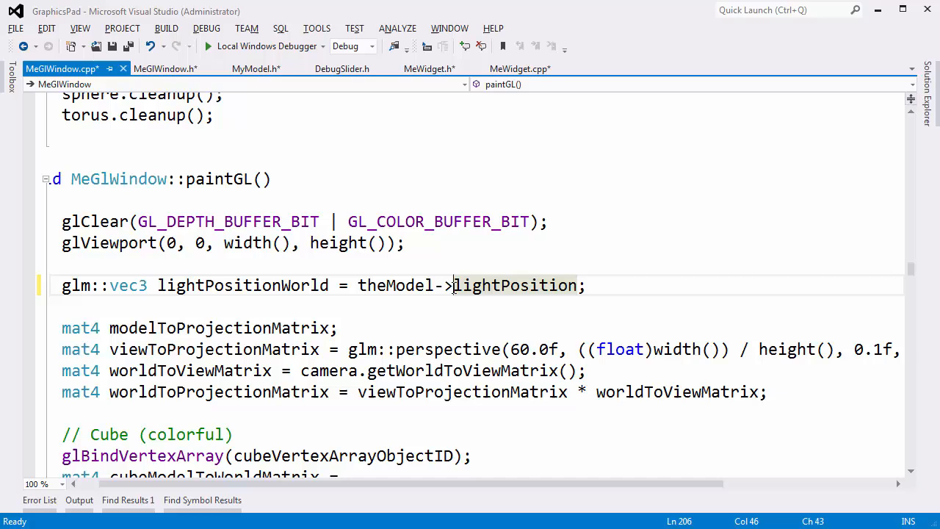
left_click_drag(454, 285, 359, 285)
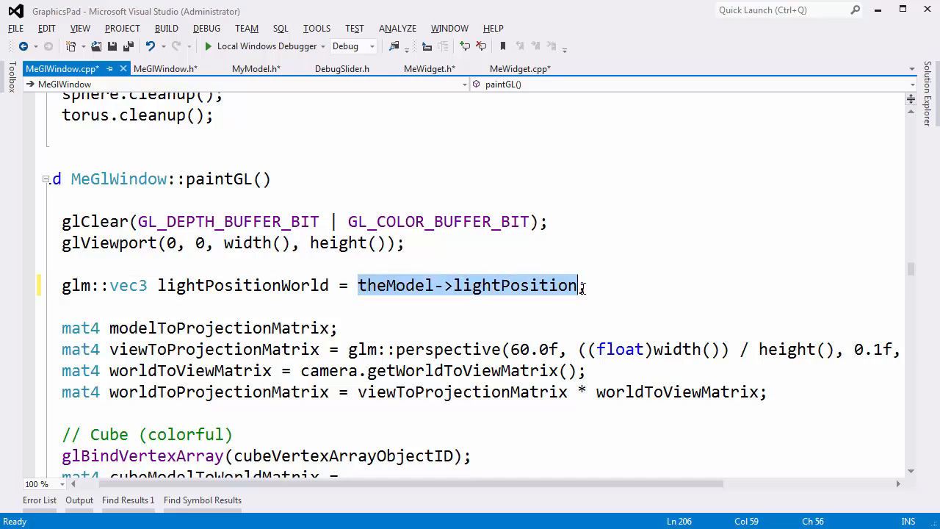
left_click(403, 221)
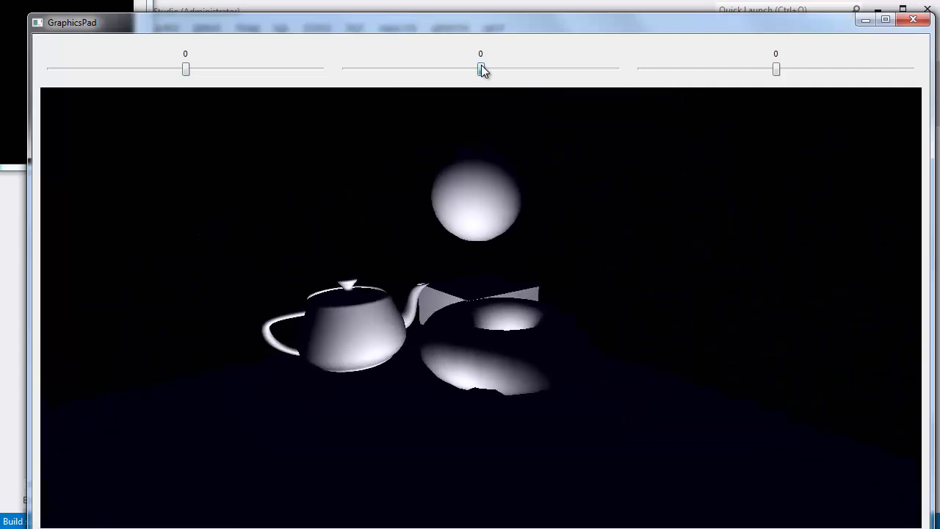
Drag the light sliders to Y -1.5 and Z 1; the scene lighting stays unchanged.
left_click_drag(480, 69, 460, 69)
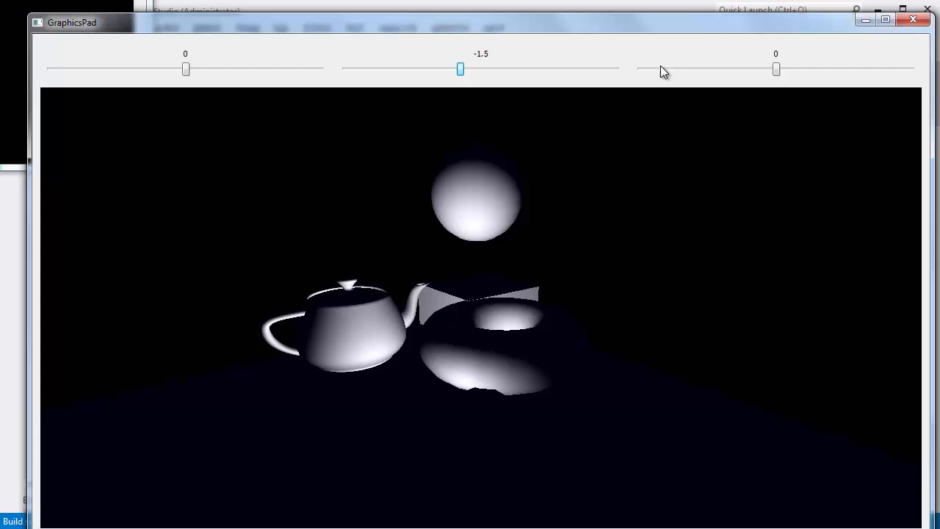
left_click_drag(776, 69, 790, 69)
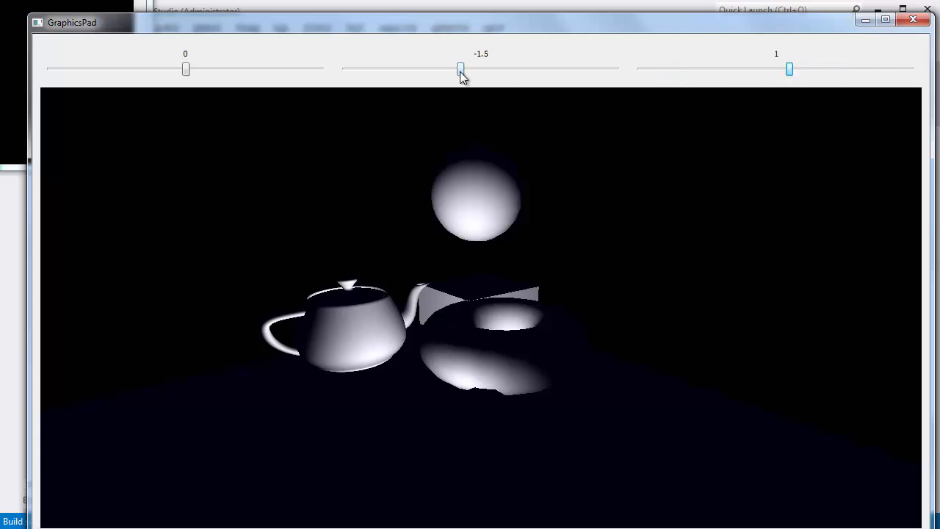
left_click_drag(186, 69, 111, 69)
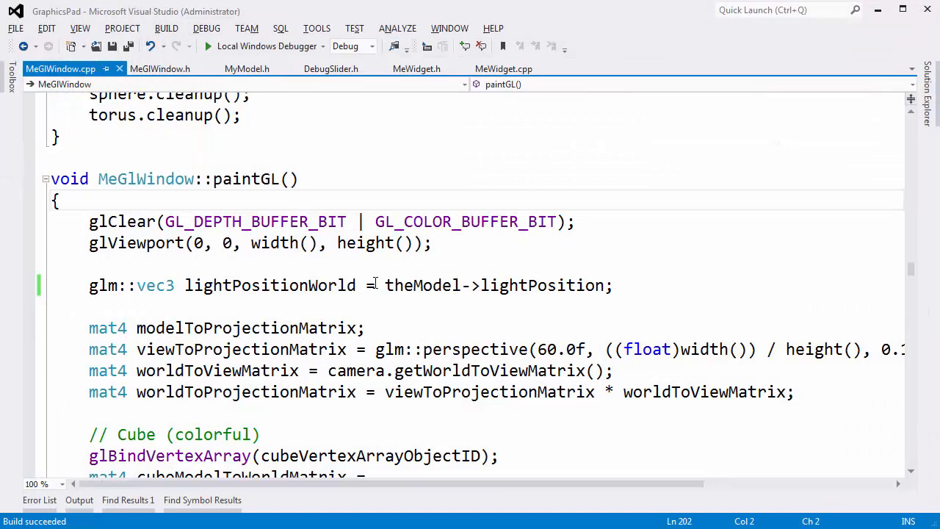
In MeWidget.cpp, duplicate the lightXSlider connect call for lightYSlider and lightZSlider.
left_click(504, 69)
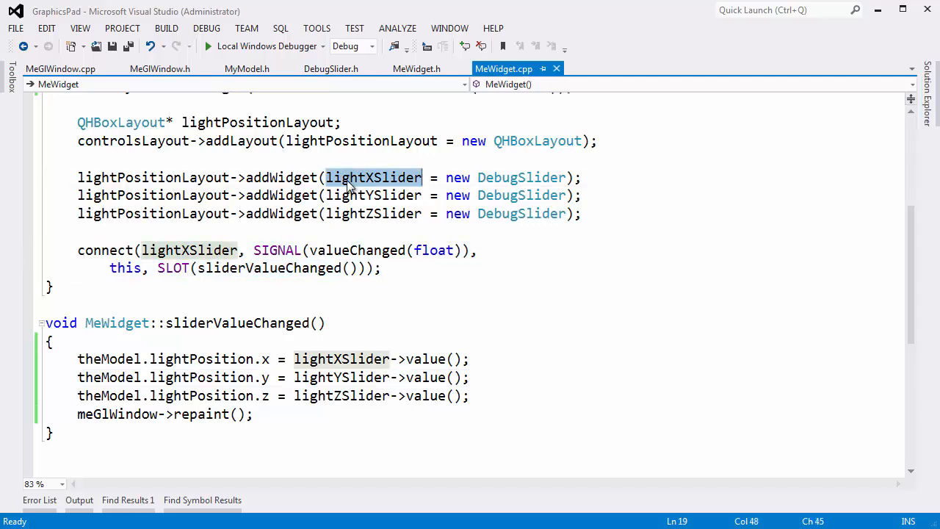
left_click(391, 194)
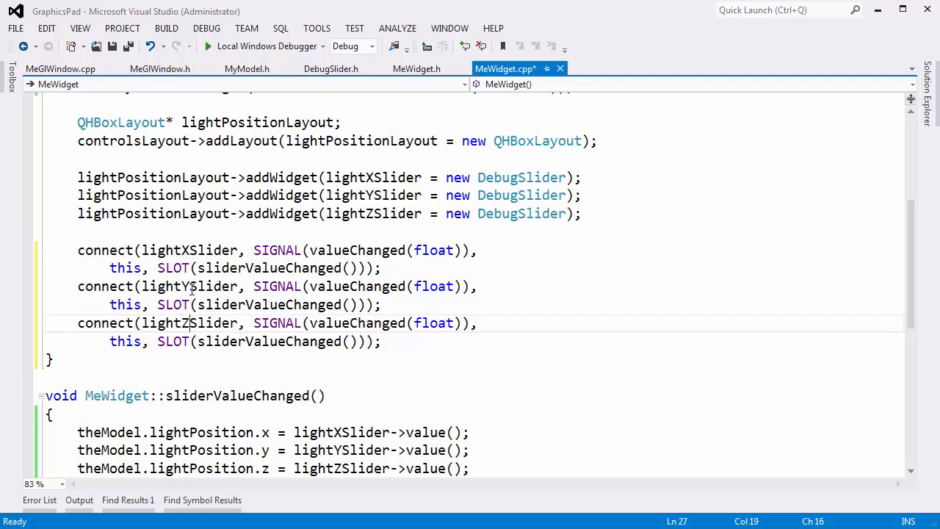
double_click(190, 285)
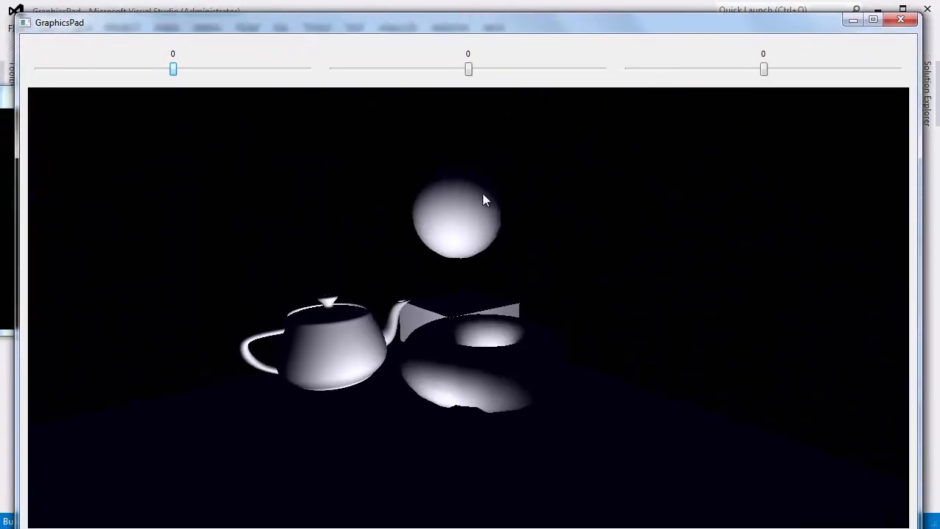
Sweep the light through Y 3, X 1 and Z from -5 to 4.5, watching it move around the scene.
left_click_drag(467, 69, 488, 69)
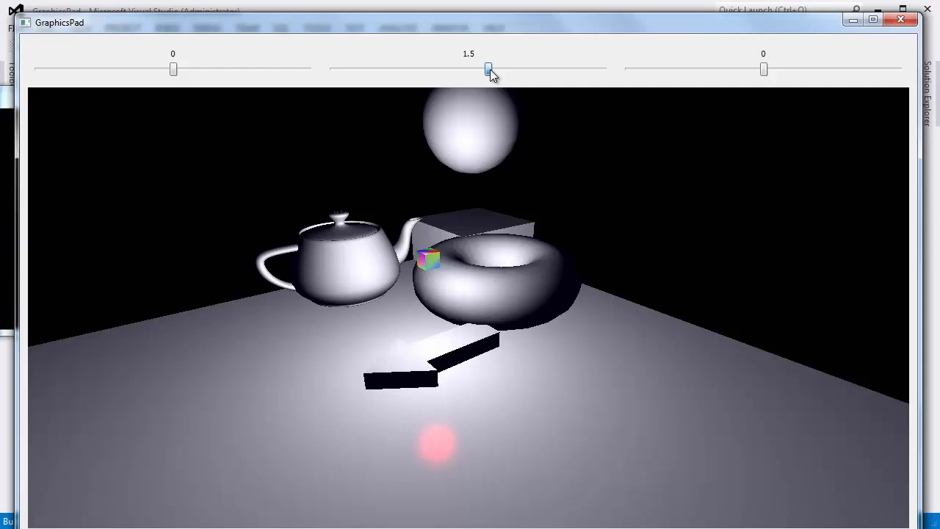
left_click_drag(488, 69, 509, 69)
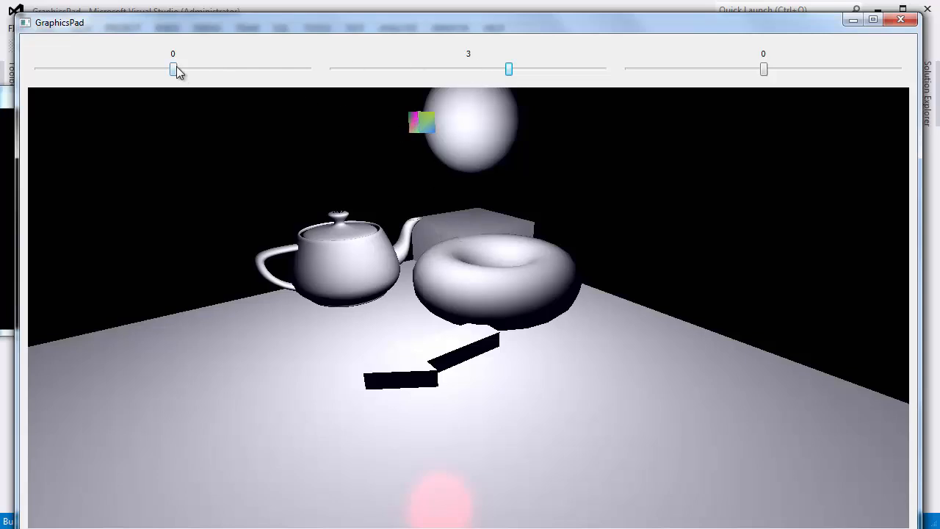
left_click_drag(173, 69, 188, 69)
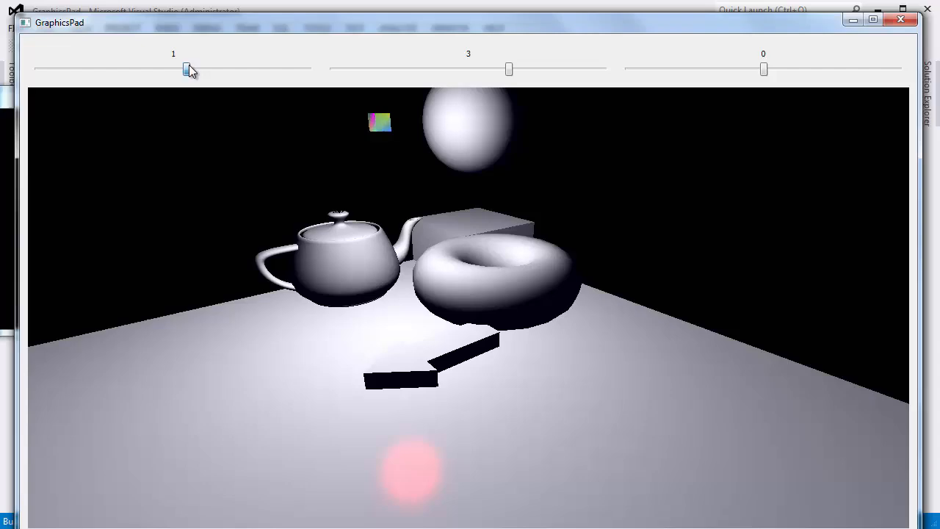
left_click_drag(765, 69, 697, 69)
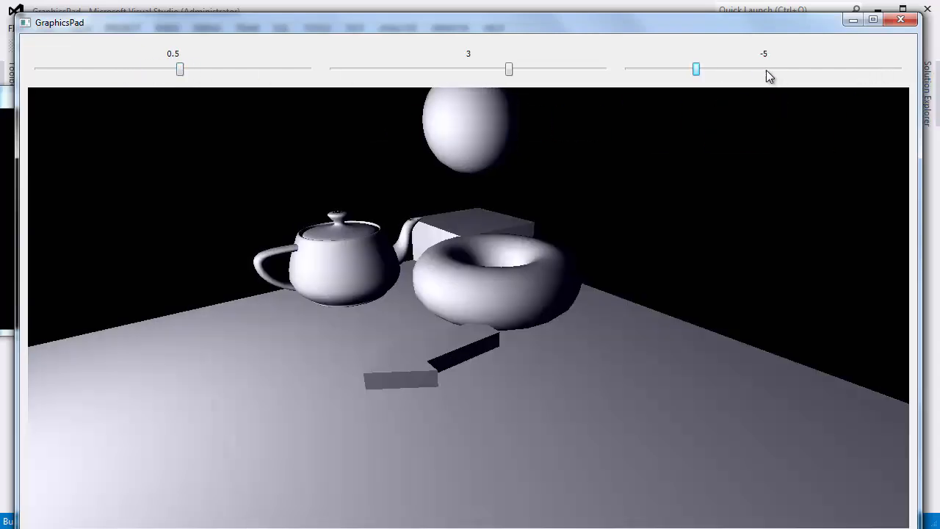
left_click_drag(696, 69, 803, 69)
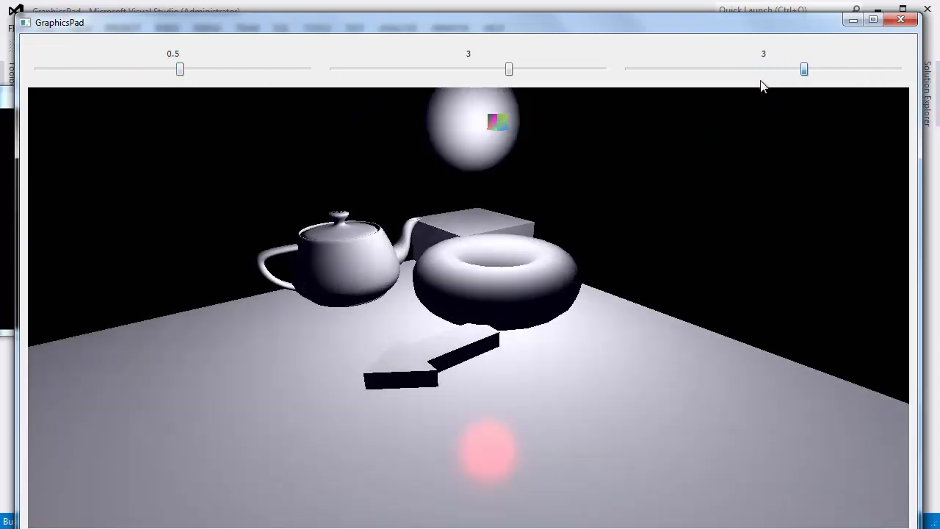
left_click_drag(805, 69, 825, 69)
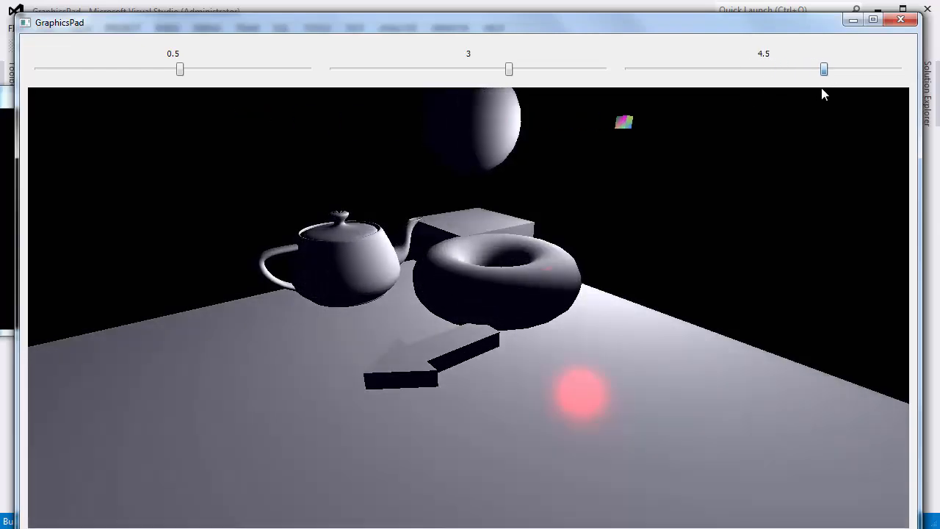
left_click_drag(825, 69, 718, 69)
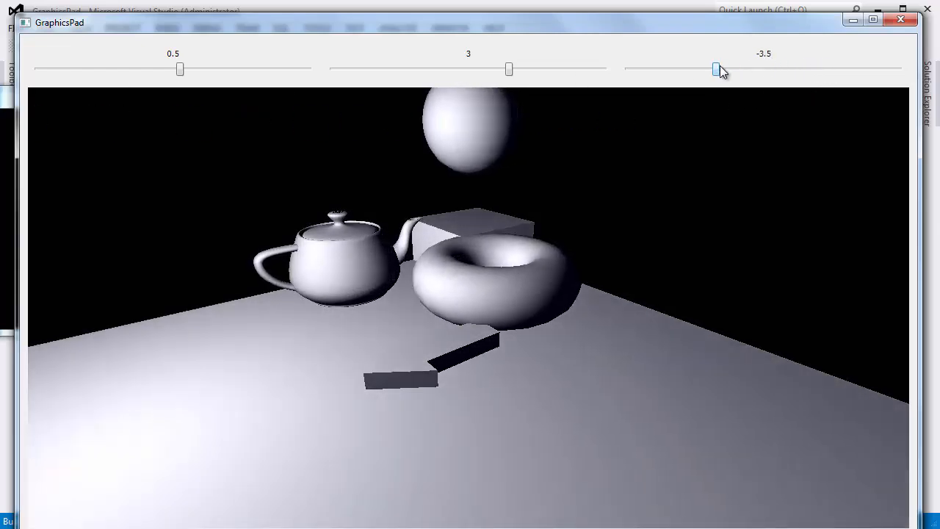
left_click_drag(717, 69, 803, 69)
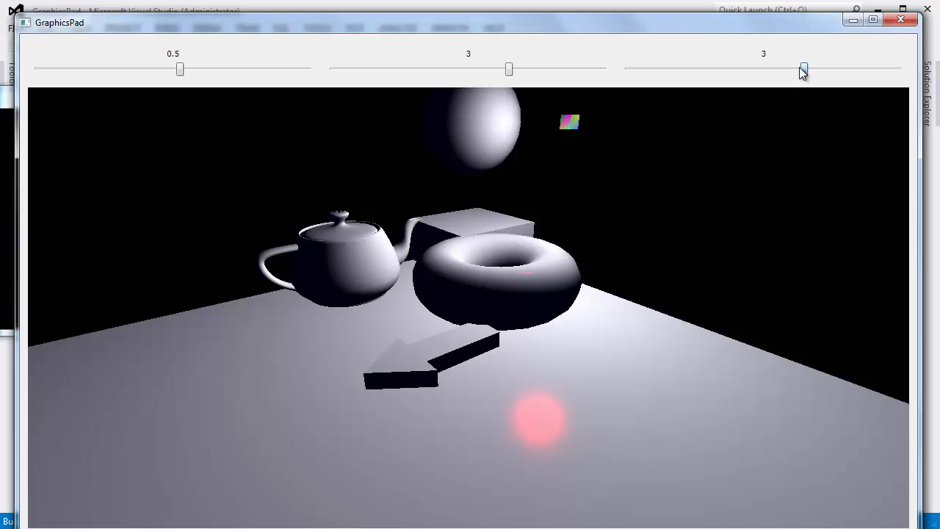
left_click_drag(804, 69, 756, 69)
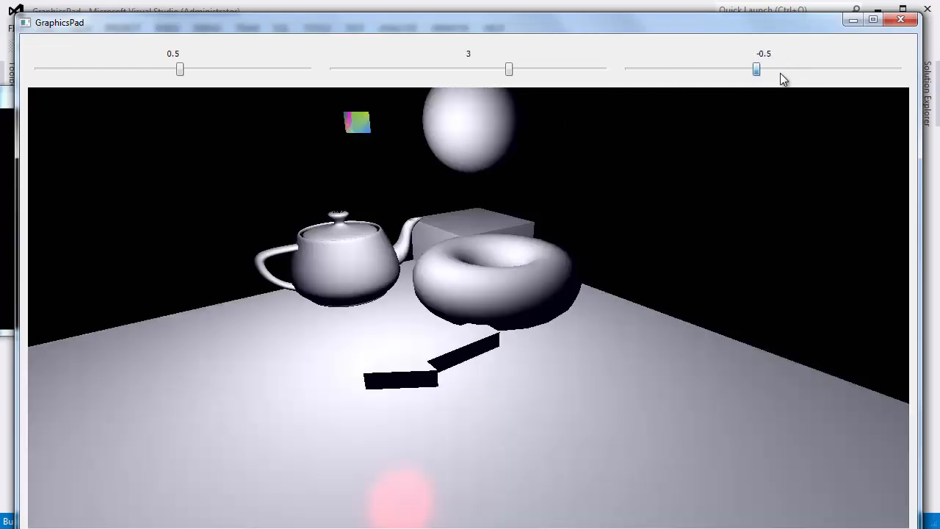
left_click_drag(757, 70, 805, 69)
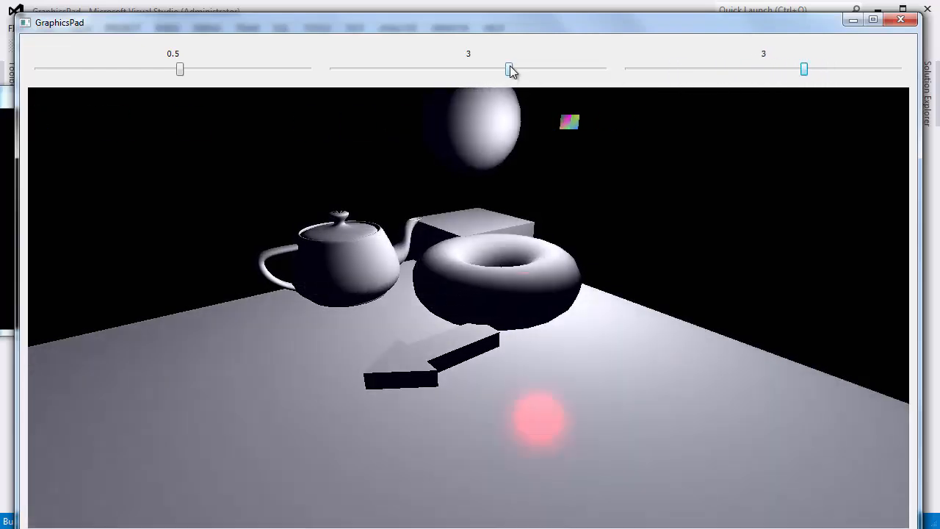
left_click_drag(511, 69, 501, 69)
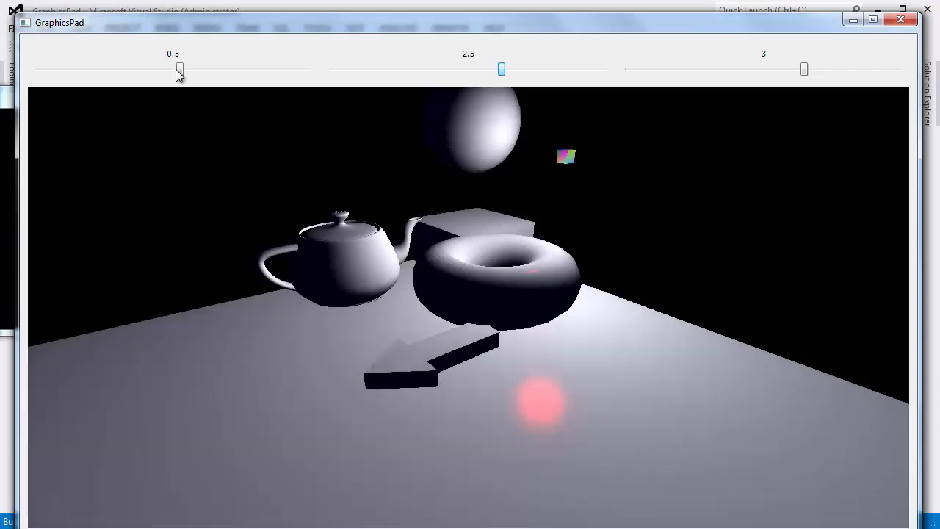
left_click_drag(179, 69, 173, 69)
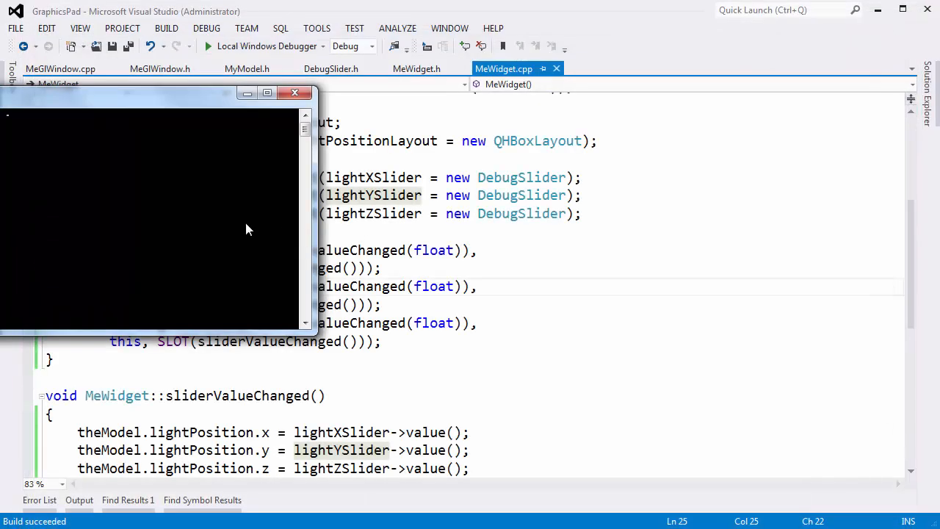
left_click(295, 91)
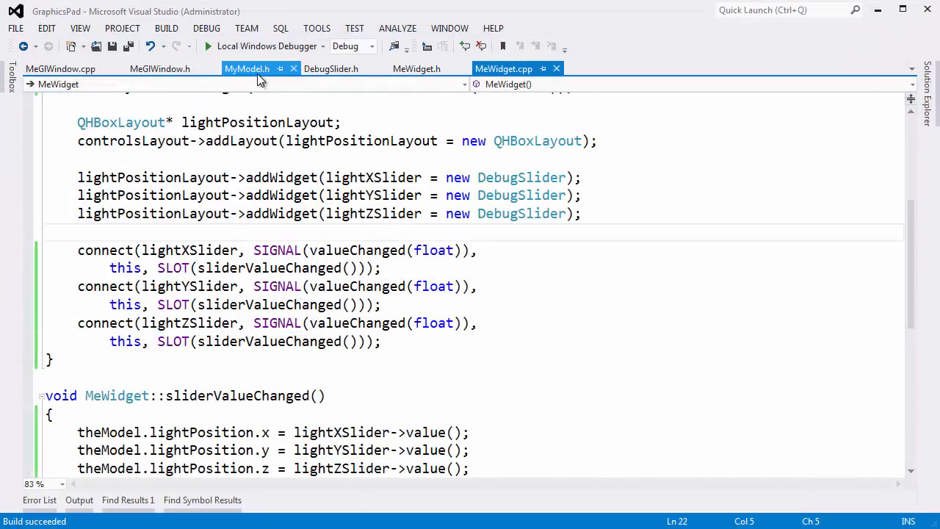
left_click(247, 69)
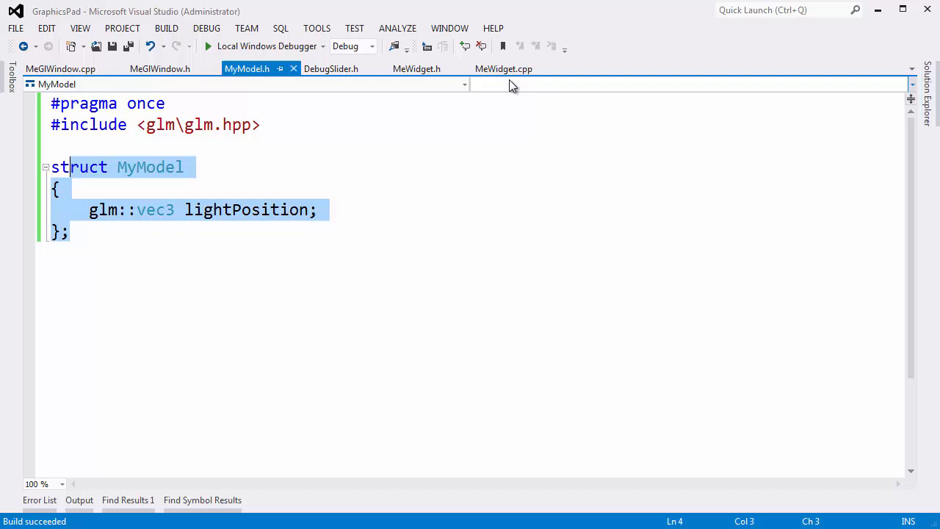
left_click(504, 69)
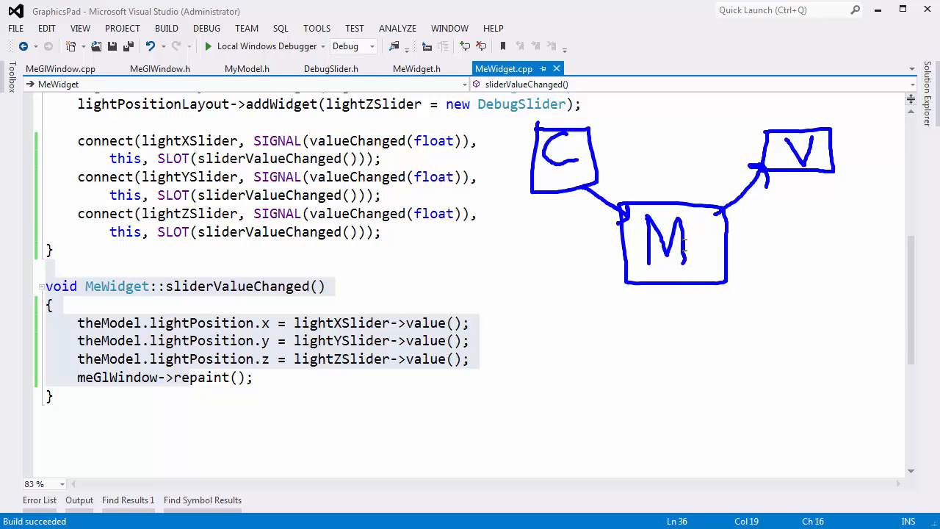
left_click(247, 69)
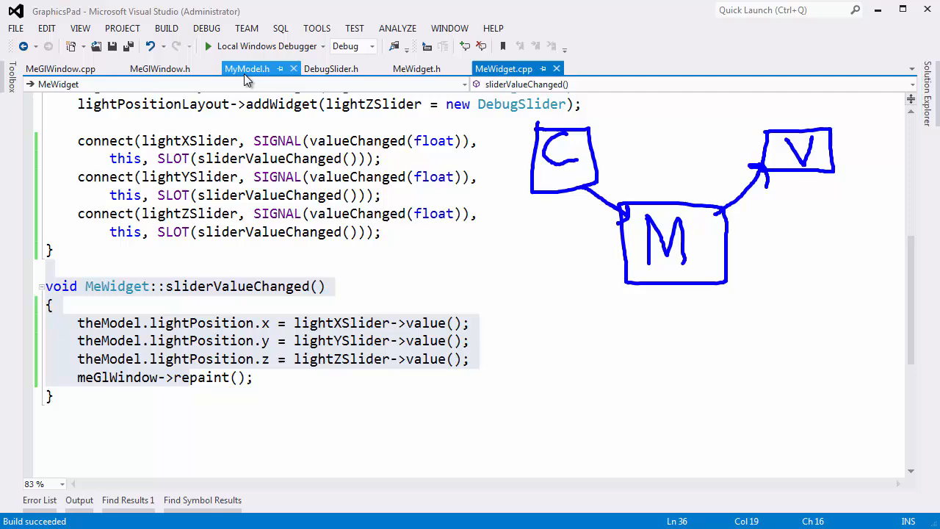
left_click(60, 69)
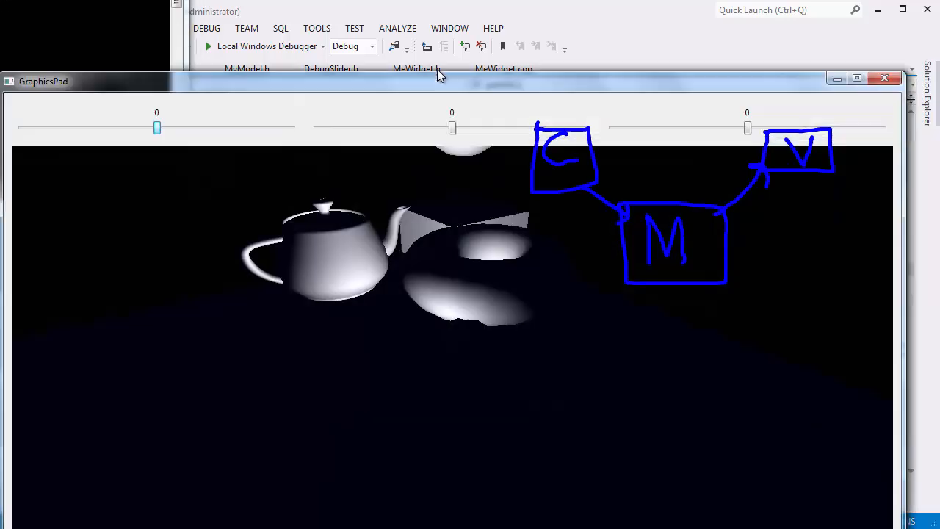
Set the light to Y 4.5, Z -3 and X 3, casting a bright spot on the floor.
left_click_drag(453, 128, 511, 90)
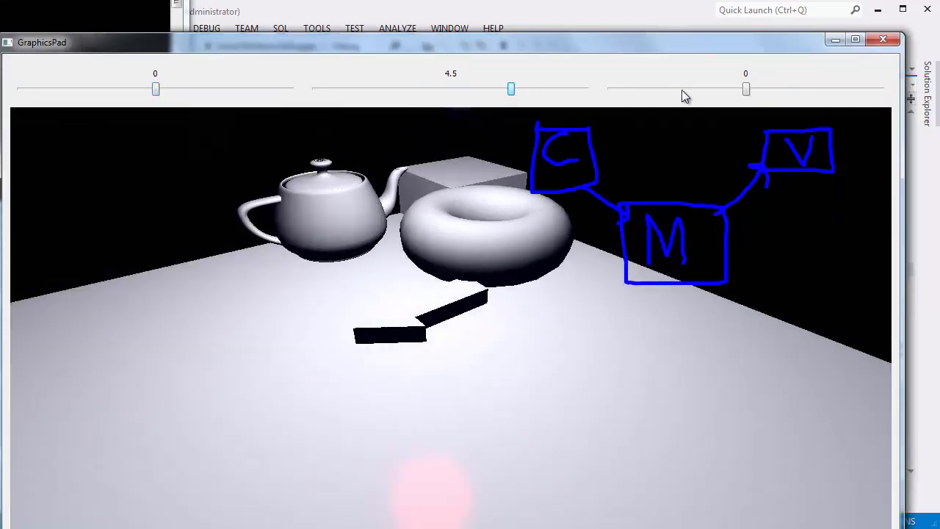
left_click_drag(747, 89, 708, 90)
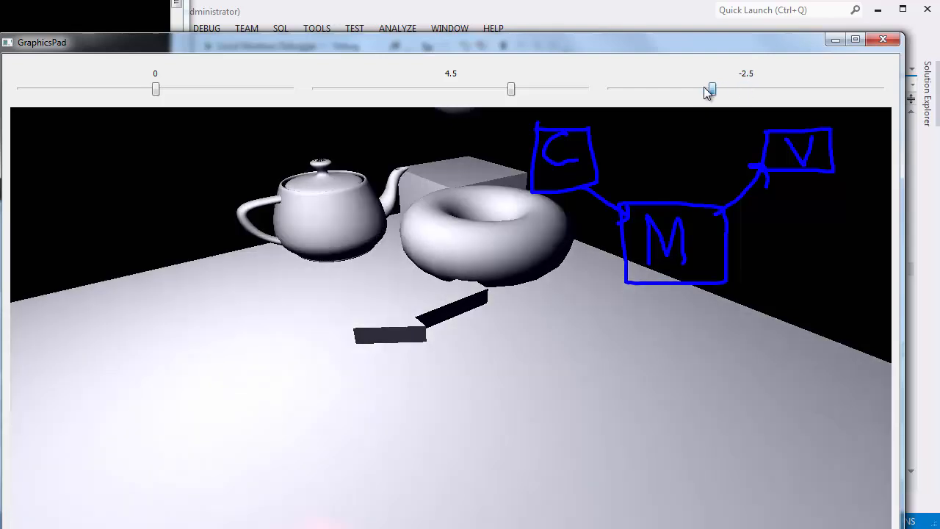
left_click_drag(711, 88, 705, 88)
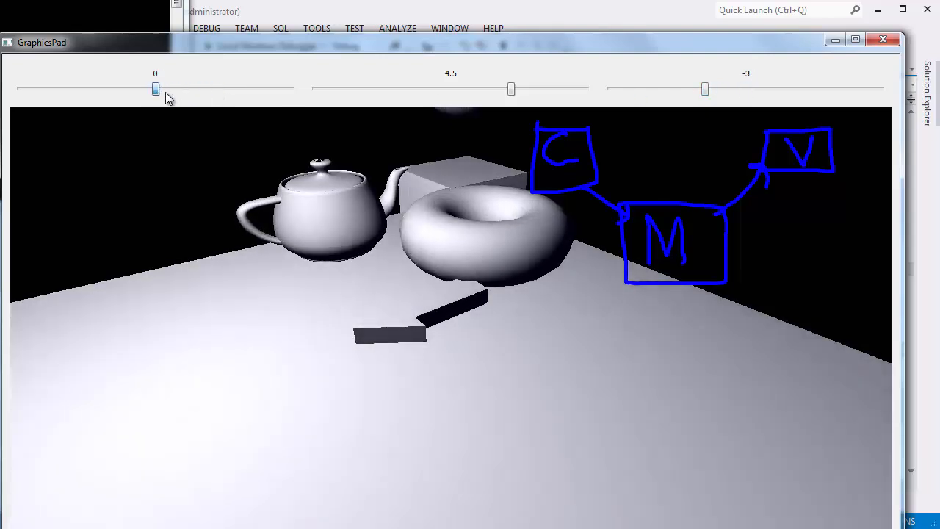
left_click_drag(156, 90, 196, 90)
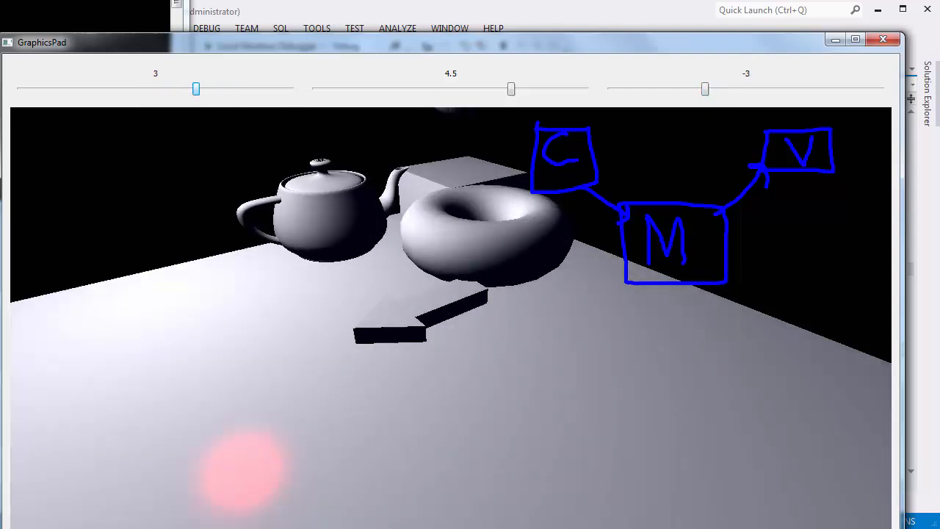